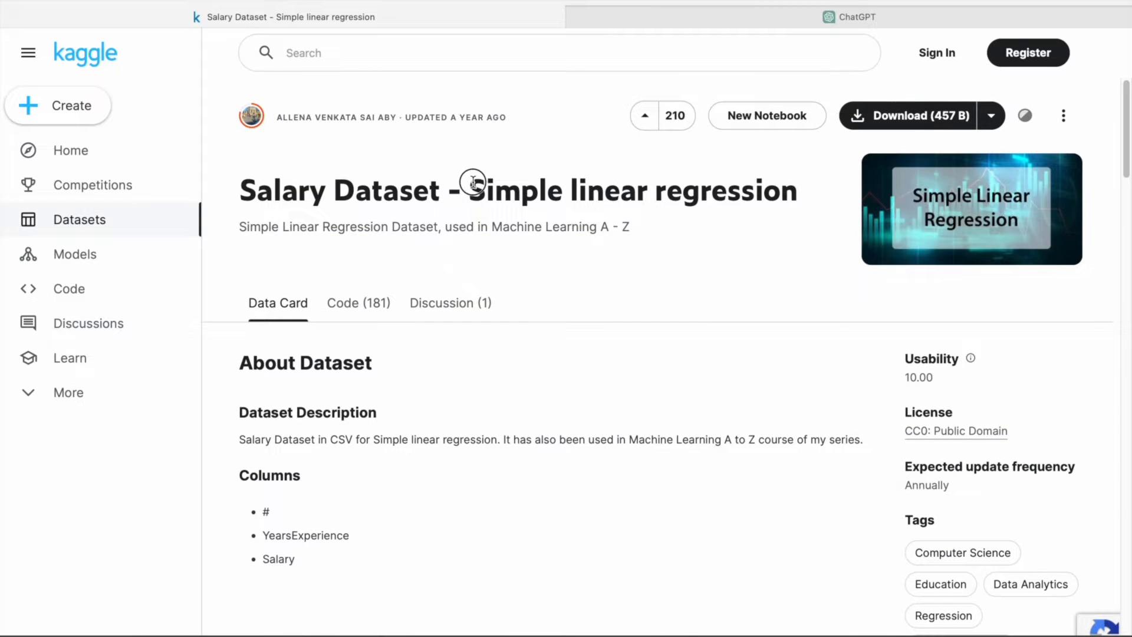
Step: Review the preceding content before starting the data import
left_click_drag(473, 192, 800, 191)
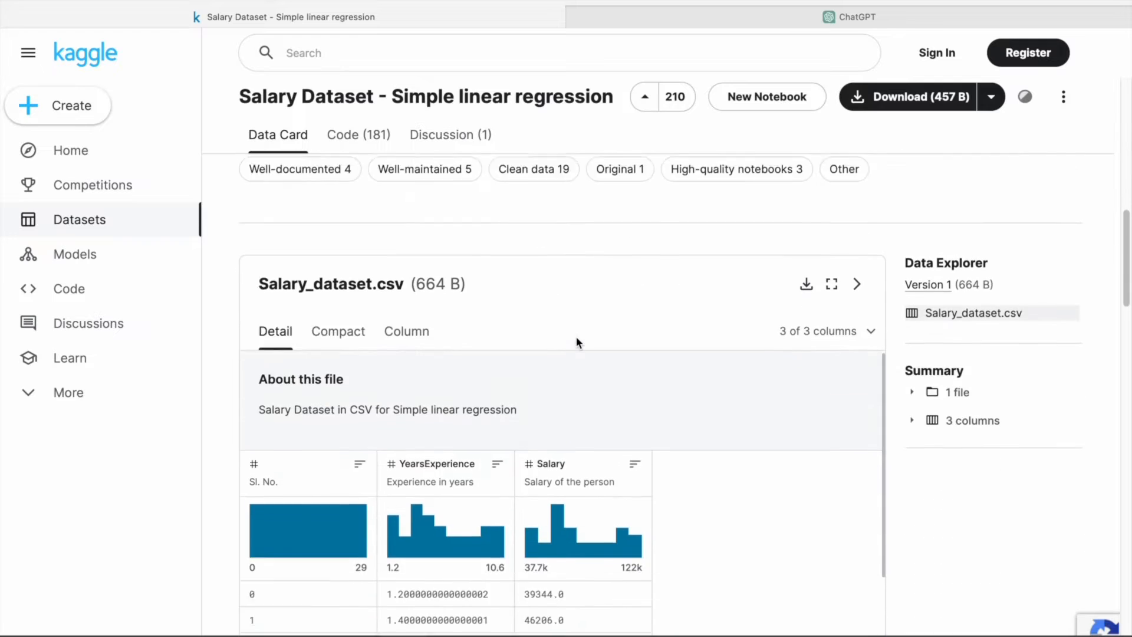
scroll("down", 3)
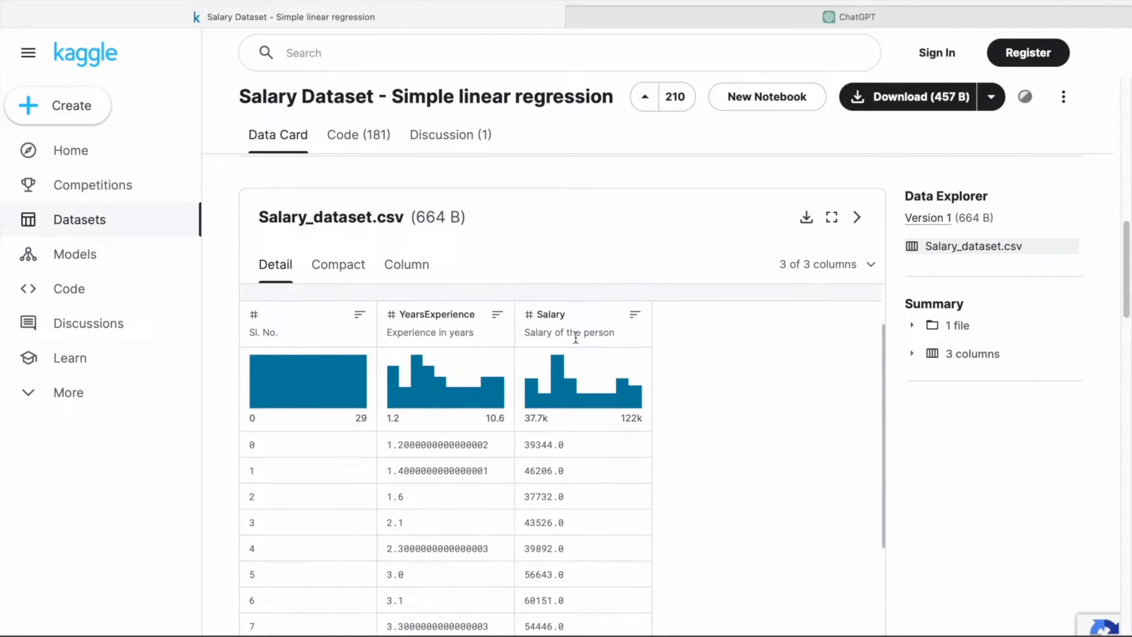
scroll("down", 3)
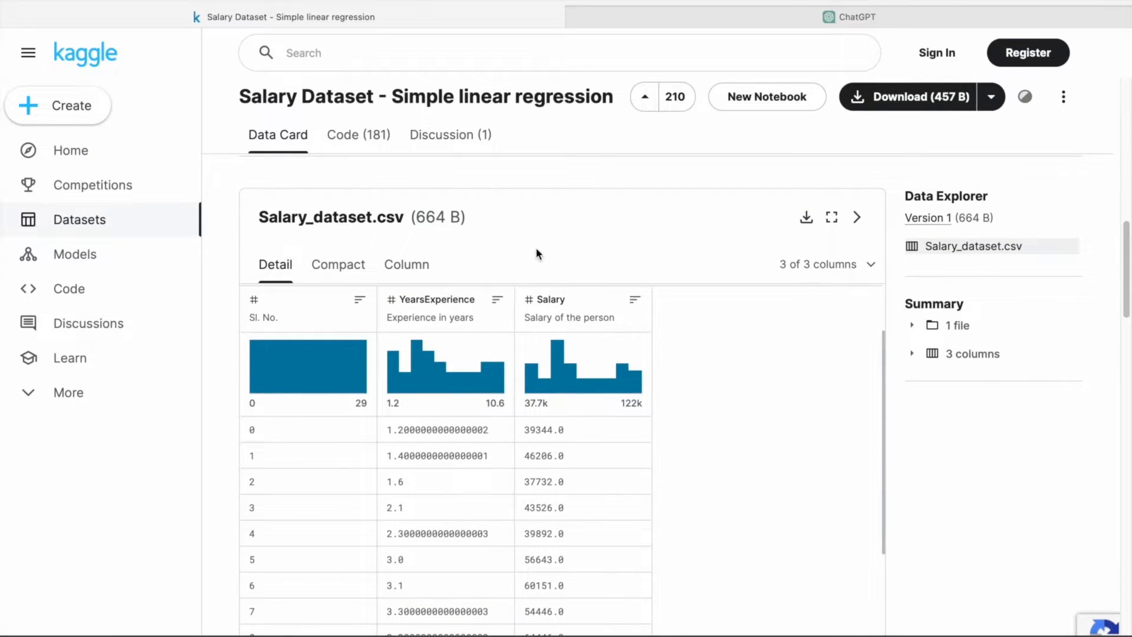
scroll("down", 3)
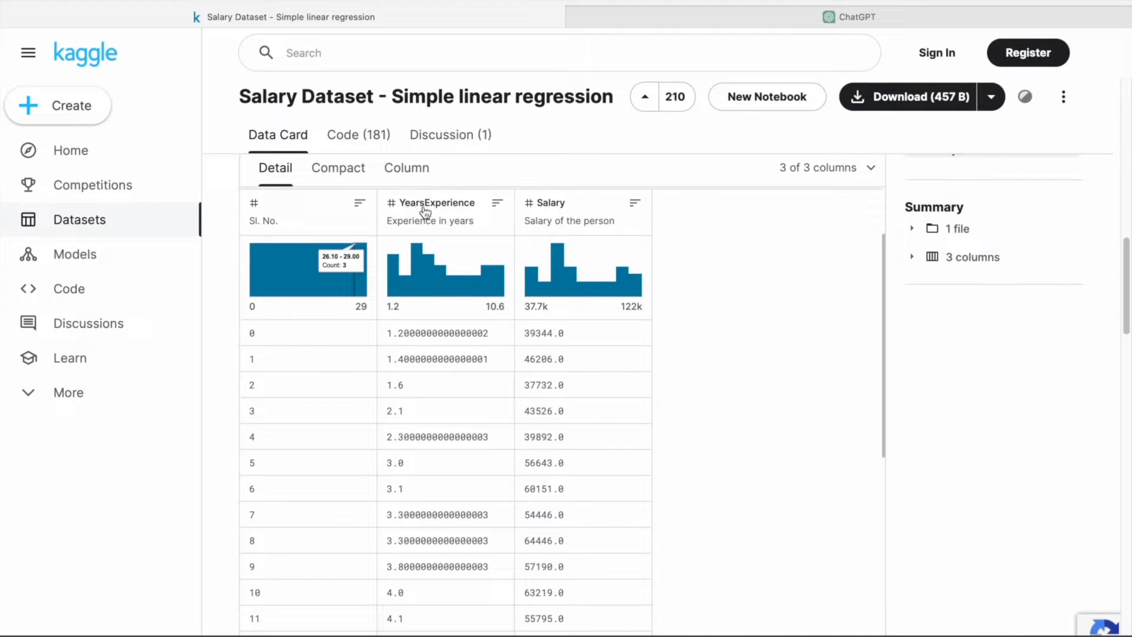
mouse_move(550, 208)
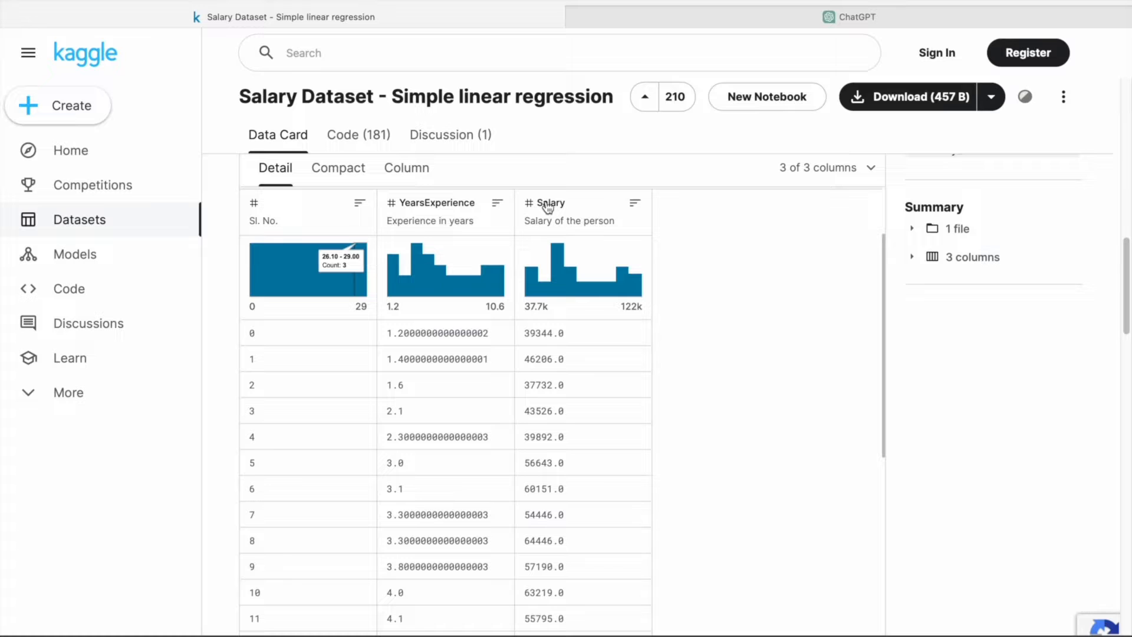
mouse_move(750, 240)
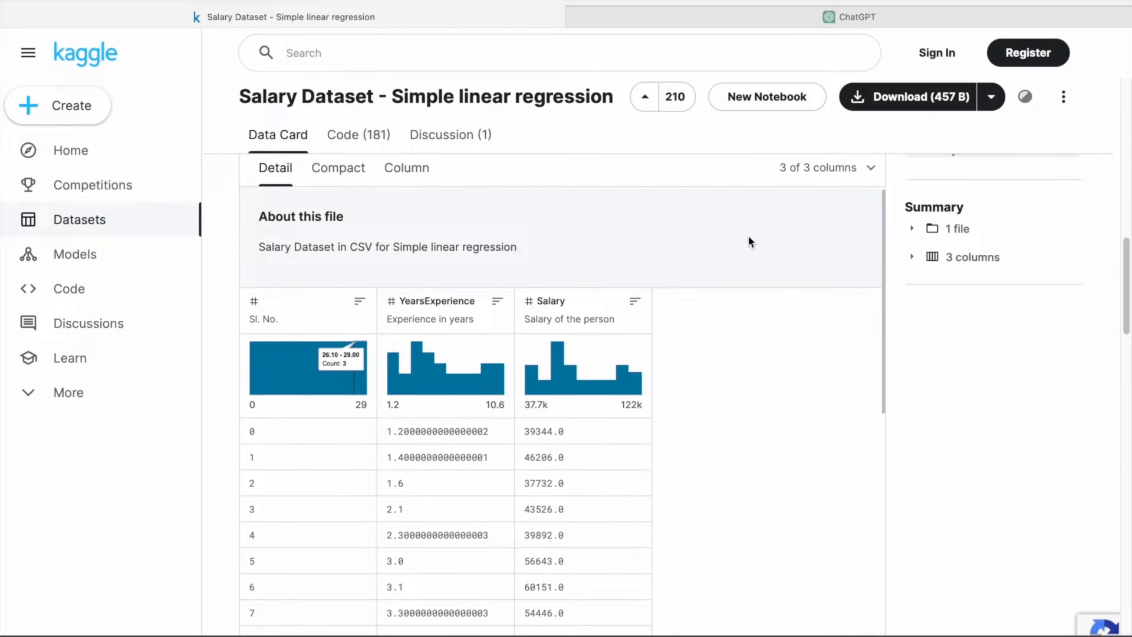
scroll("down", 3)
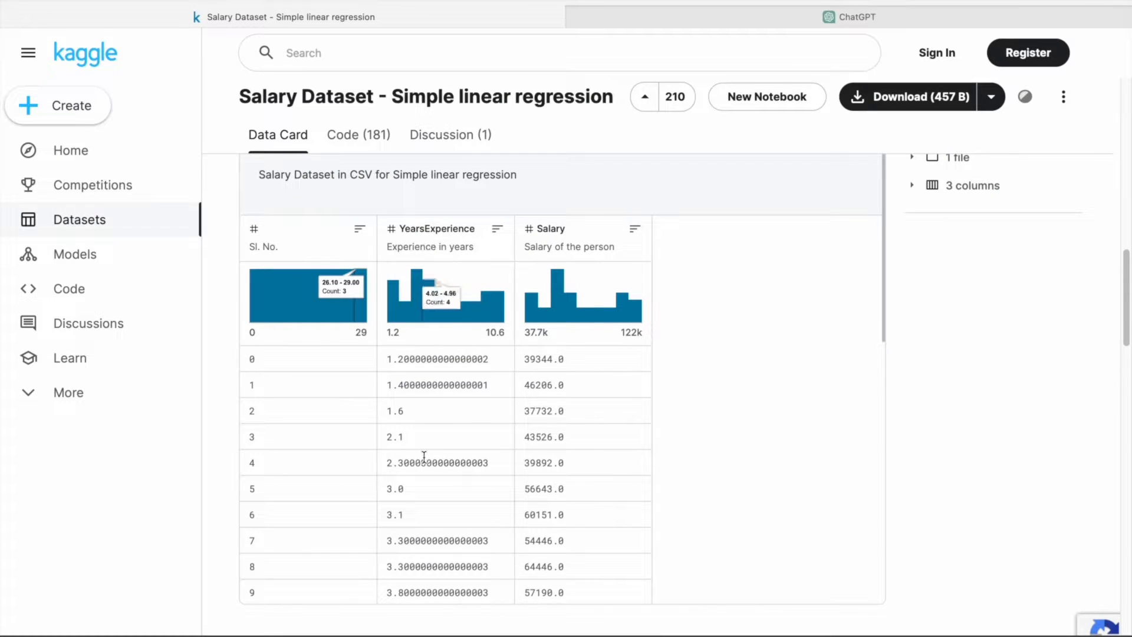
mouse_move(506, 260)
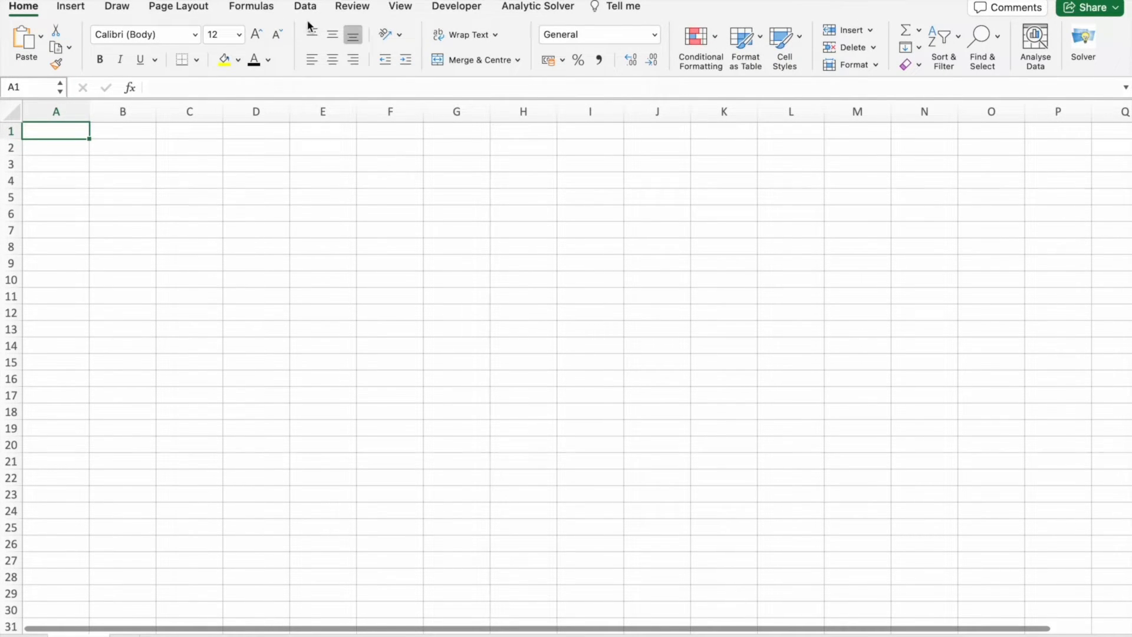
Step: Import Salary_dataset.csv via Get Data Text/CSV and load it as a table in columns A to C
left_click(304, 6)
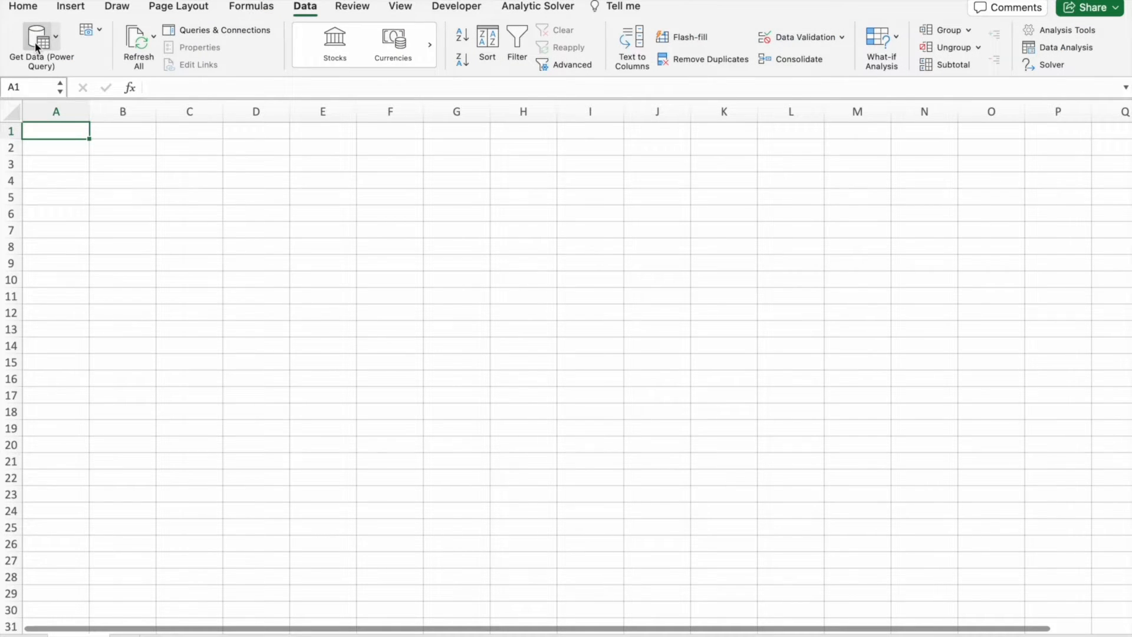
left_click(41, 42)
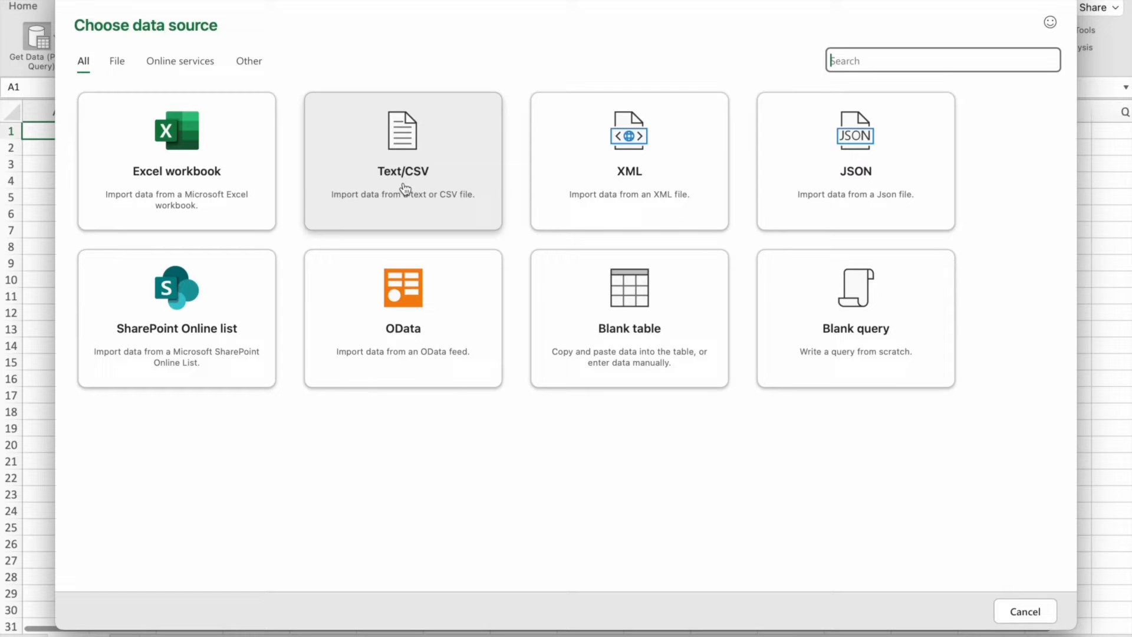
left_click(402, 160)
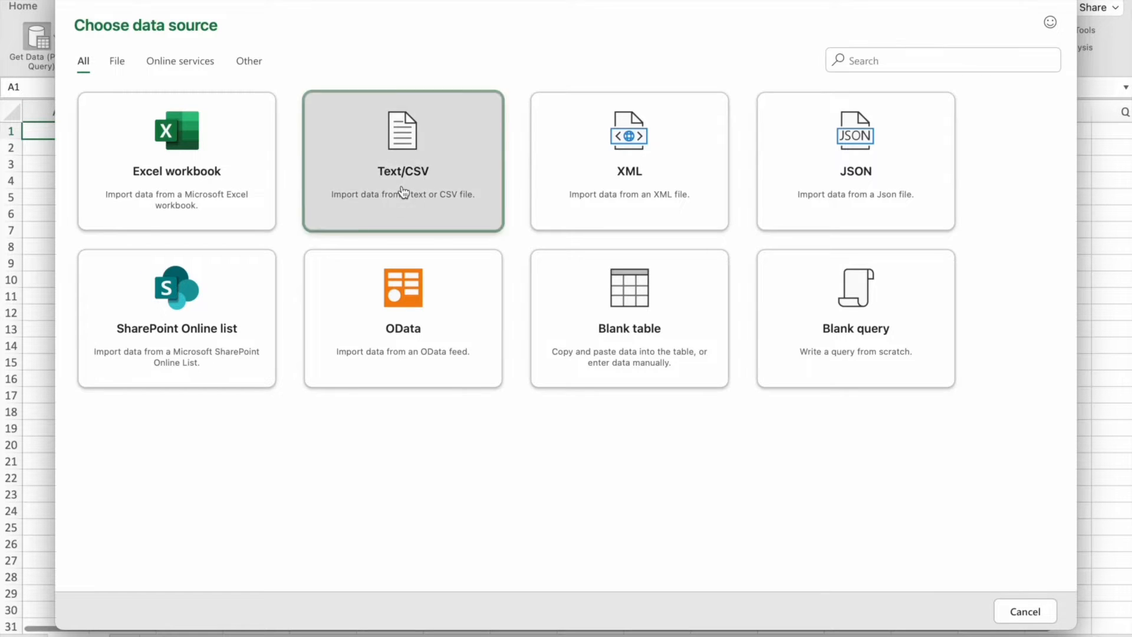
left_click(402, 161)
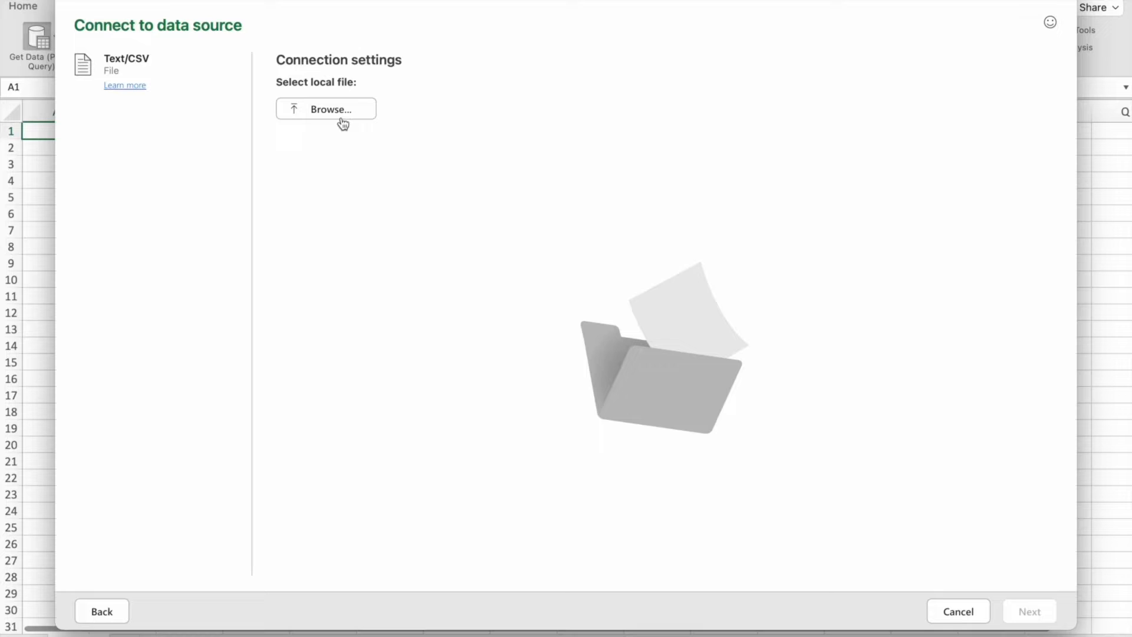
left_click(325, 111)
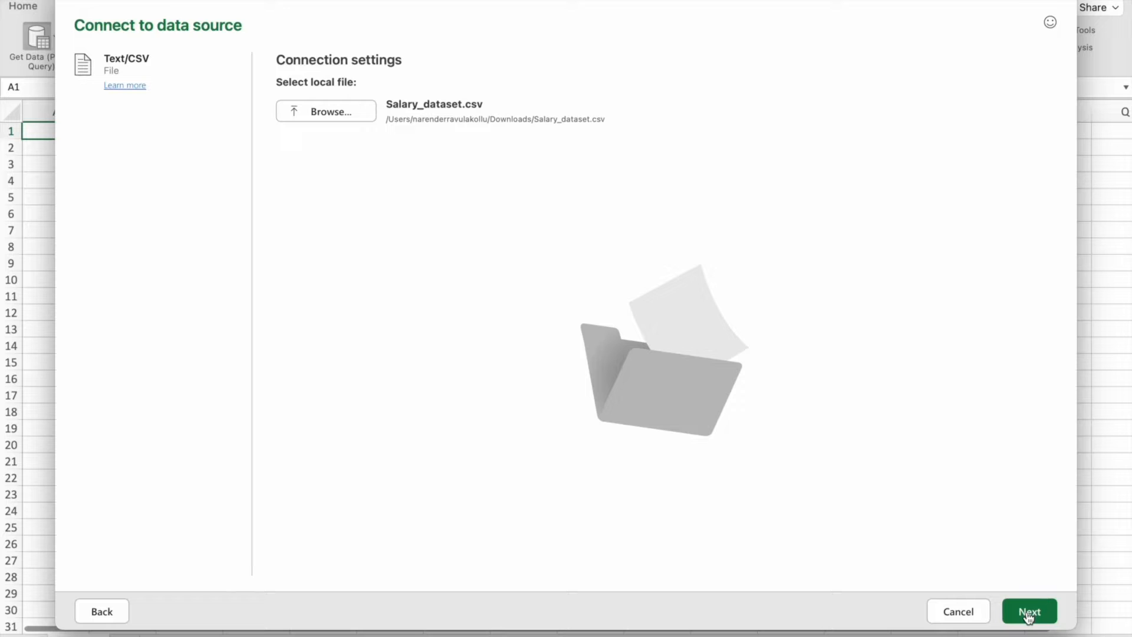
left_click(1029, 611)
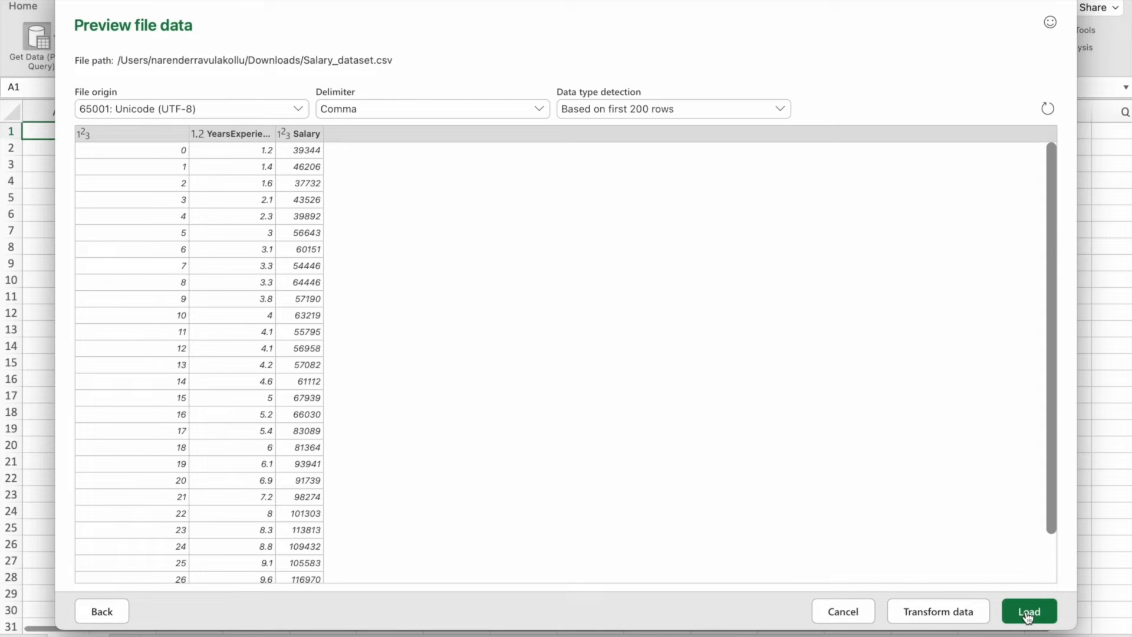
mouse_move(1042, 628)
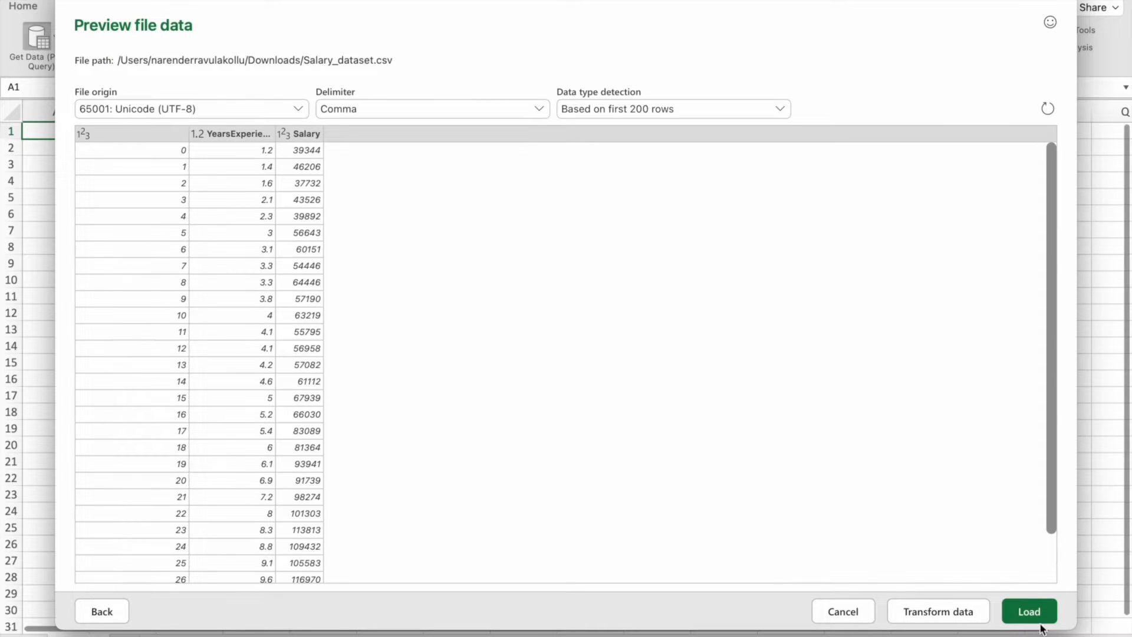
left_click(1029, 611)
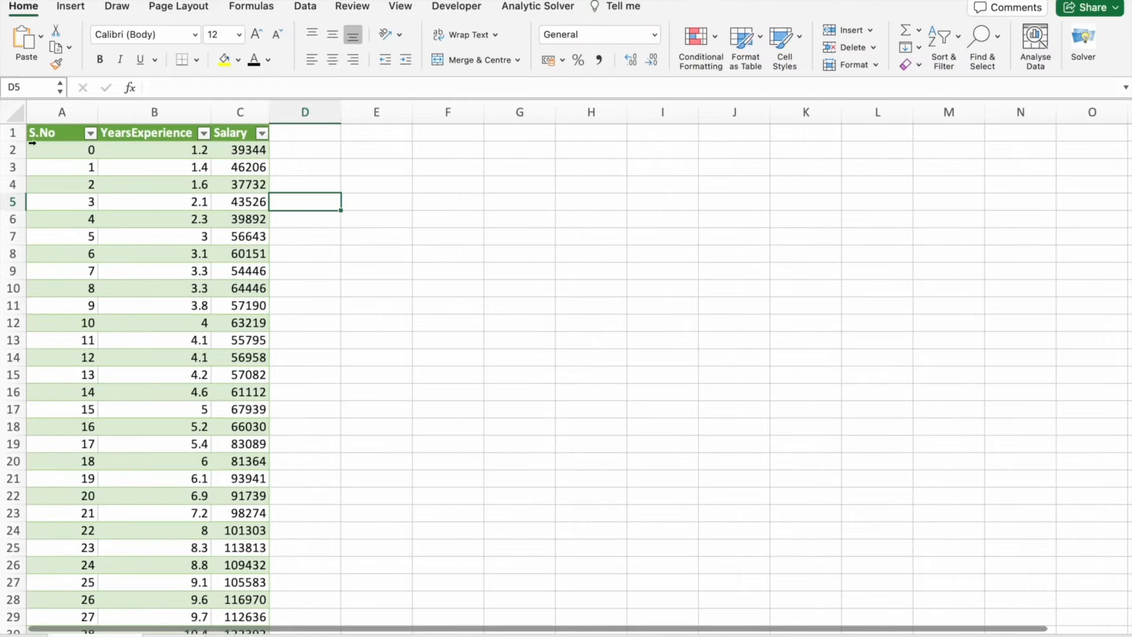
left_click(61, 150)
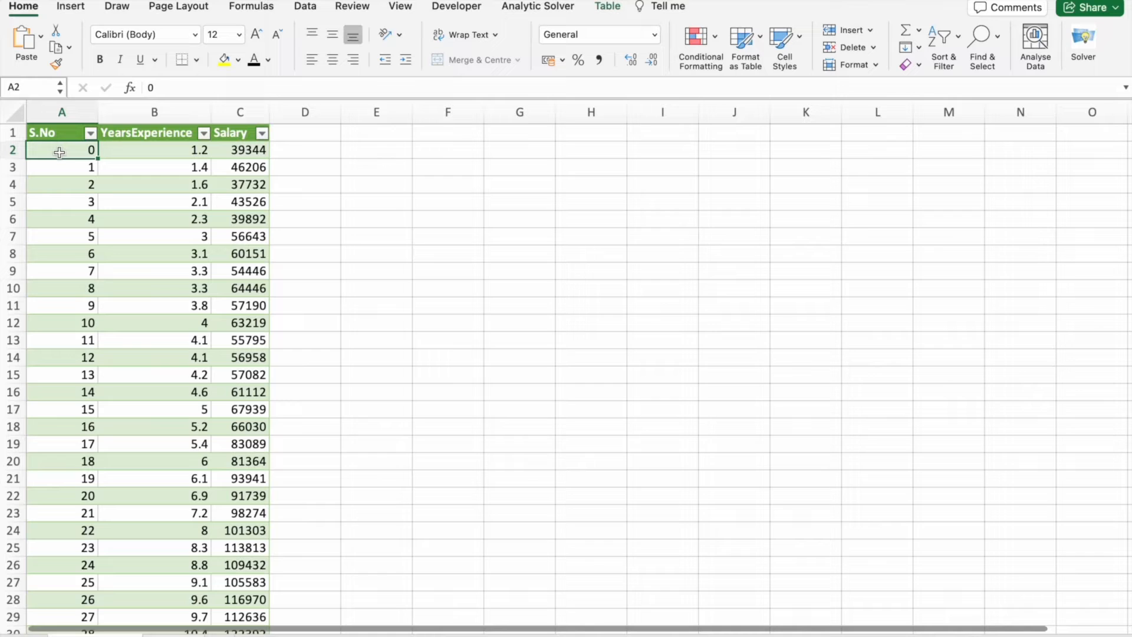
left_click(305, 271)
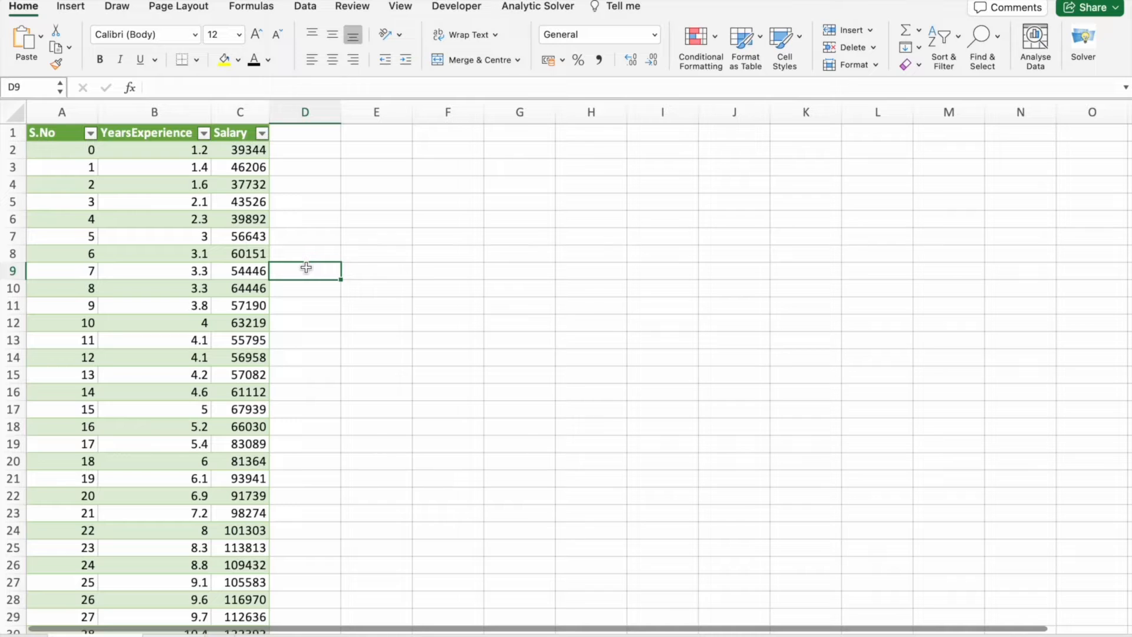
mouse_move(449, 281)
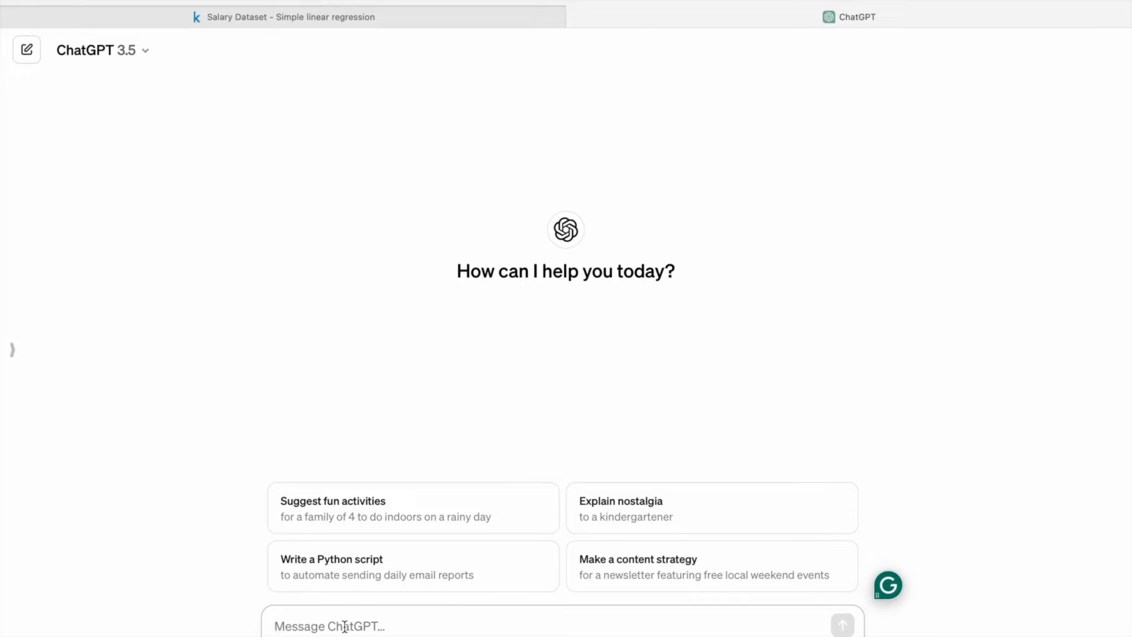
Step: Ask ChatGPT 'What is Predictive Analytics?' and highlight 'predictions about future events or trends'
type("What is Predictive A")
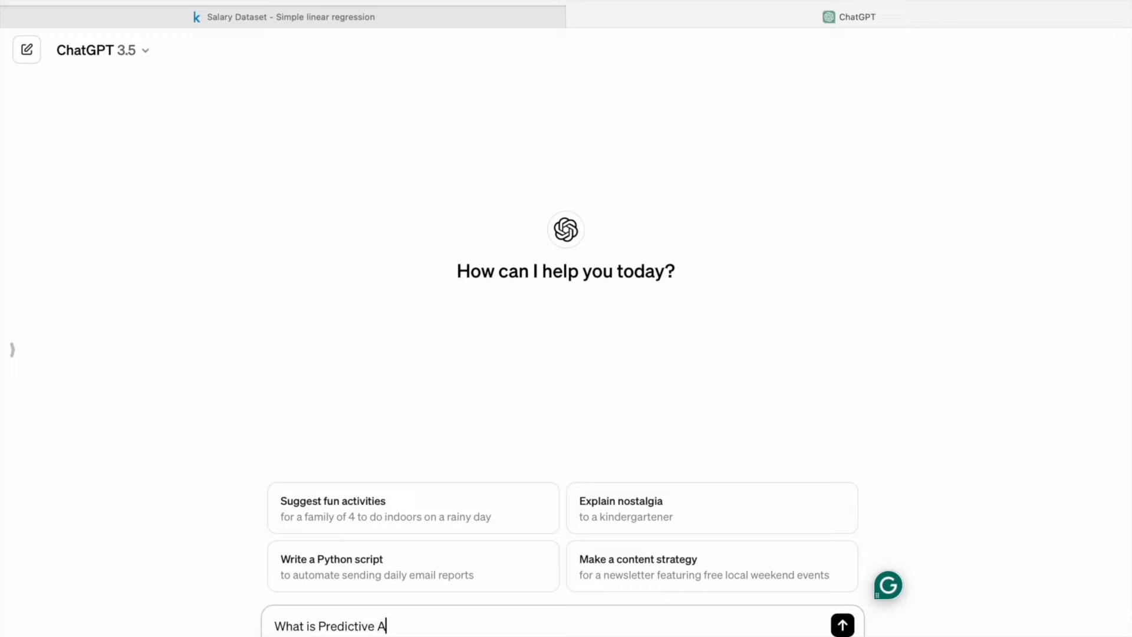
left_click(842, 626)
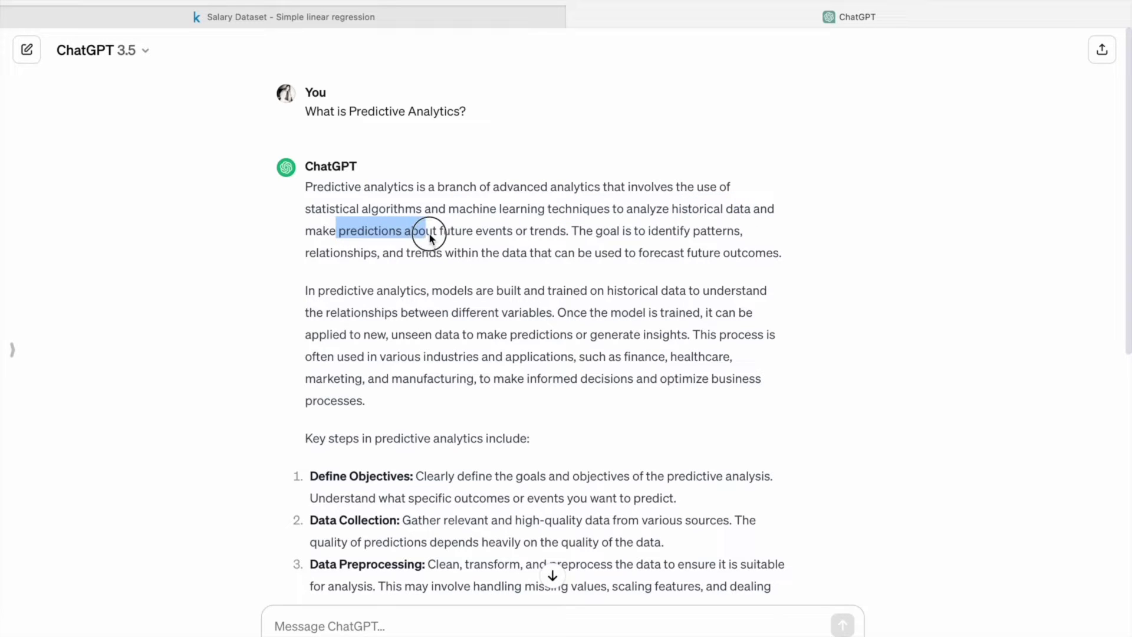
left_click_drag(430, 230, 567, 230)
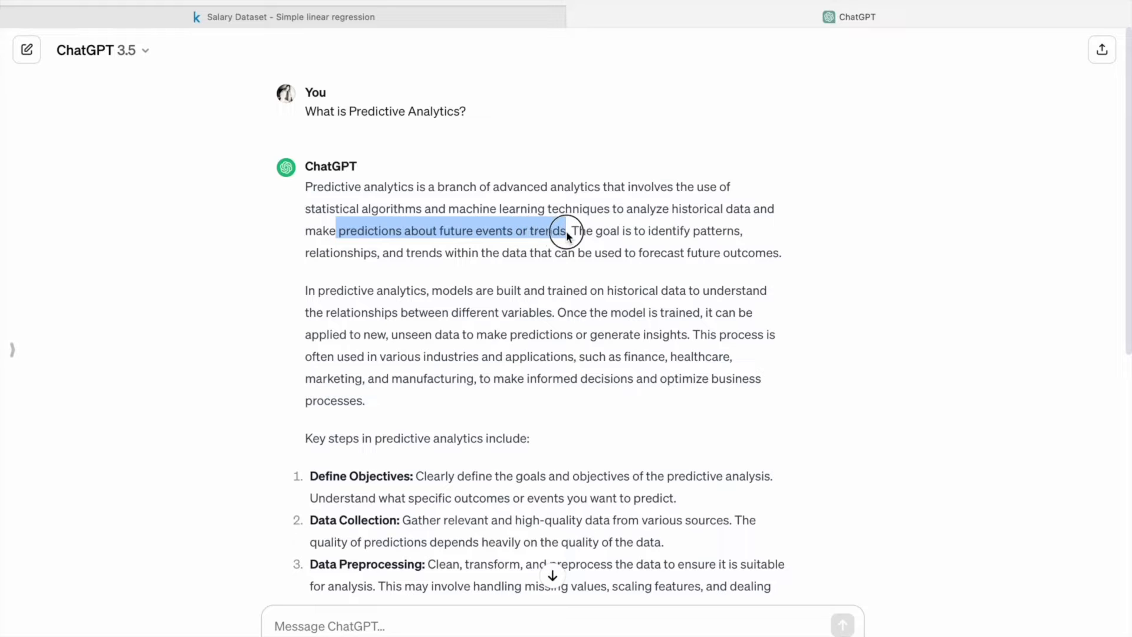
scroll("down", 3)
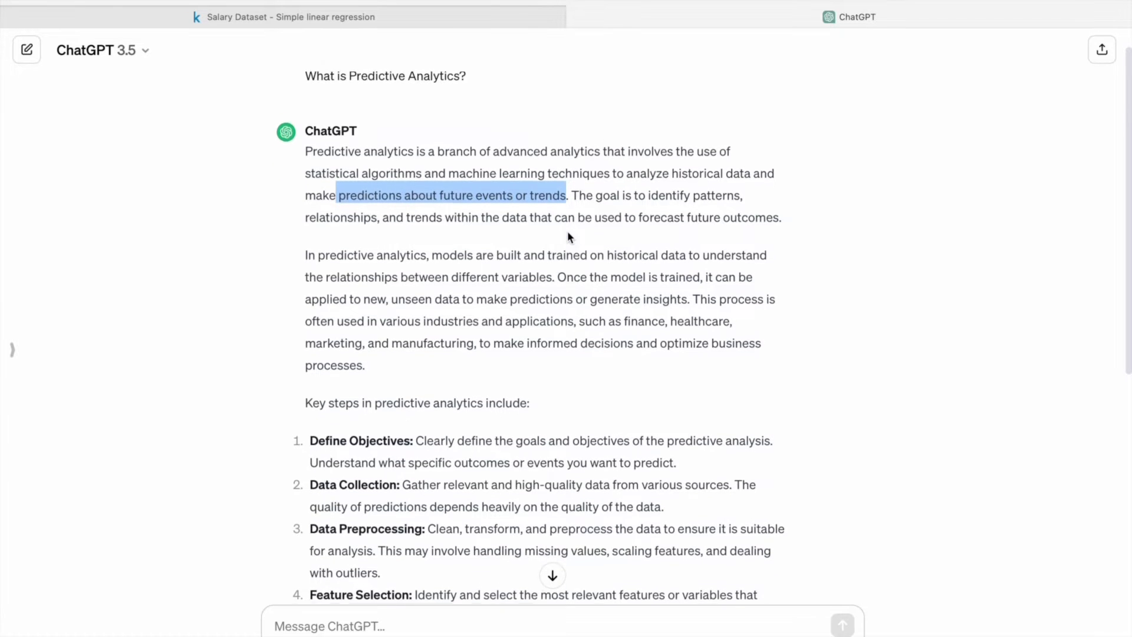
scroll("down", 3)
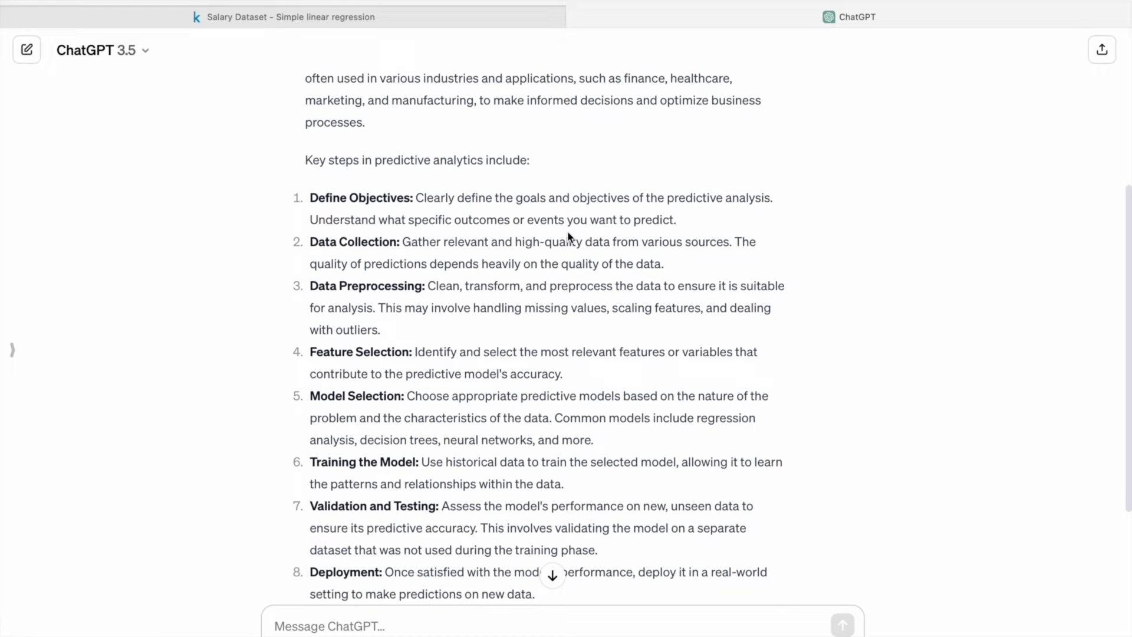
scroll("down", 3)
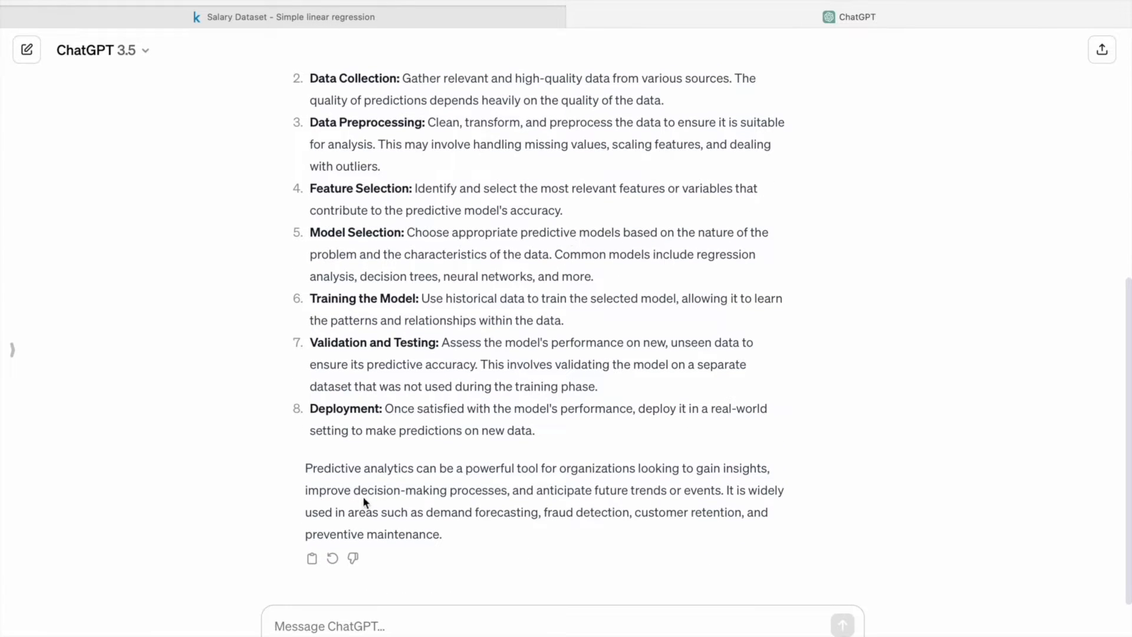
Step: Highlight key phrases in the closing paragraph, demand forecasting and machine learning in the answer
left_click_drag(304, 468, 430, 469)
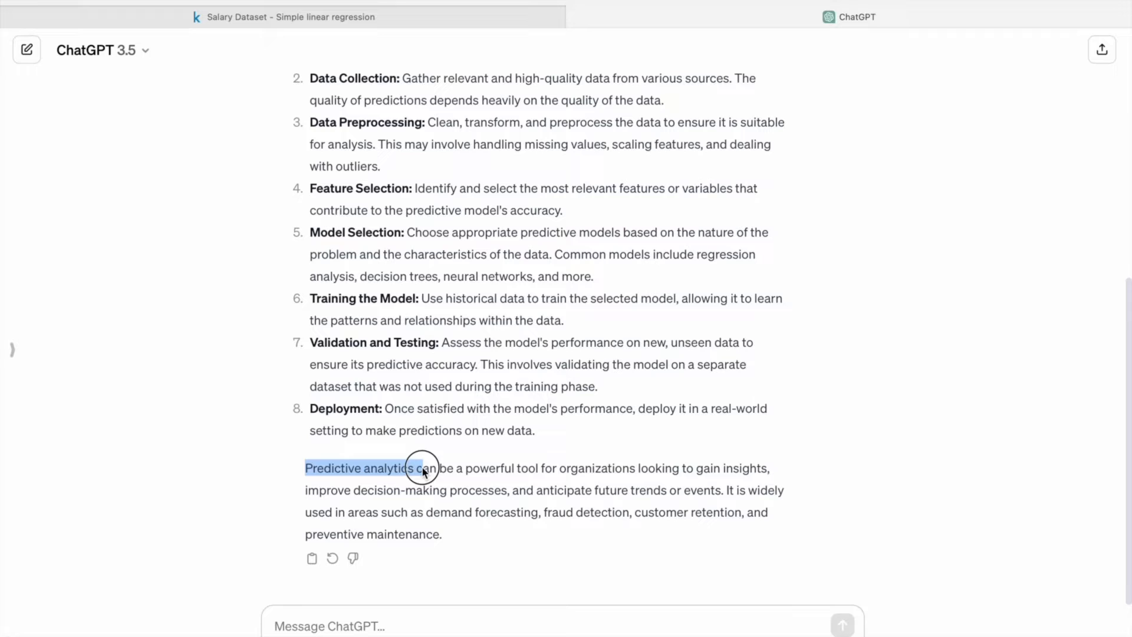
left_click_drag(422, 468, 650, 469)
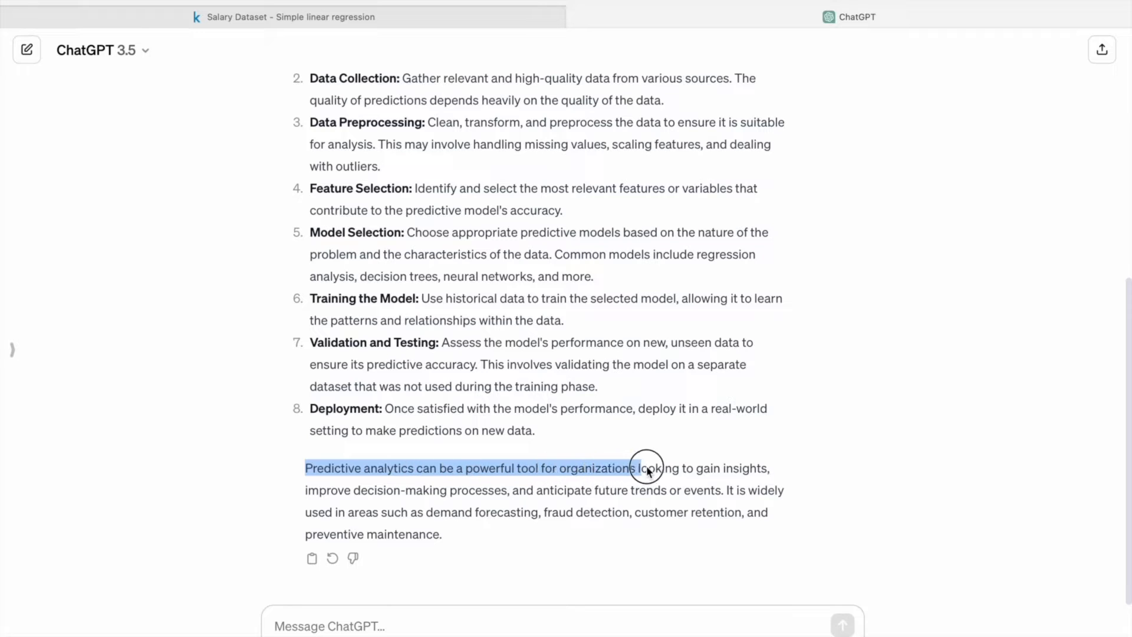
left_click_drag(647, 468, 763, 468)
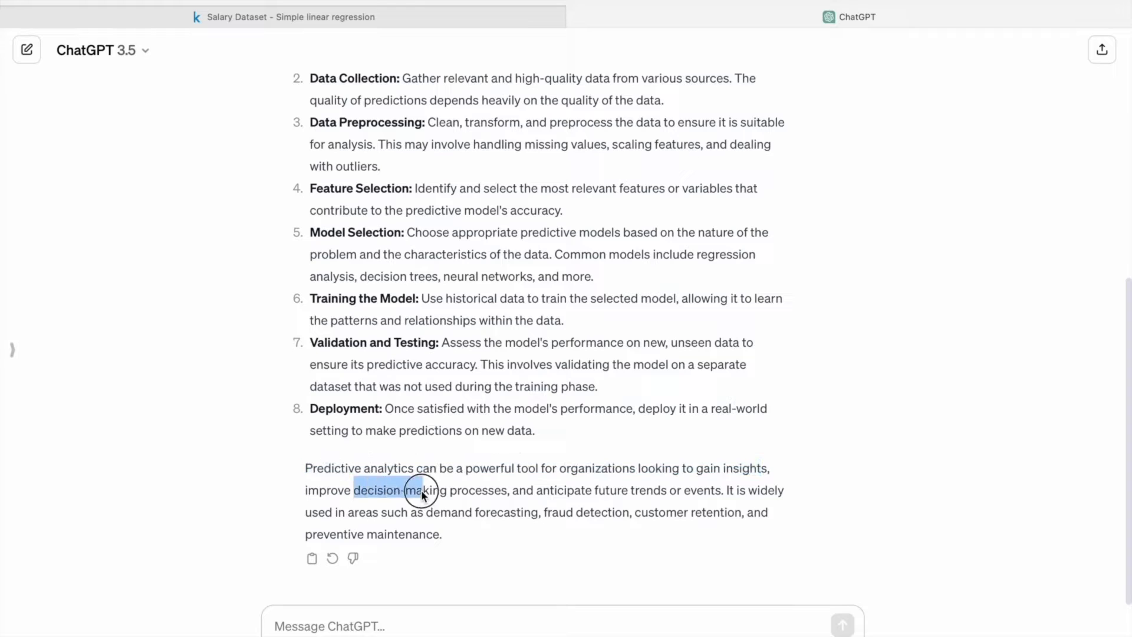
left_click_drag(422, 497, 545, 491)
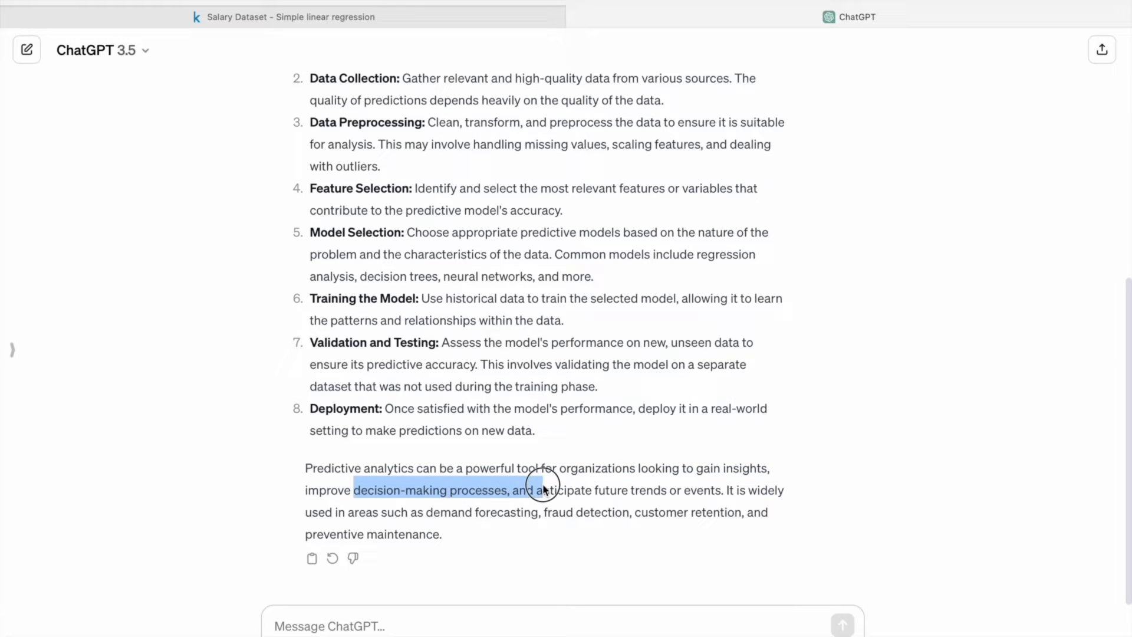
left_click_drag(542, 491, 698, 491)
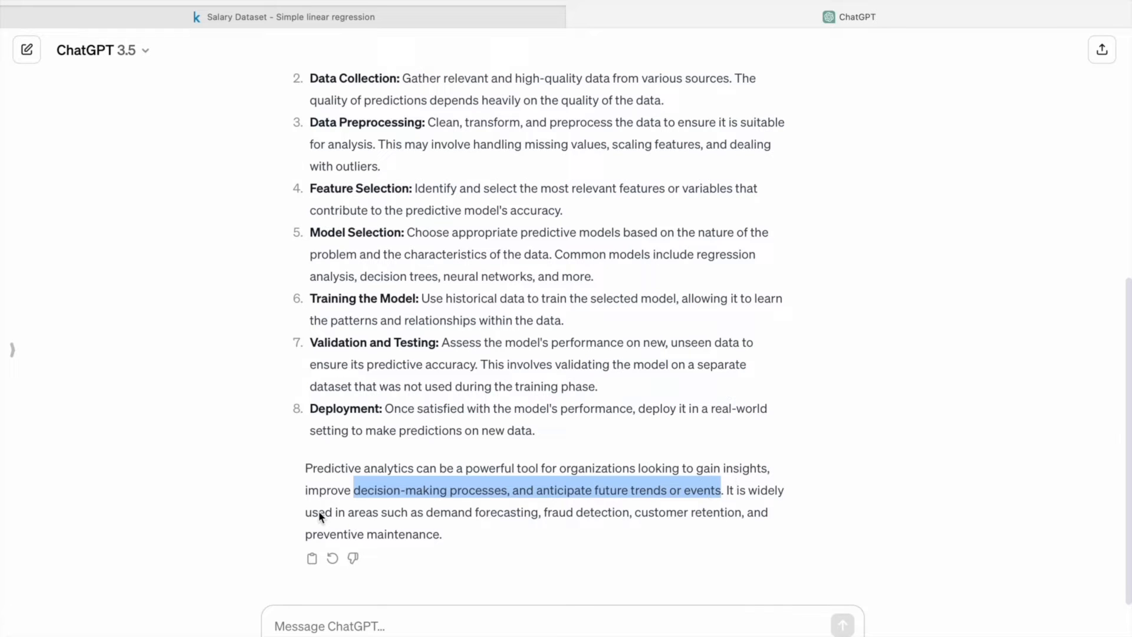
mouse_move(427, 518)
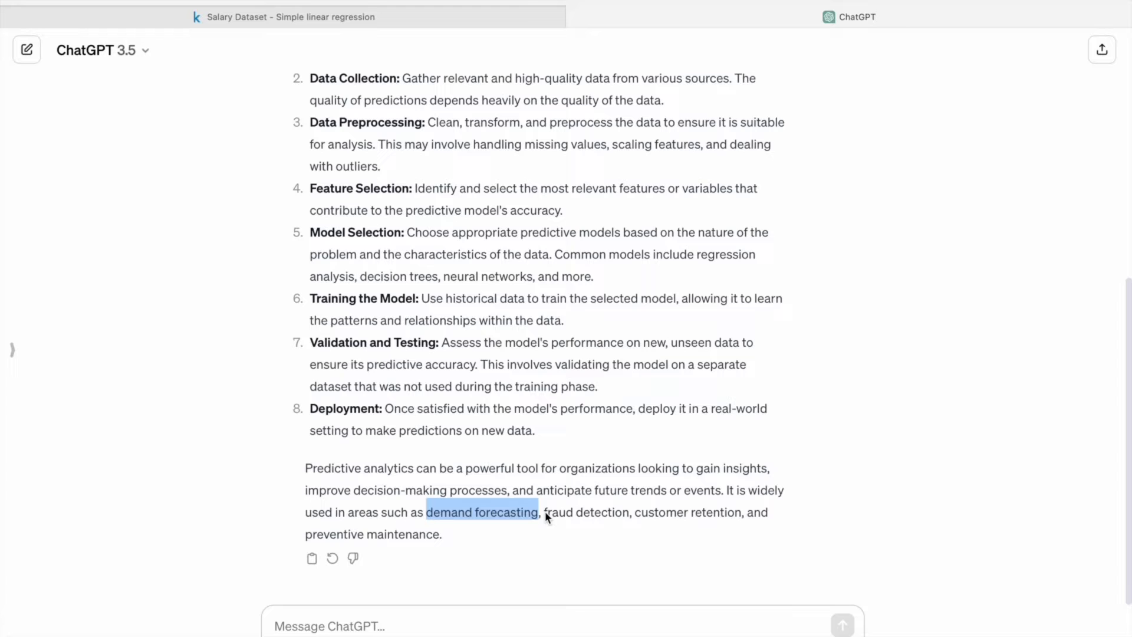
double_click(586, 512)
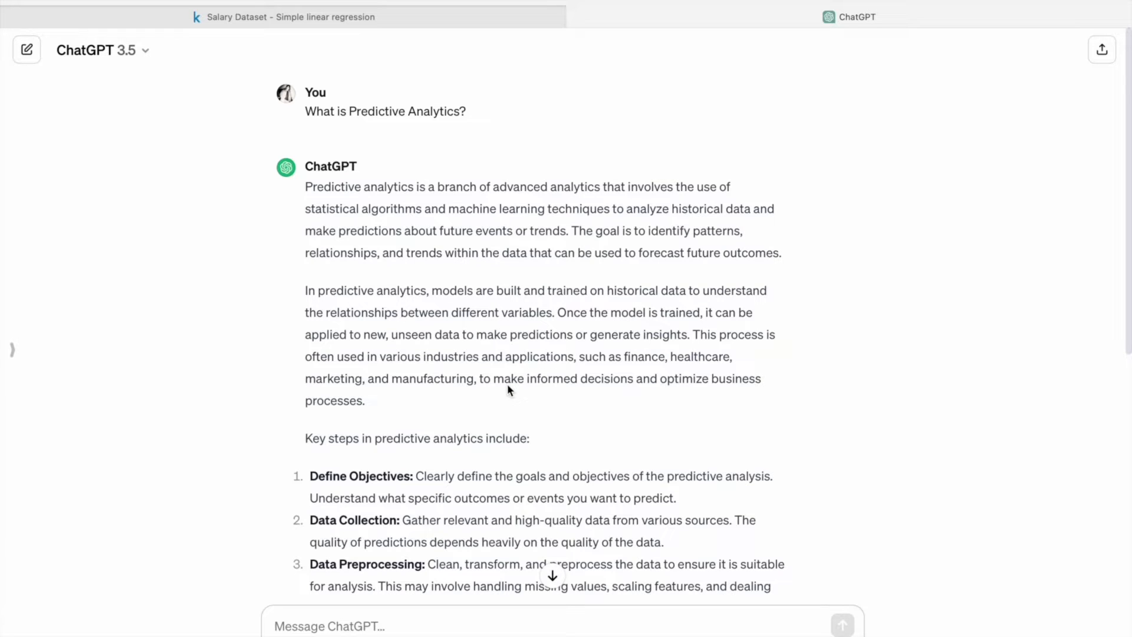
double_click(506, 209)
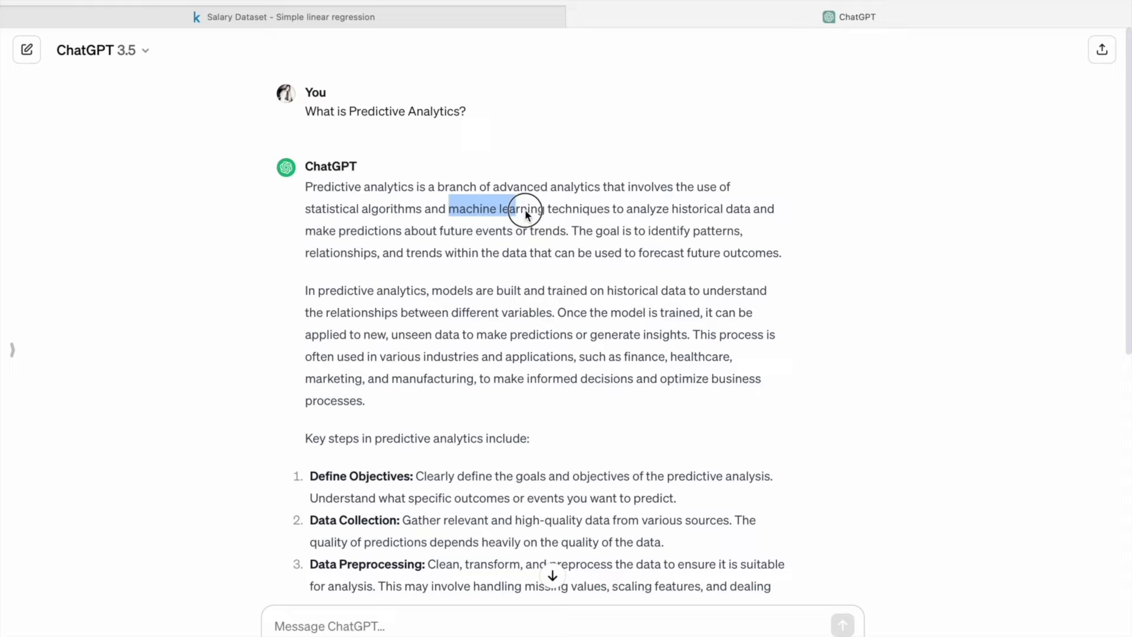
Step: Ask ChatGPT which machine learning techniques predict trends and highlight the answer's opening on historical data
type("What all are the Machine Learning")
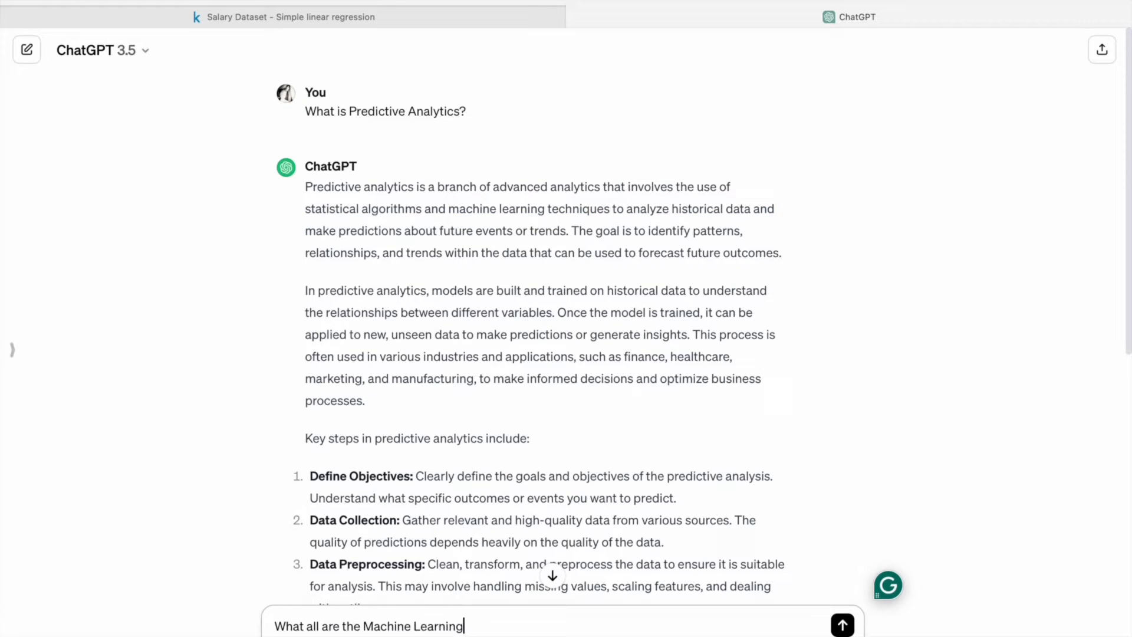
type("Techniques available to Predict Tren")
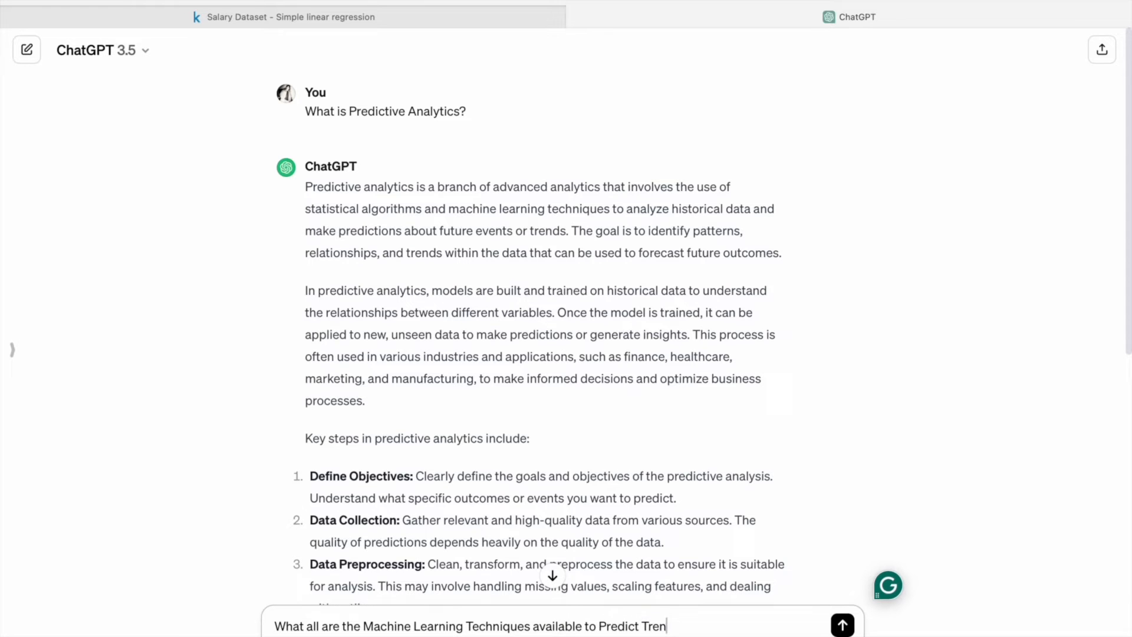
left_click(842, 625)
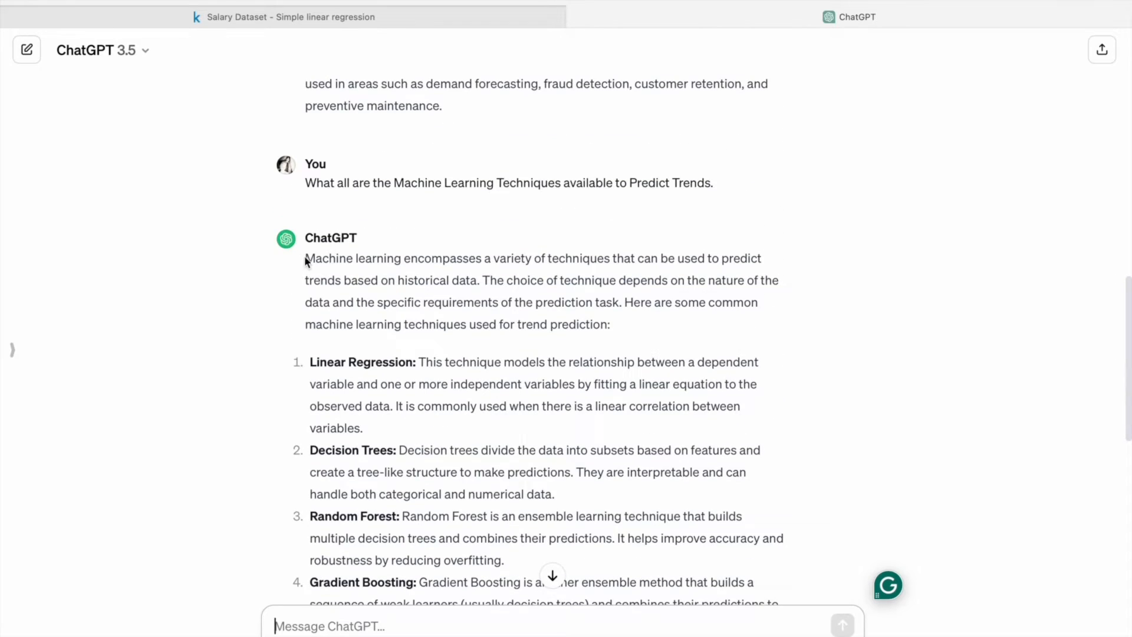
left_click_drag(305, 259, 476, 263)
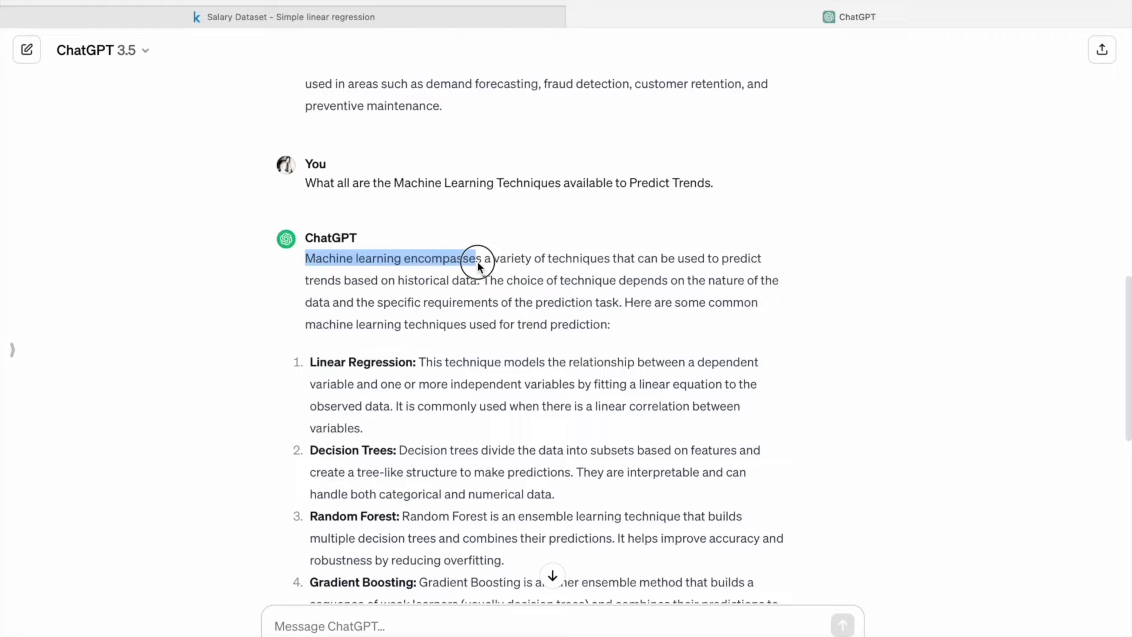
left_click_drag(476, 259, 632, 258)
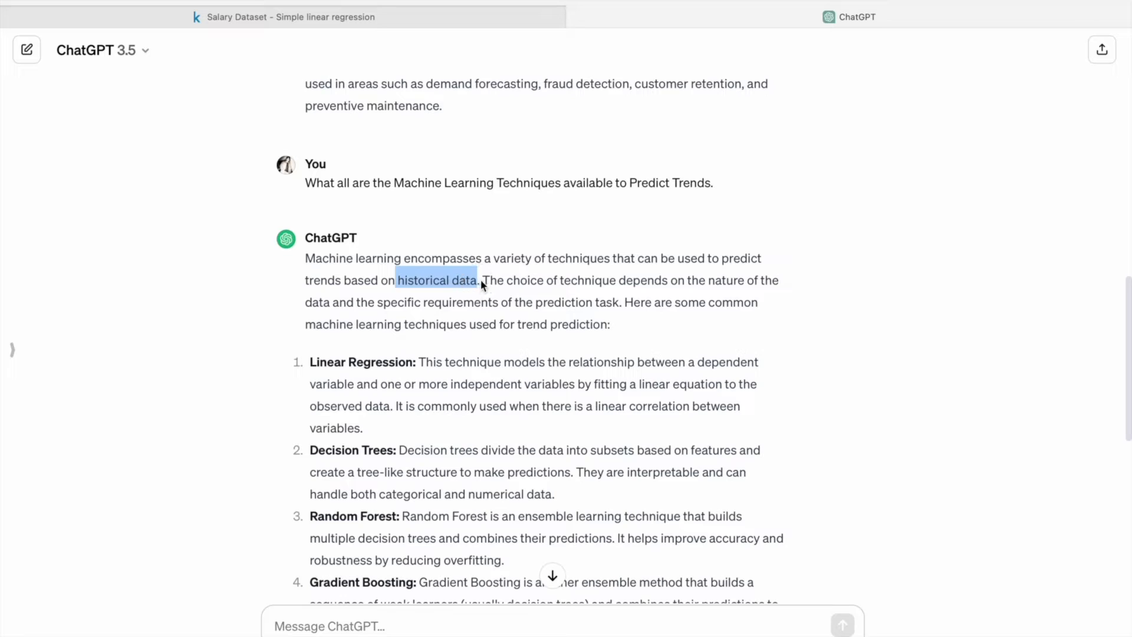
mouse_move(739, 292)
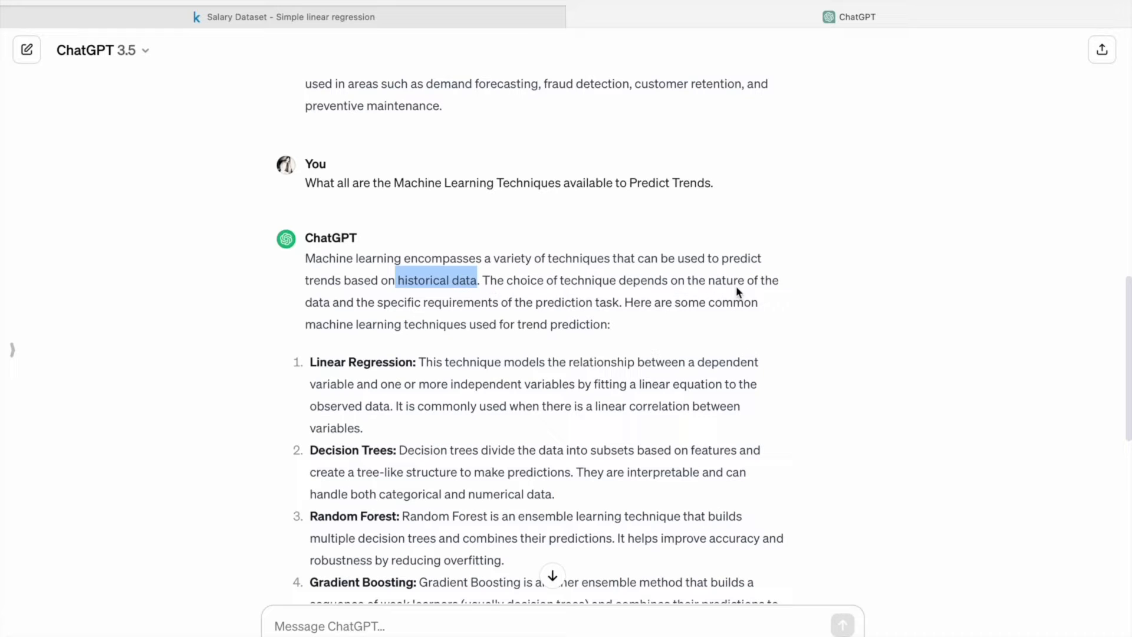
mouse_move(383, 310)
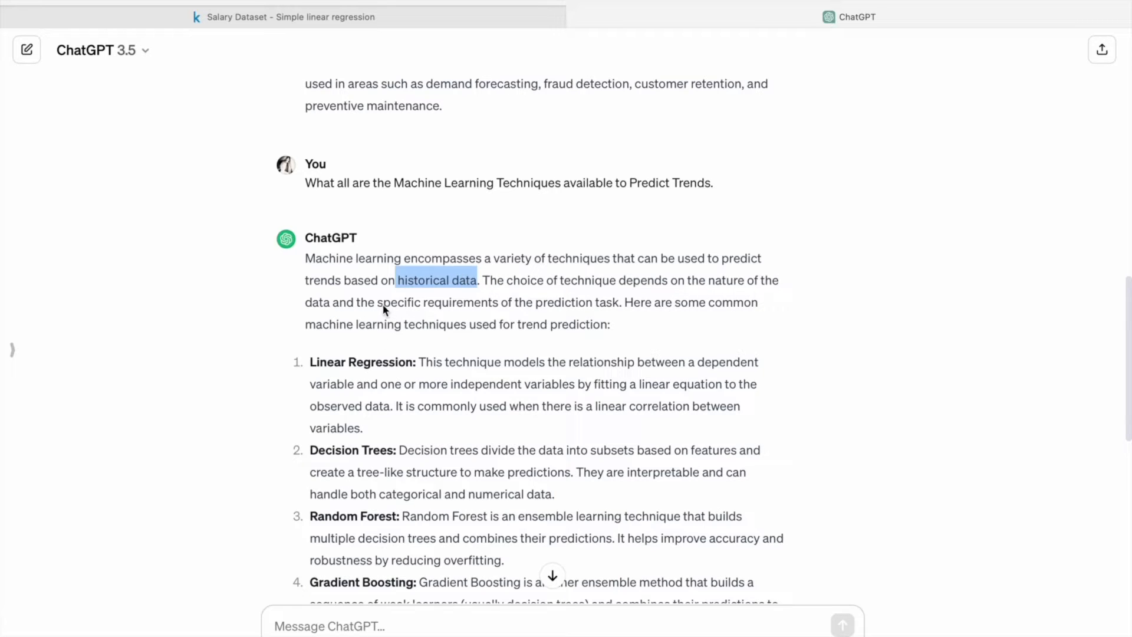
left_click_drag(397, 281, 589, 302)
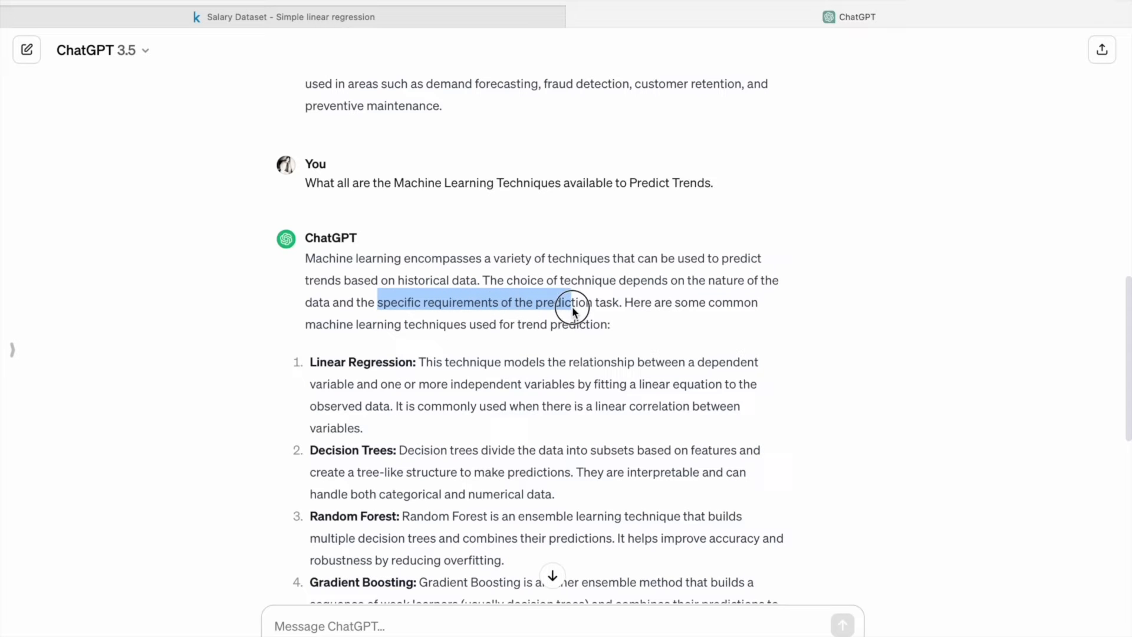
Step: Read through the listed techniques, highlighting Linear Regression and Time Series Analysis
scroll("down", 3)
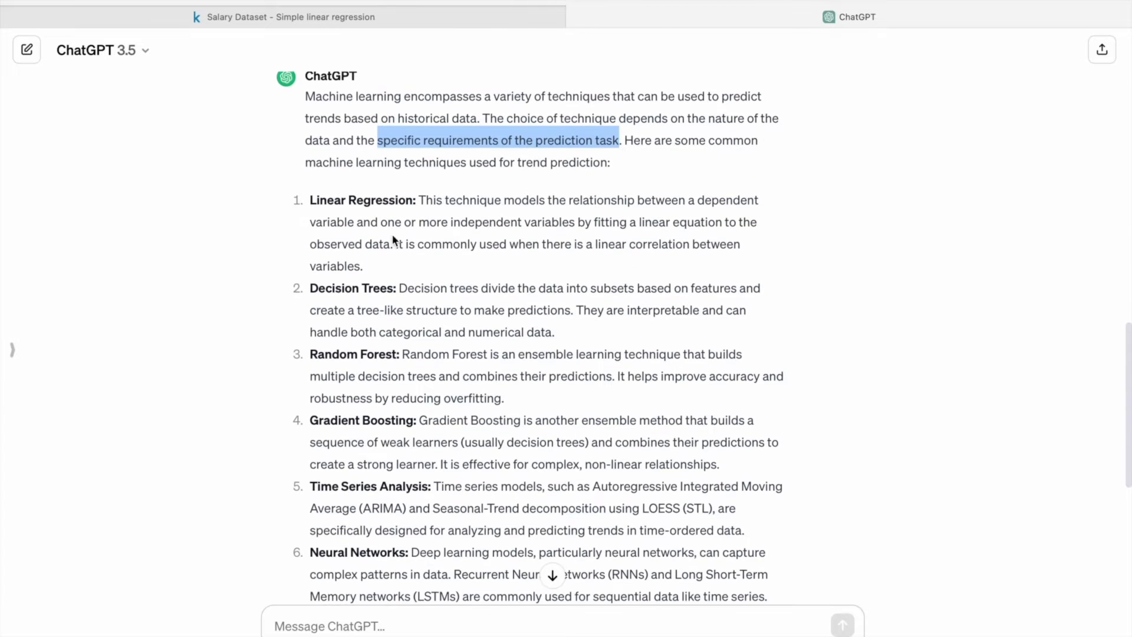
mouse_move(316, 206)
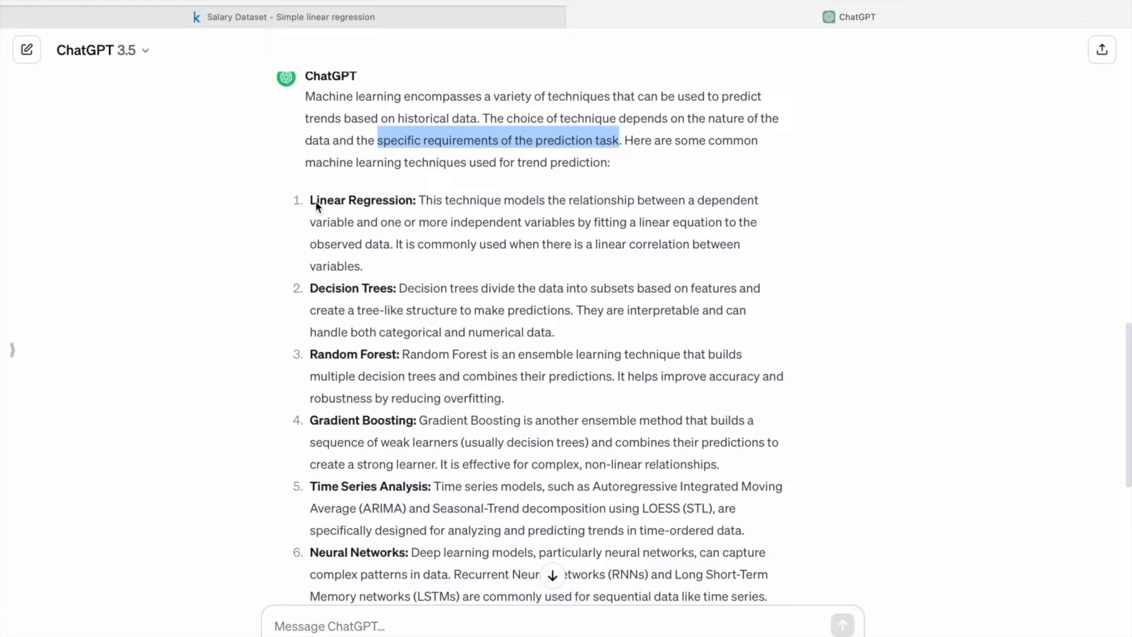
mouse_move(352, 388)
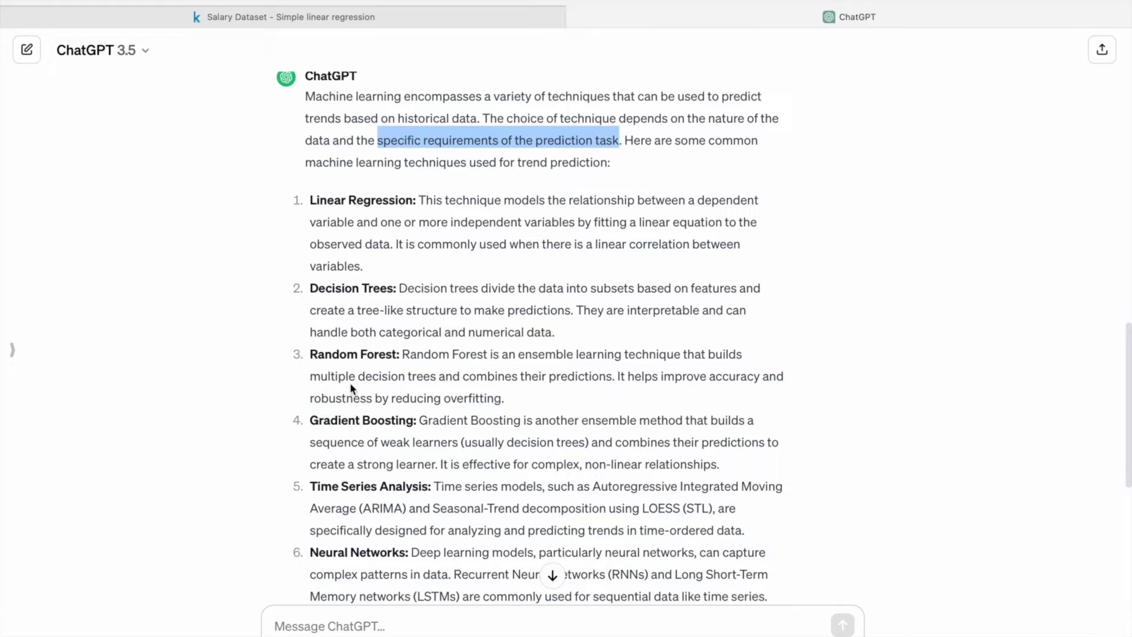
scroll("down", 3)
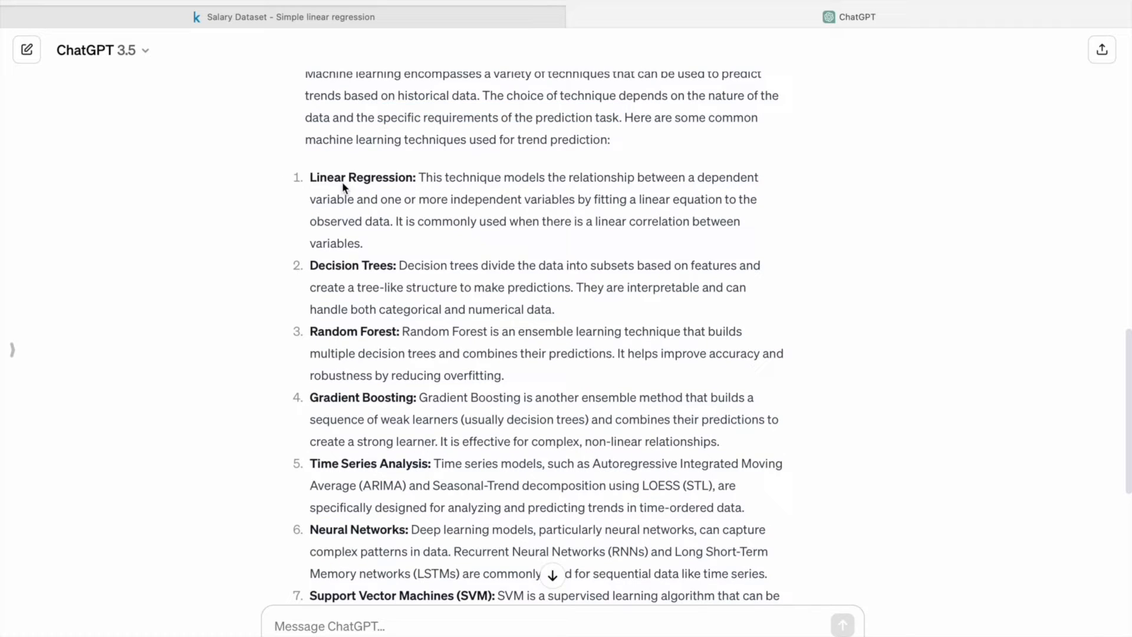
double_click(327, 177)
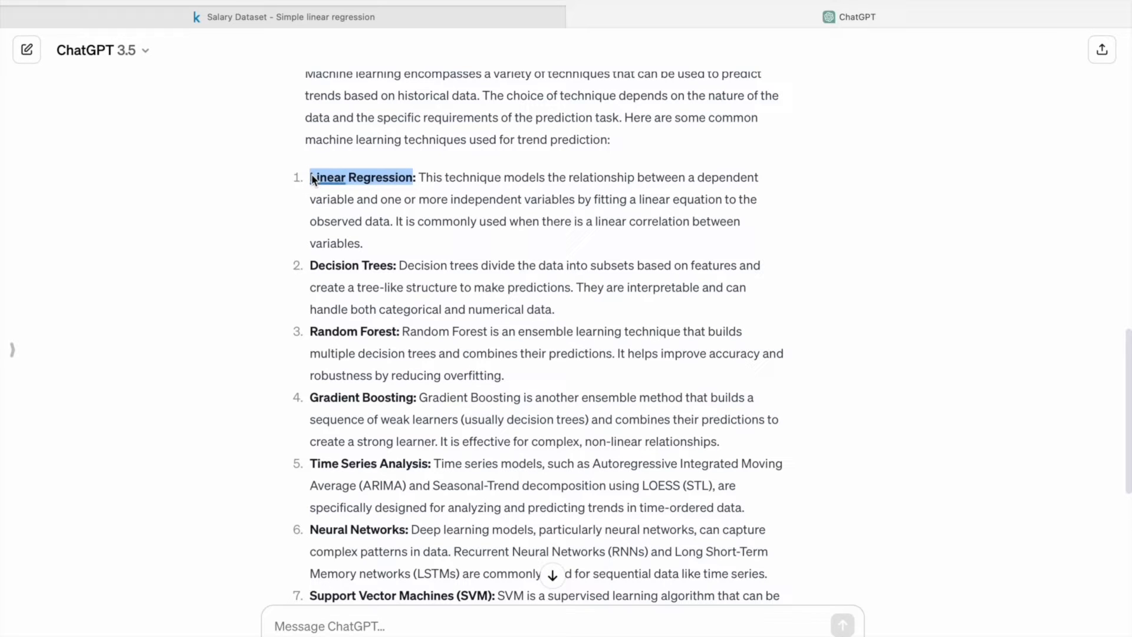
left_click(361, 177)
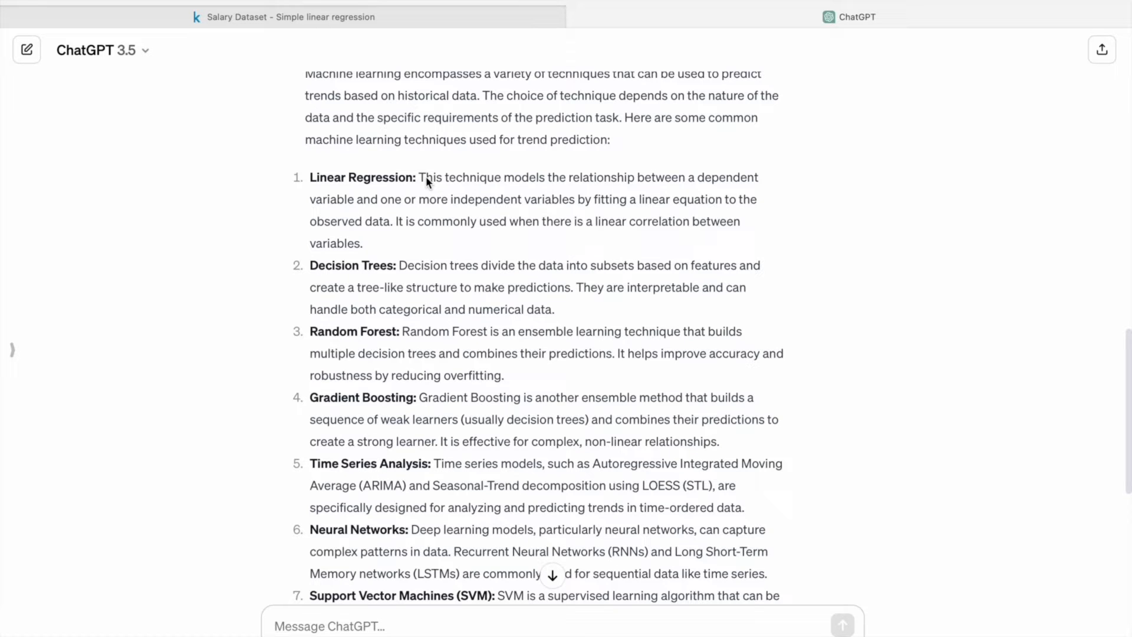
scroll("down", 3)
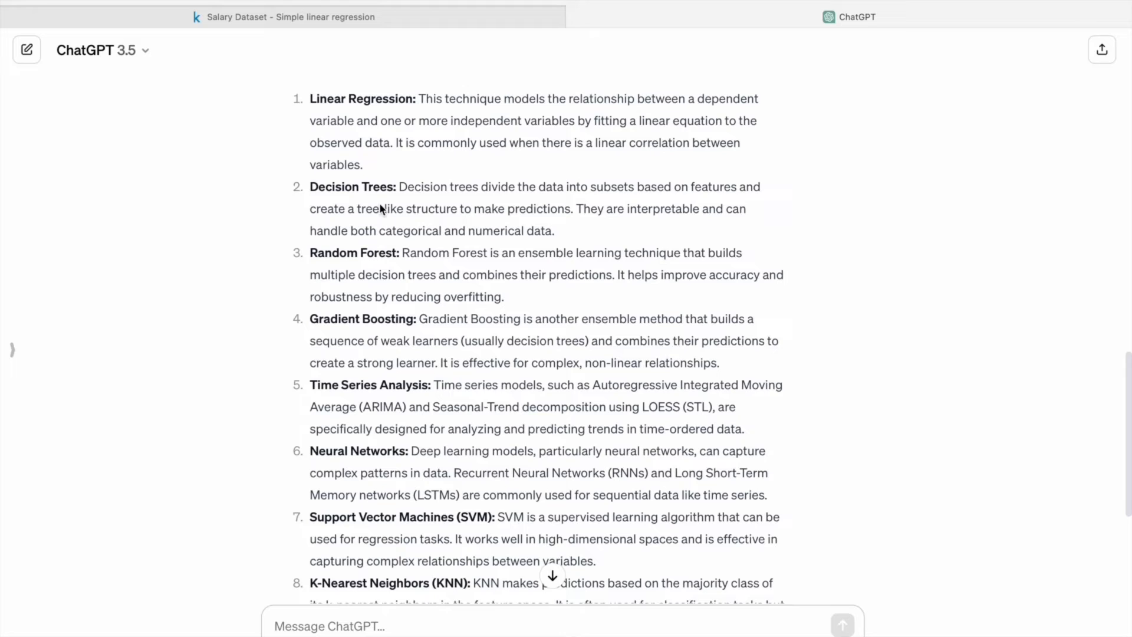
double_click(352, 186)
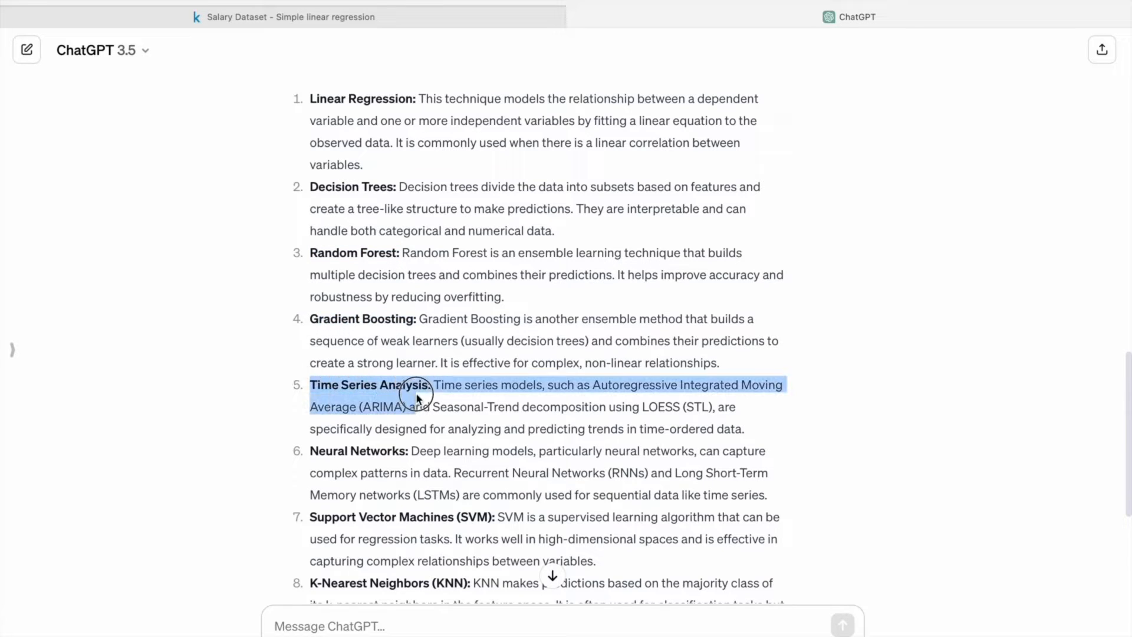
scroll("down", 3)
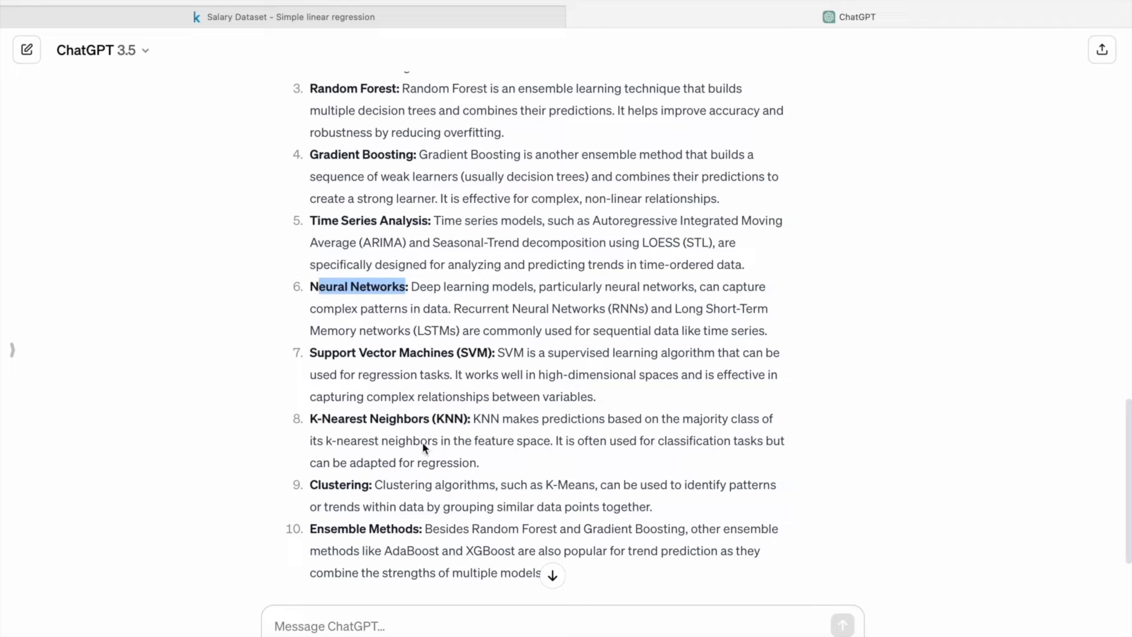
mouse_move(415, 530)
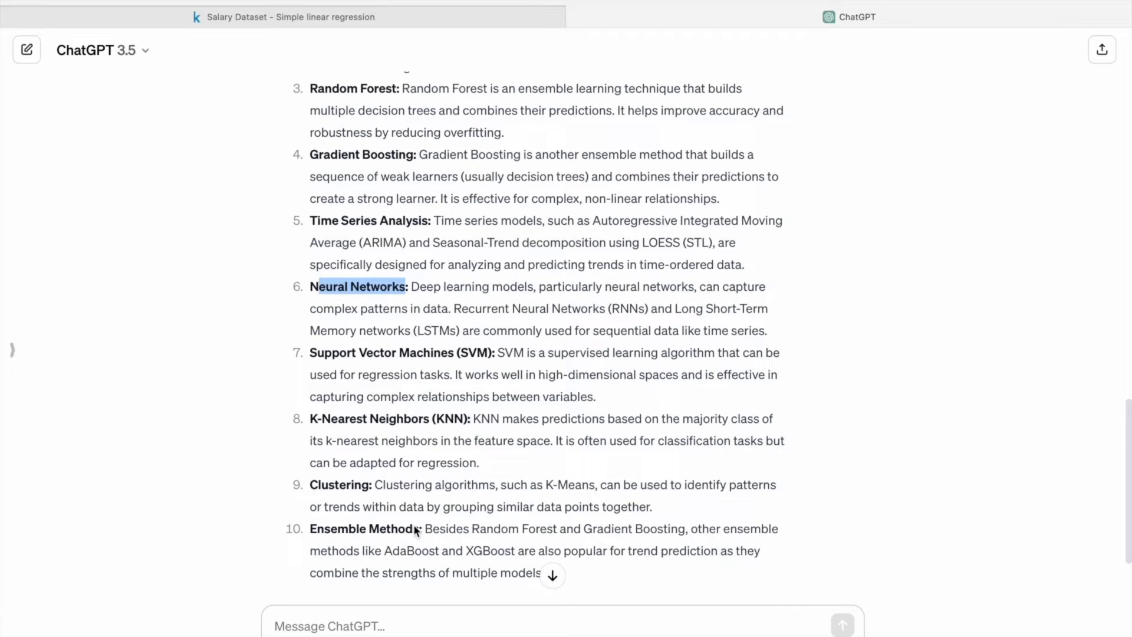
double_click(364, 528)
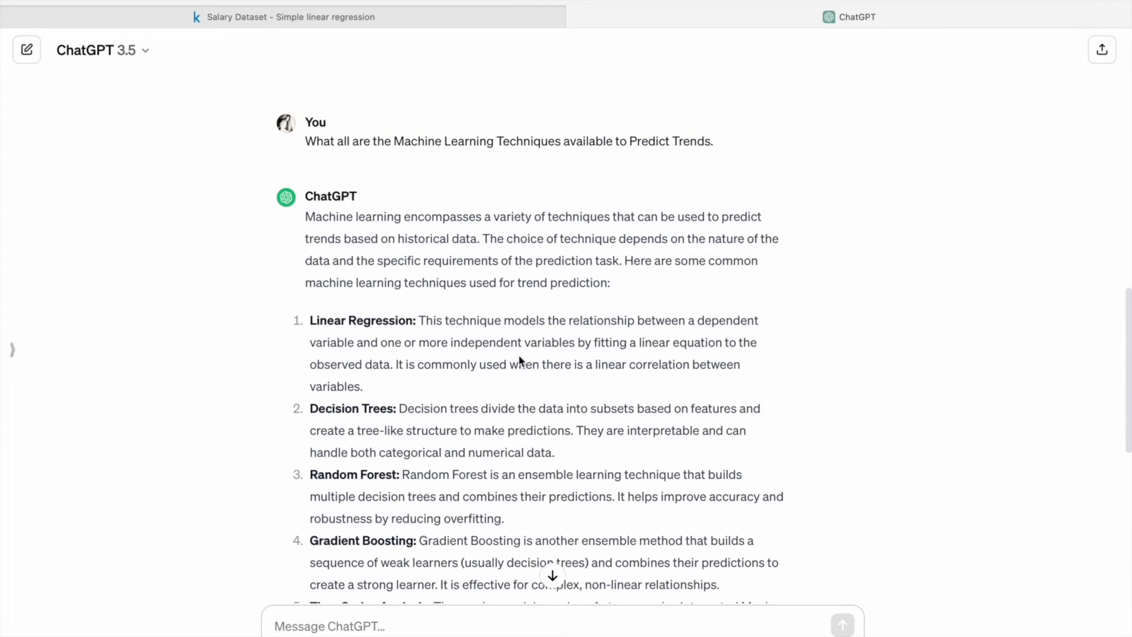
mouse_move(333, 317)
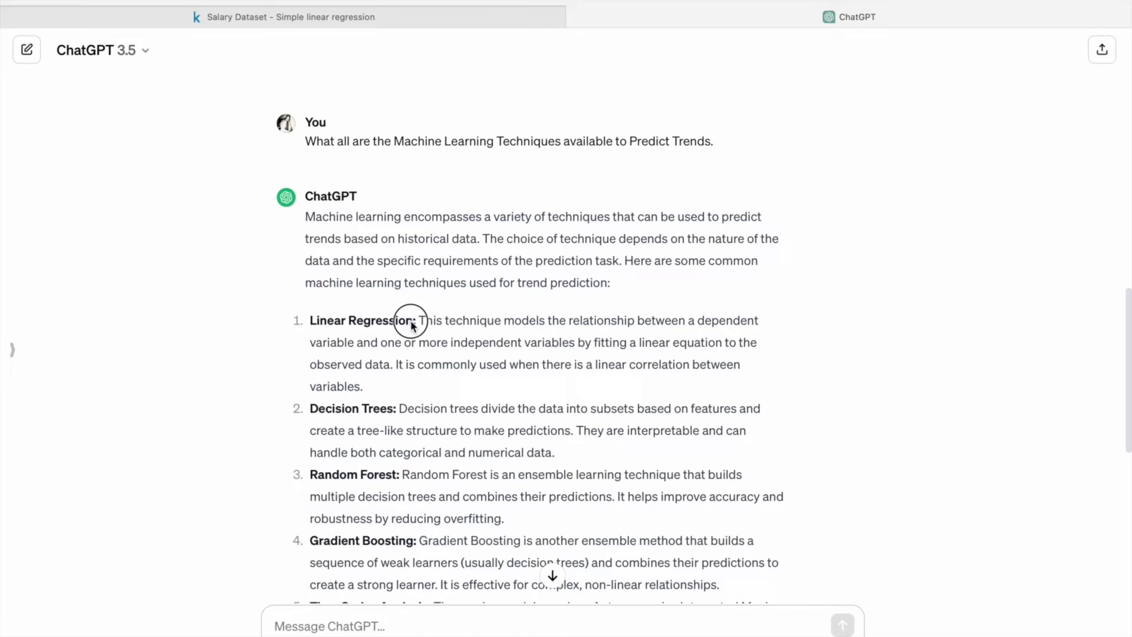
type("Linear Regression")
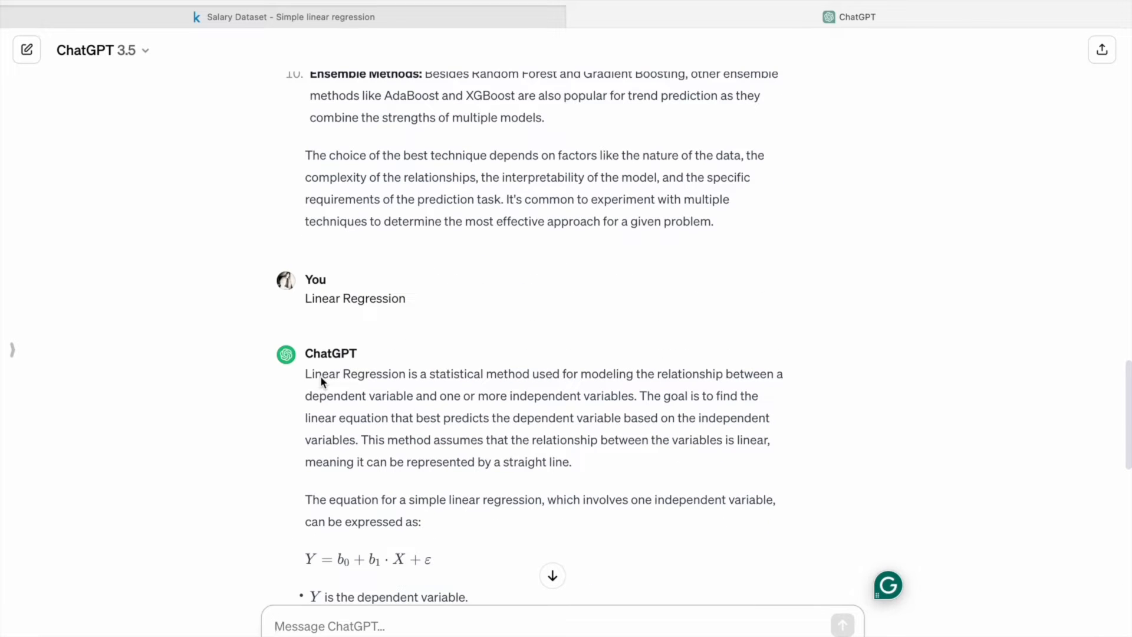
left_click_drag(304, 374, 509, 374)
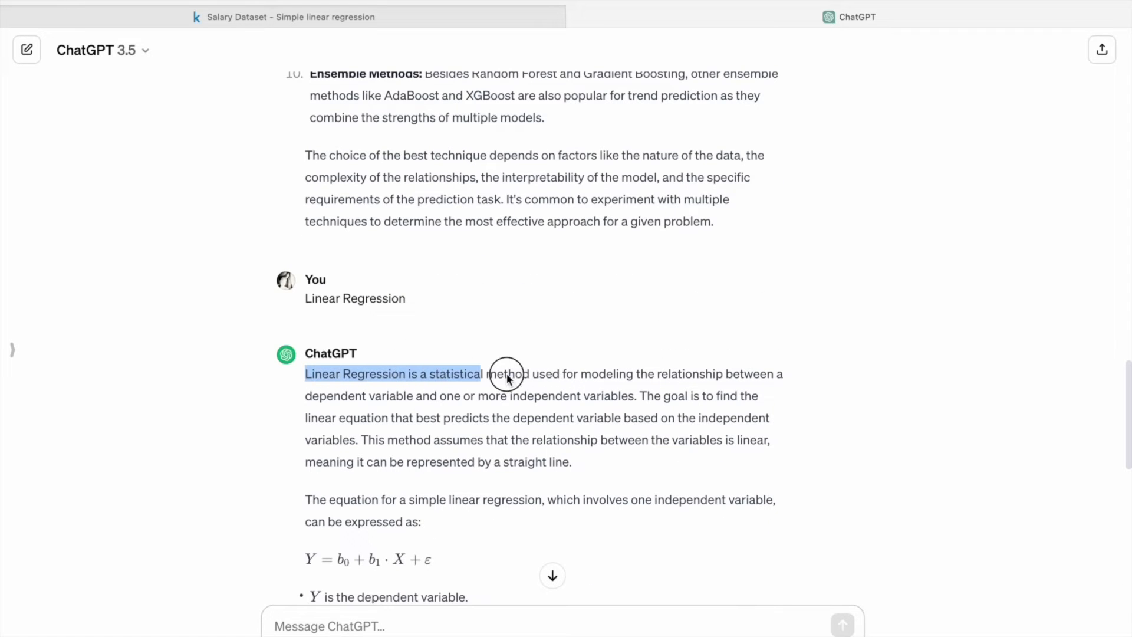
left_click_drag(506, 379, 596, 379)
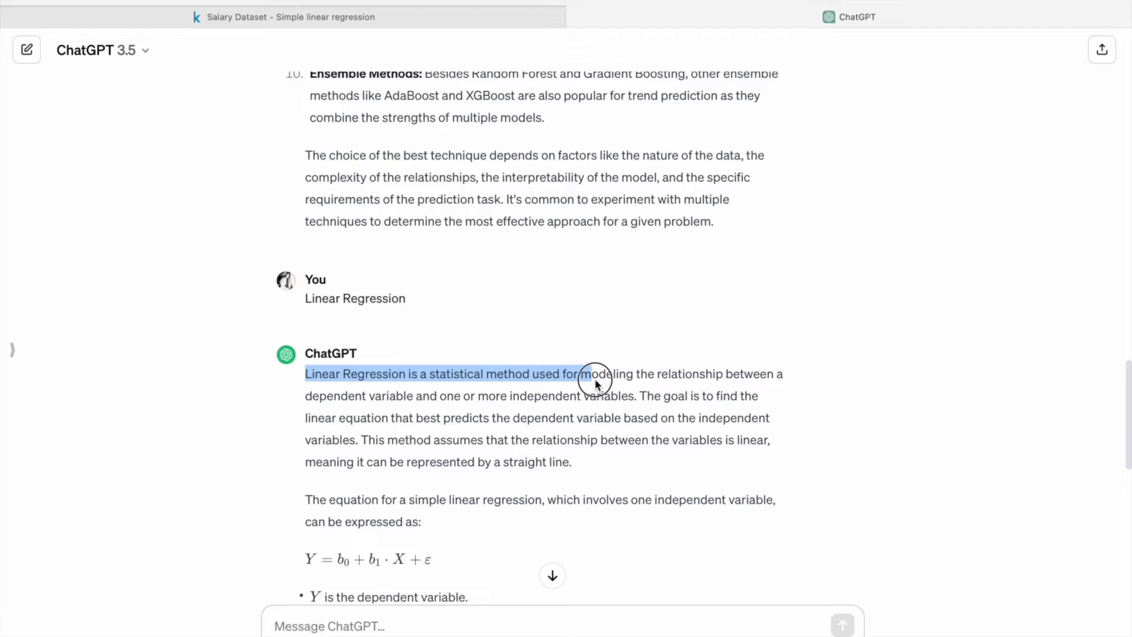
left_click_drag(592, 374, 639, 396)
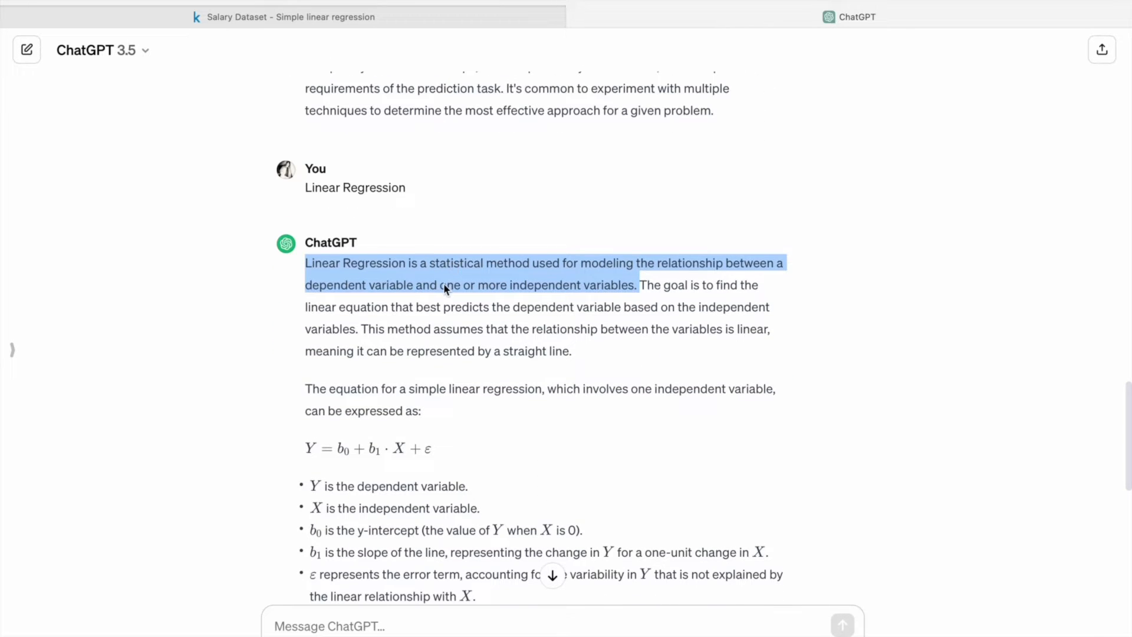
left_click(614, 289)
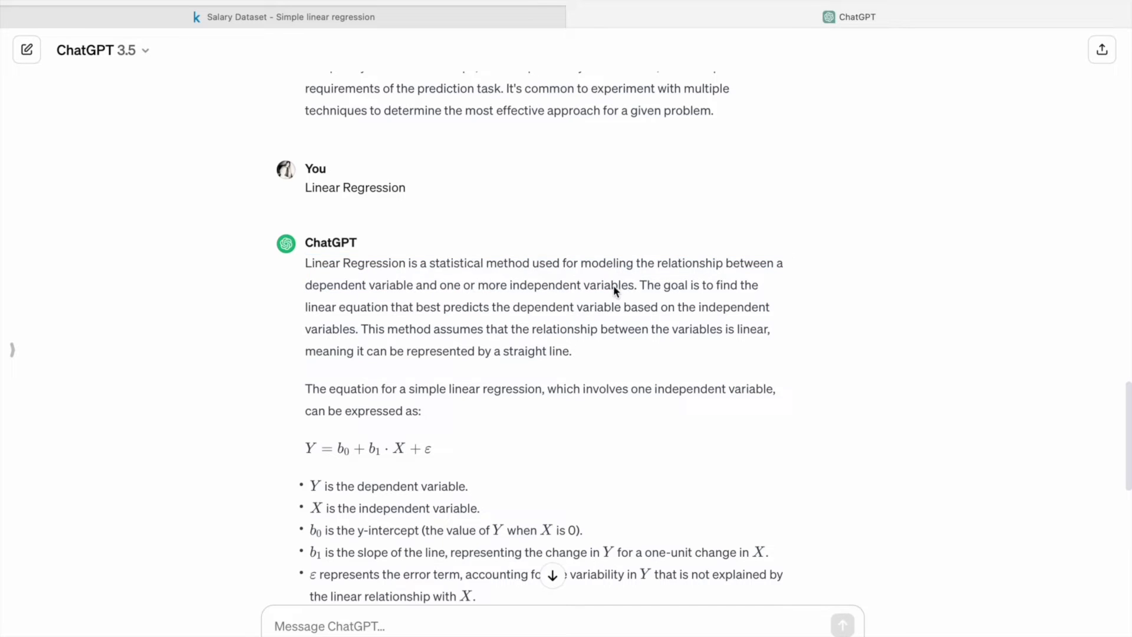
mouse_move(766, 296)
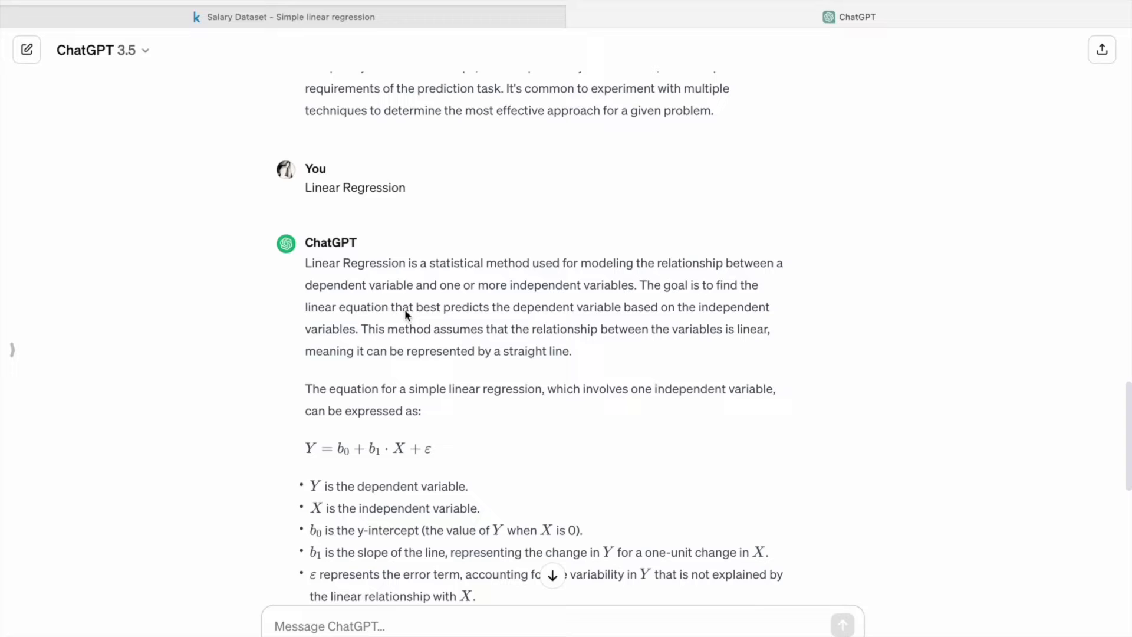
mouse_move(564, 314)
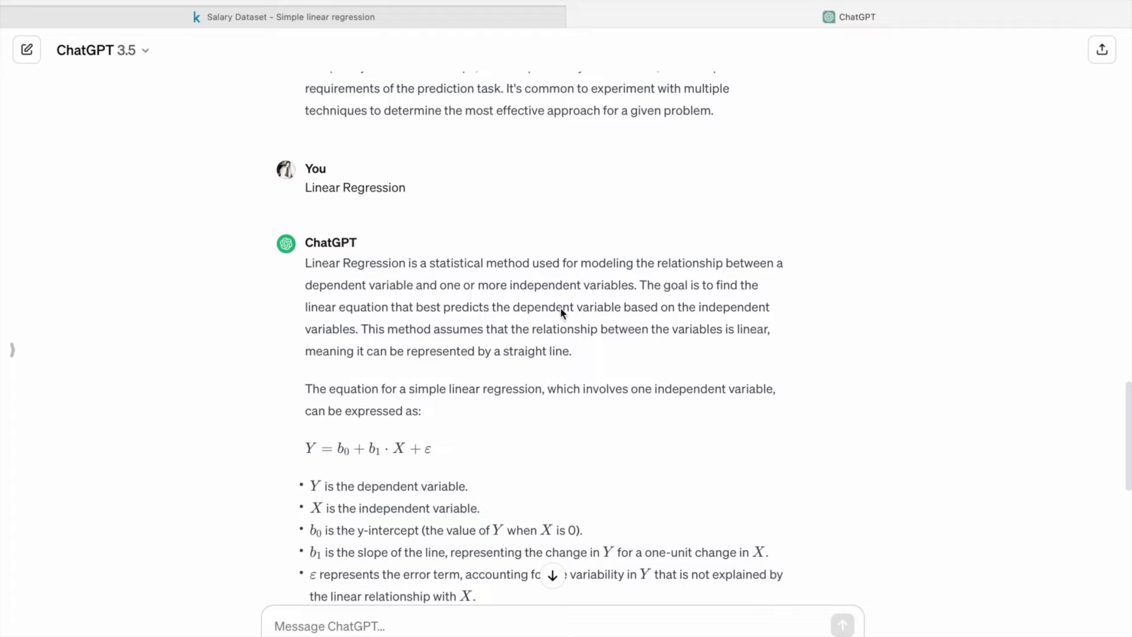
mouse_move(722, 316)
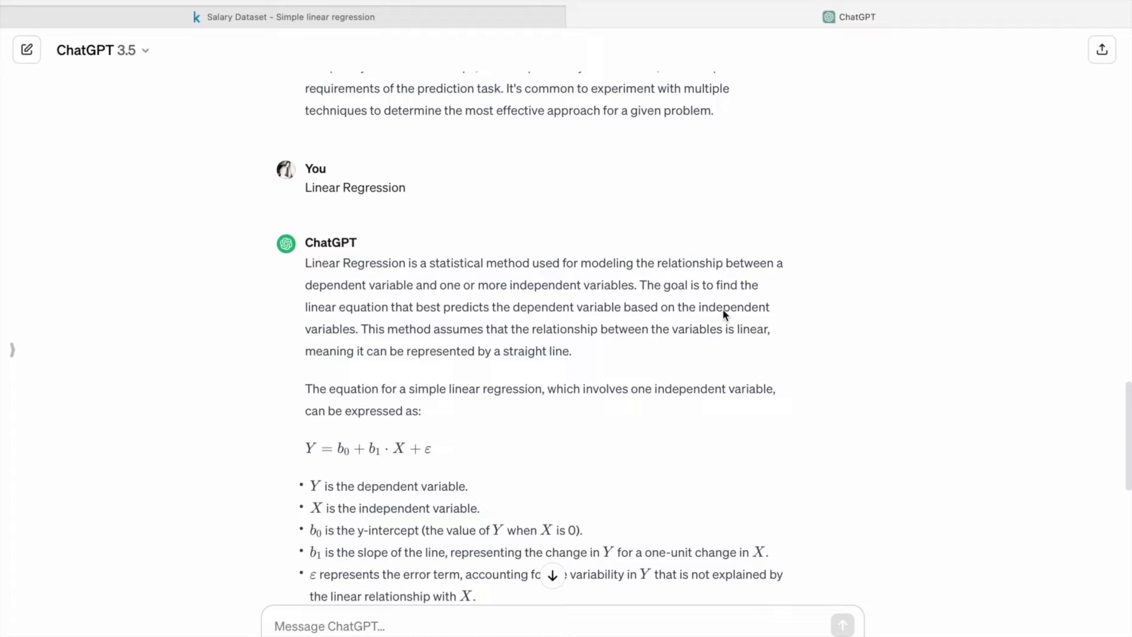
mouse_move(364, 333)
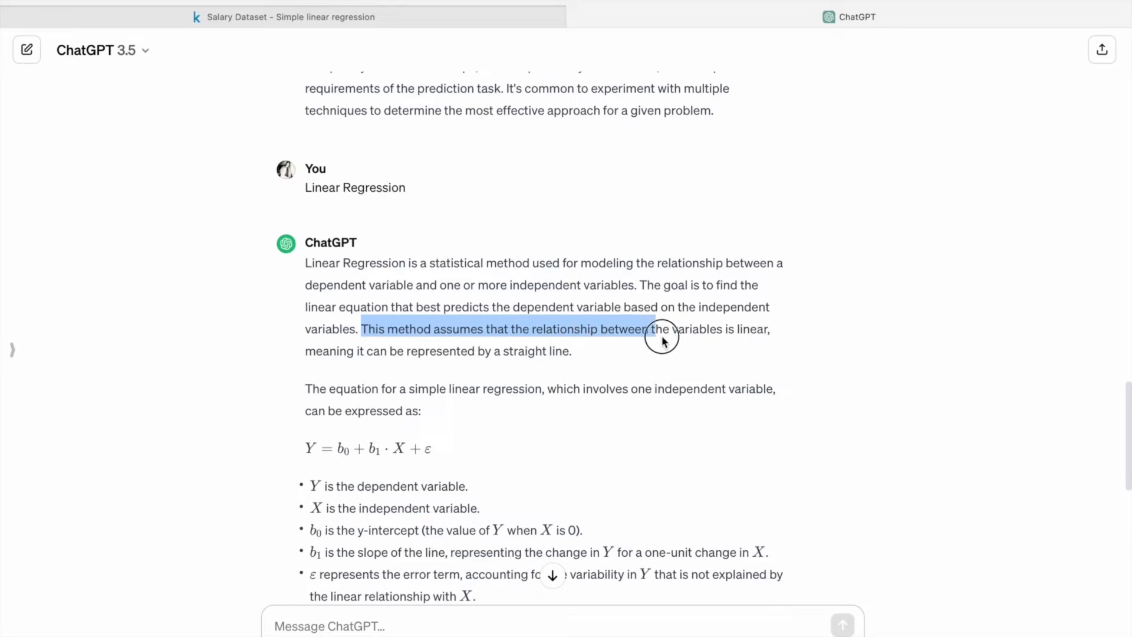
left_click_drag(660, 340, 404, 351)
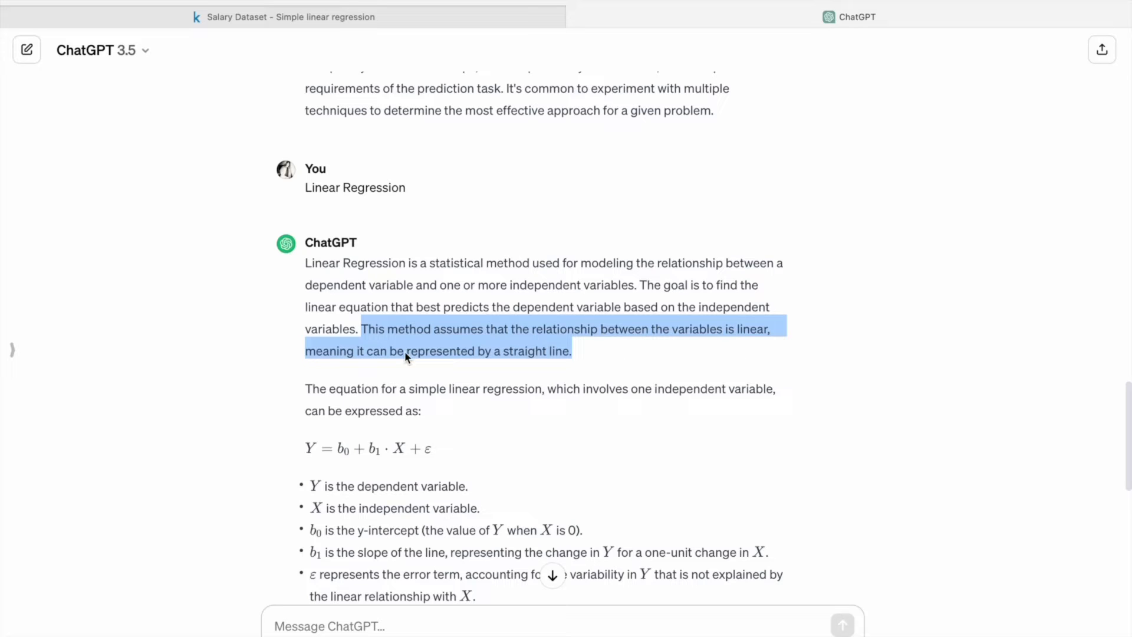
scroll("down", 3)
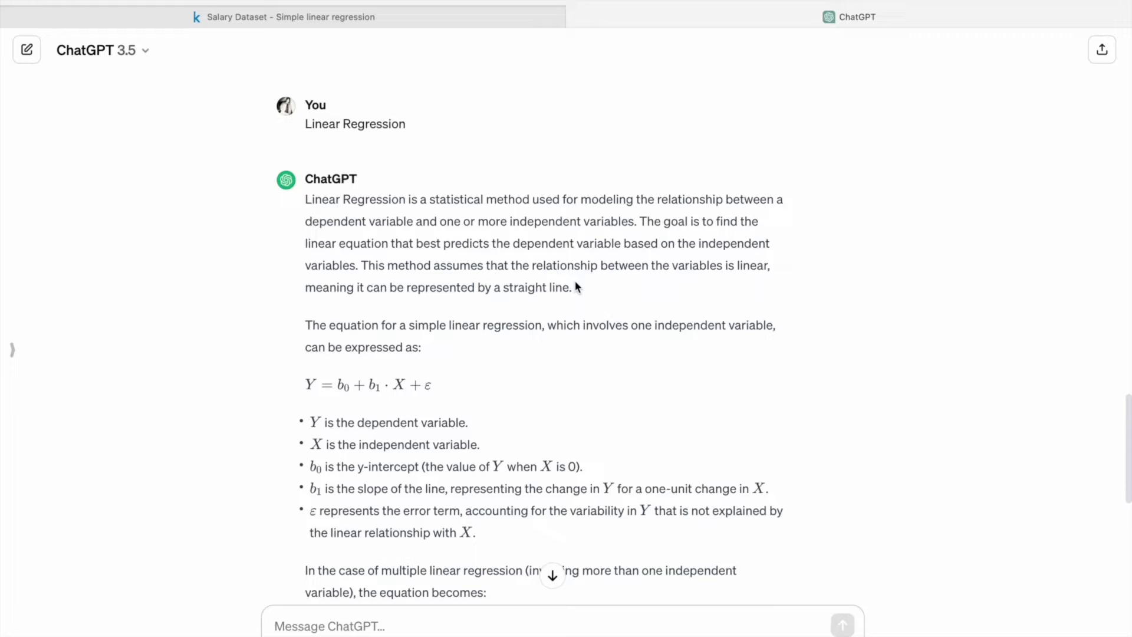
scroll("down", 3)
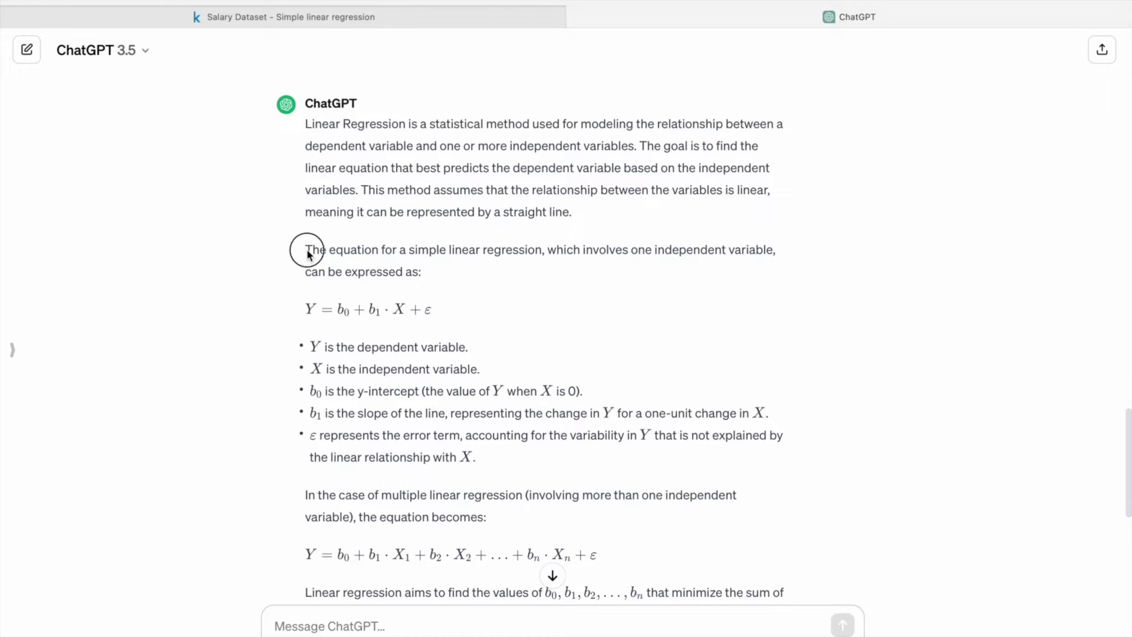
left_click_drag(305, 249, 470, 249)
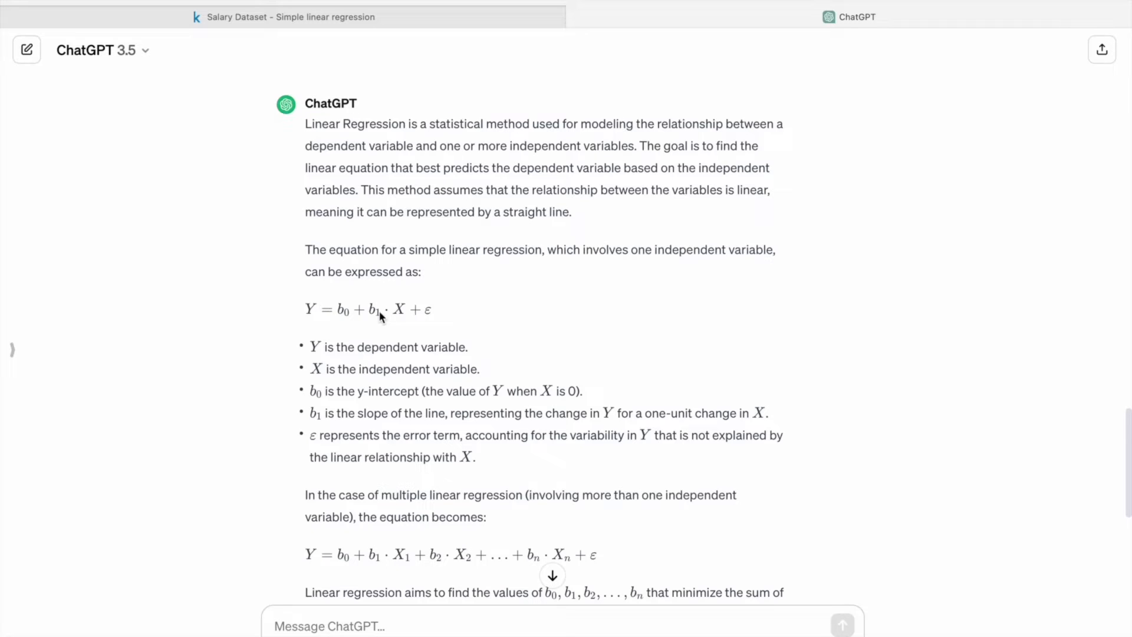
mouse_move(405, 314)
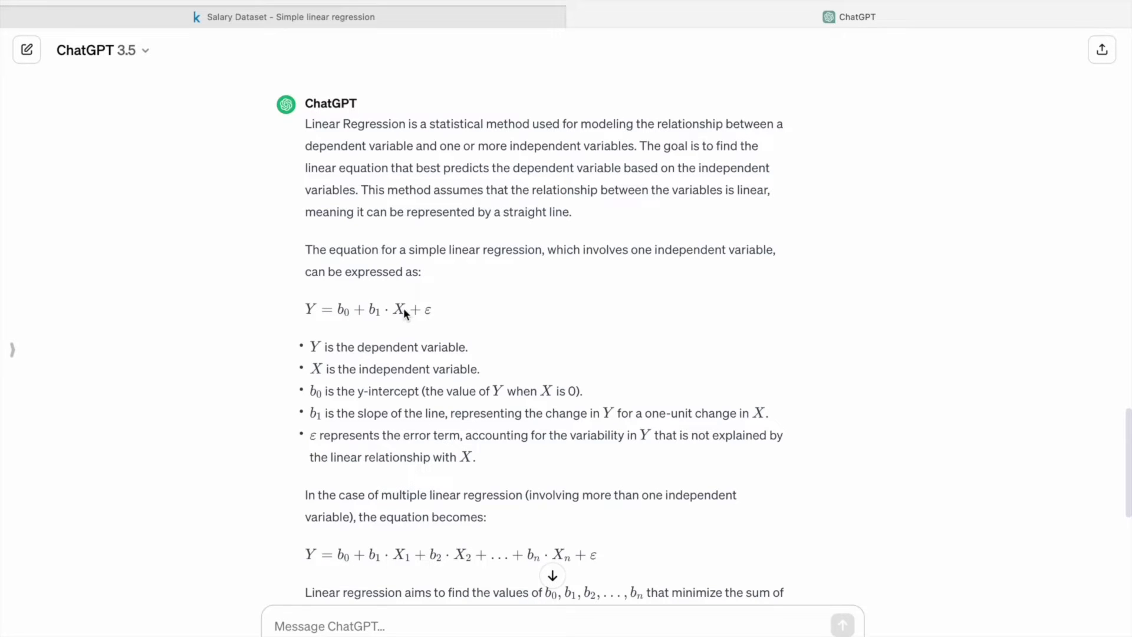
mouse_move(457, 327)
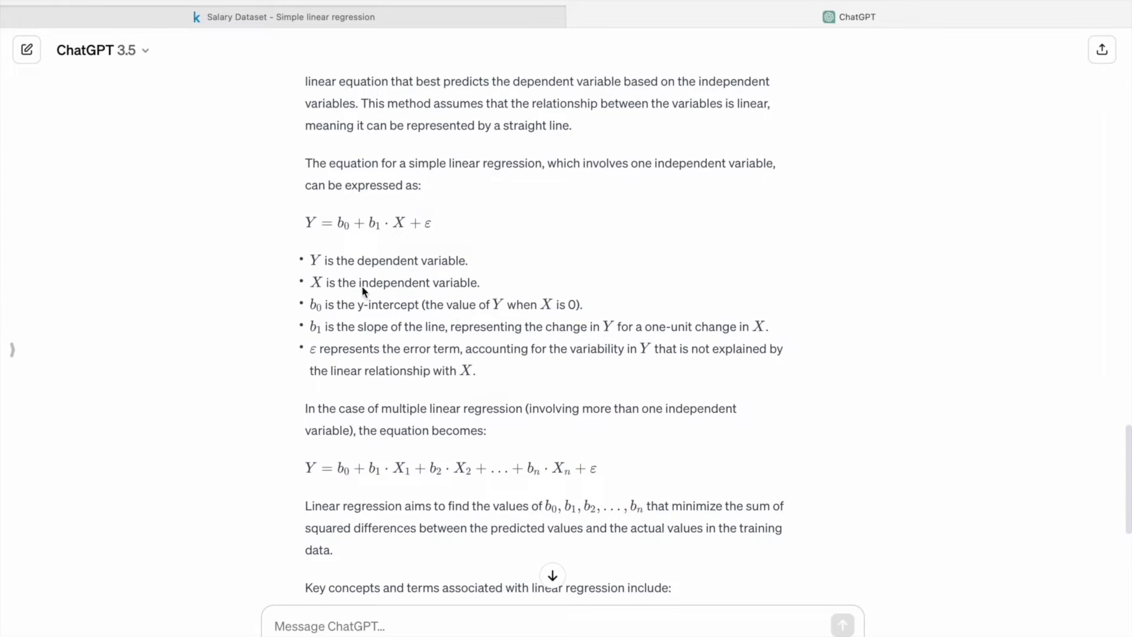
double_click(320, 260)
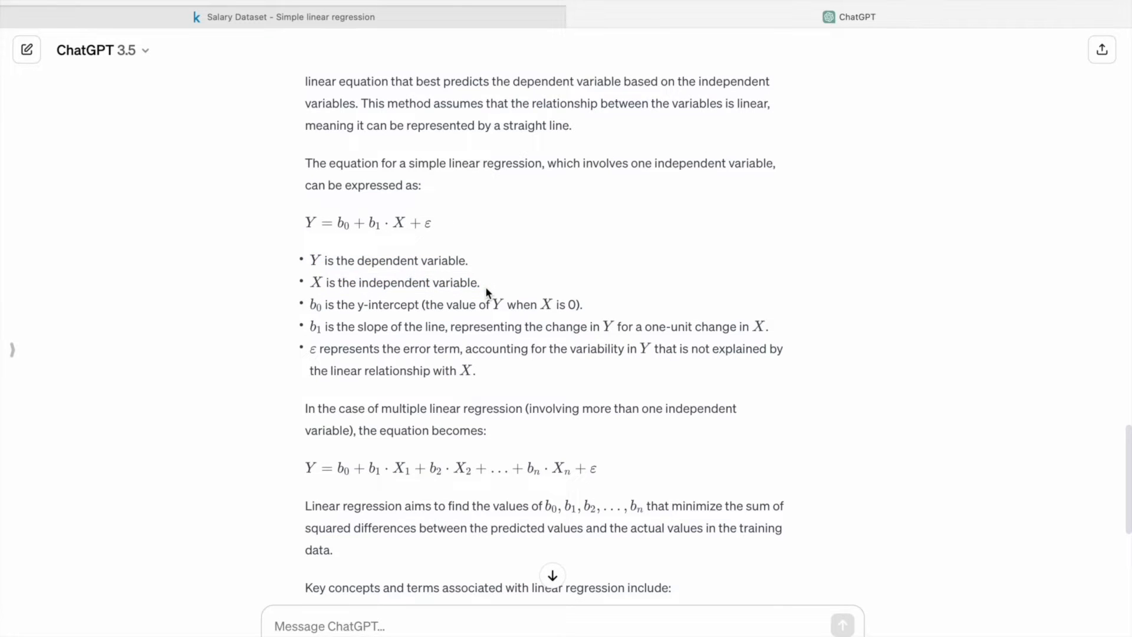
scroll("down", 3)
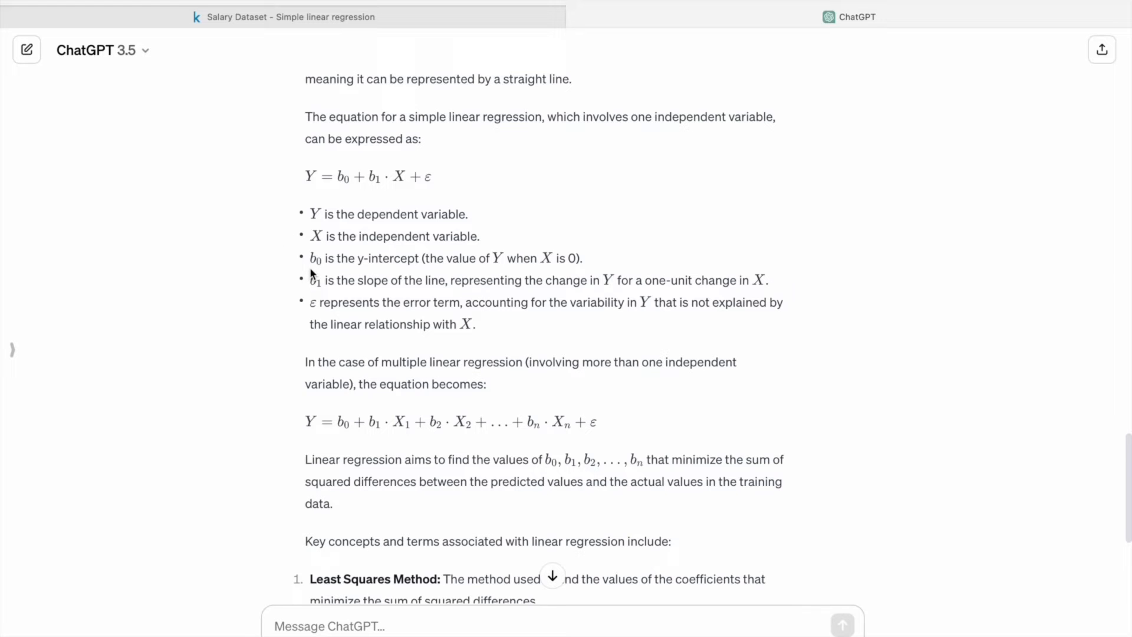
left_click_drag(309, 258, 426, 258)
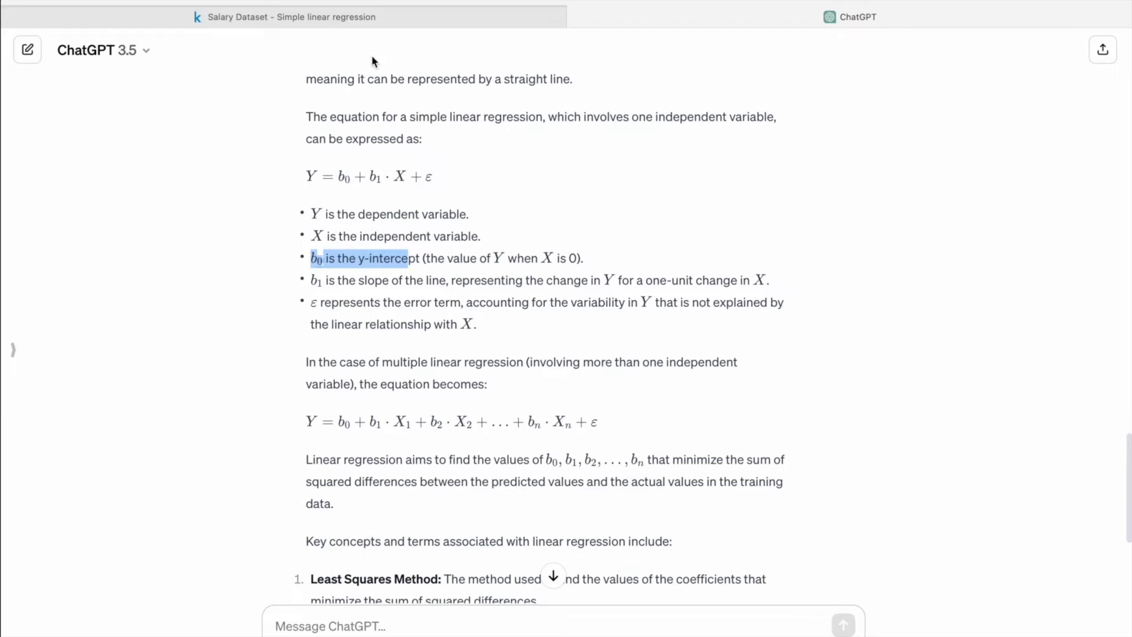
left_click(289, 17)
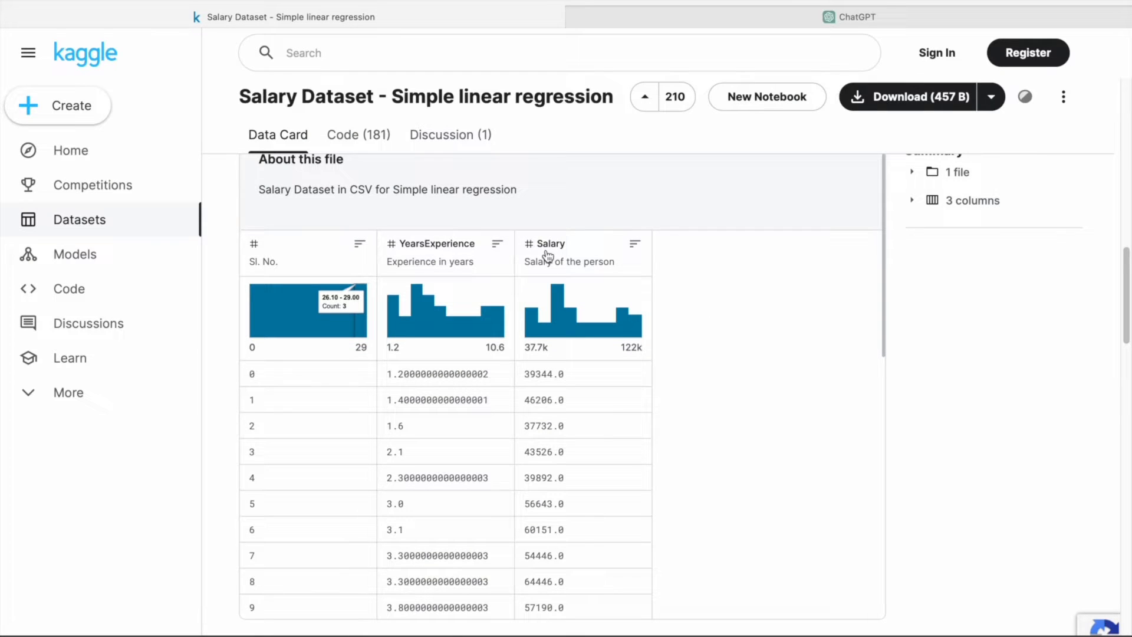
mouse_move(551, 258)
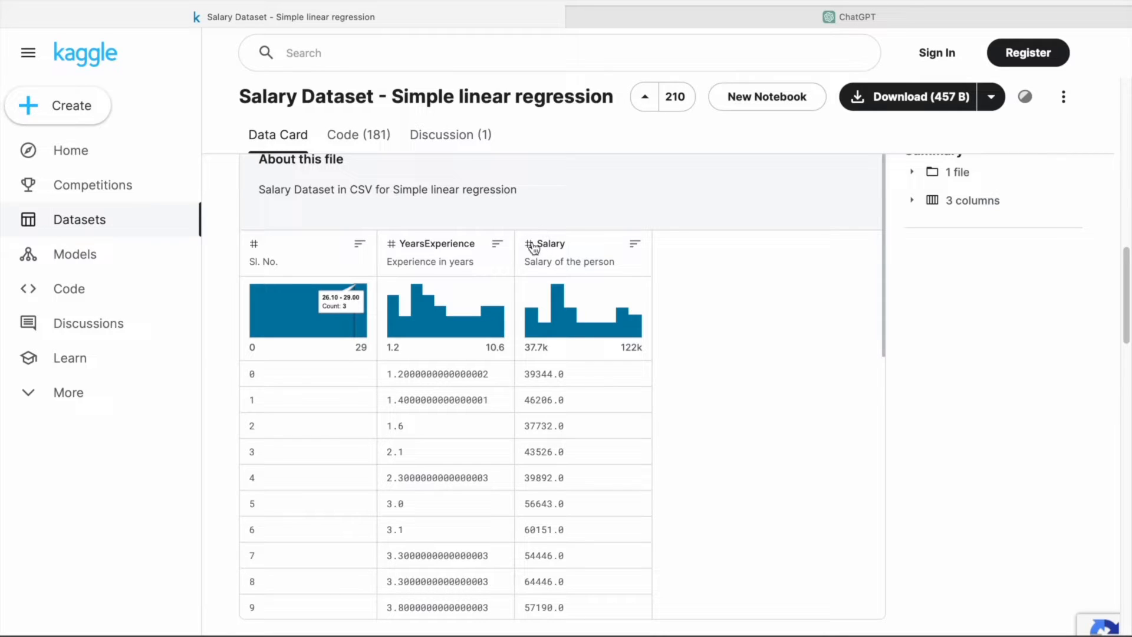
left_click(851, 17)
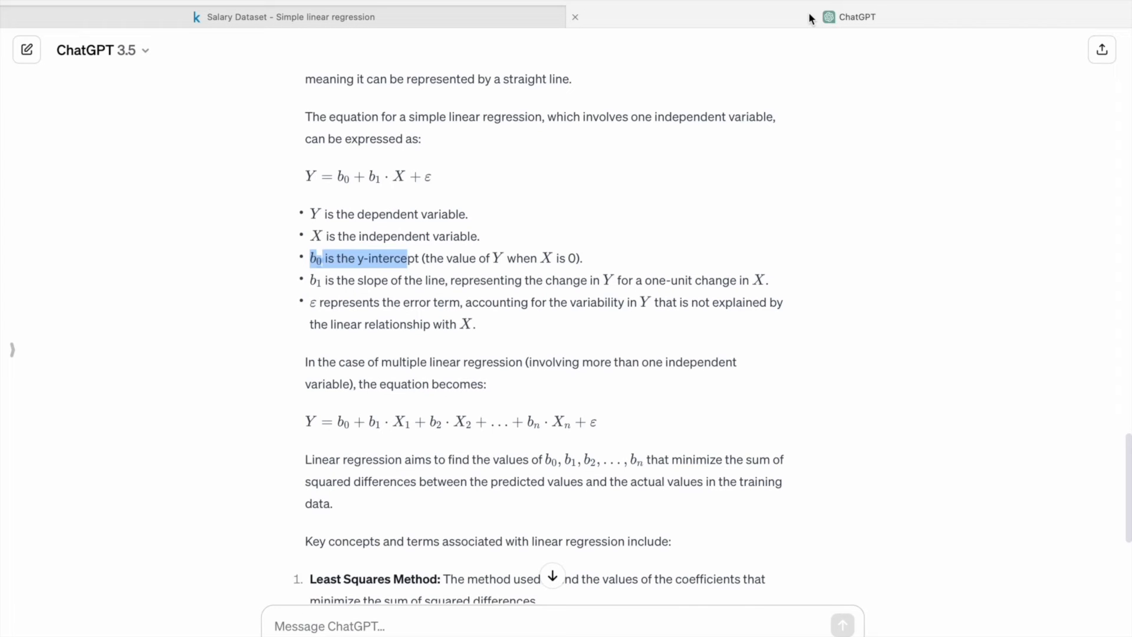
left_click(289, 17)
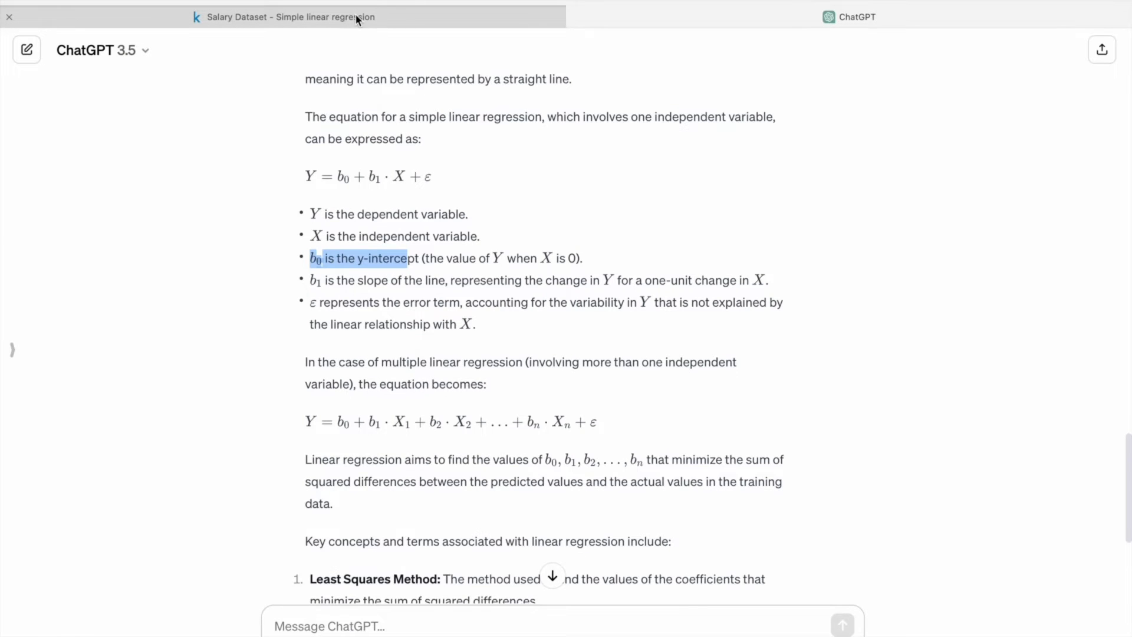
left_click(289, 17)
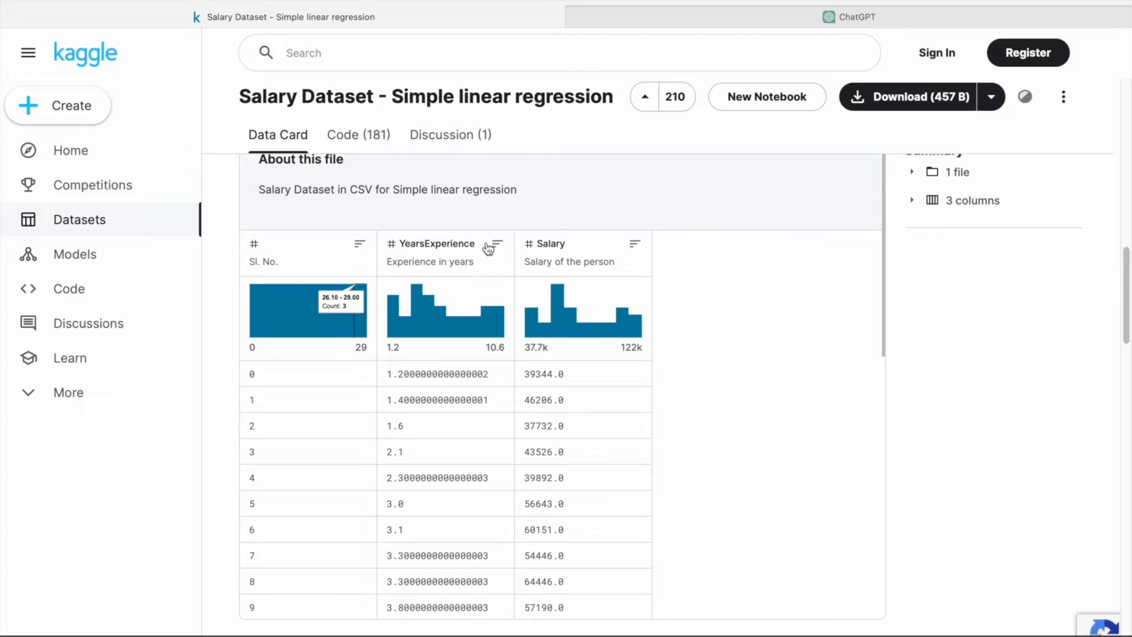
mouse_move(483, 359)
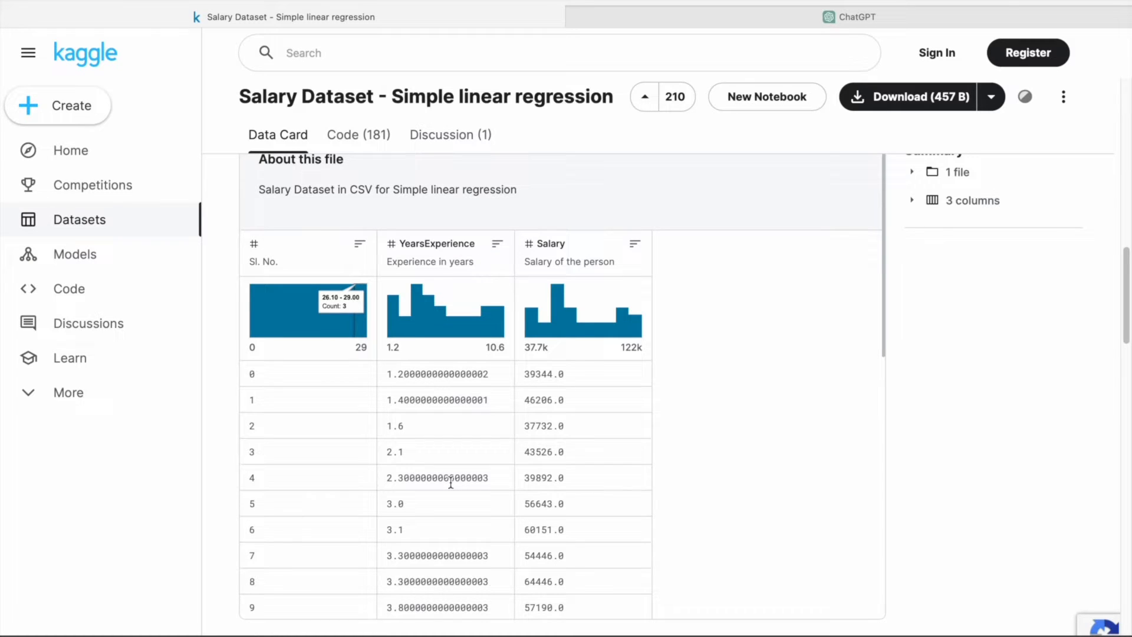
left_click(849, 17)
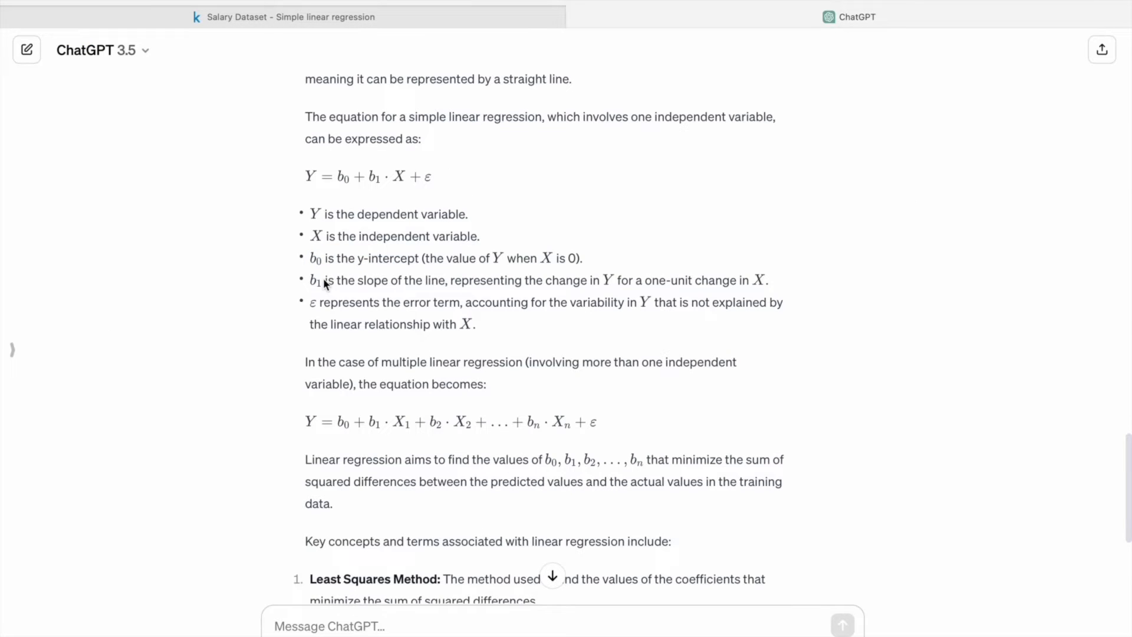
left_click_drag(309, 259, 368, 258)
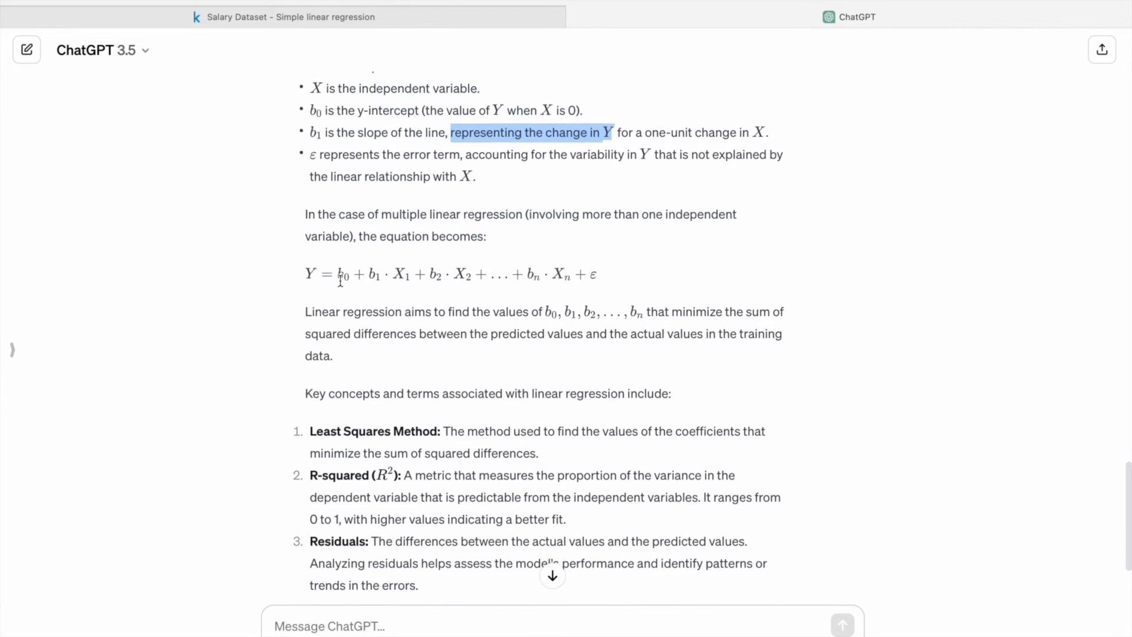
scroll("down", 3)
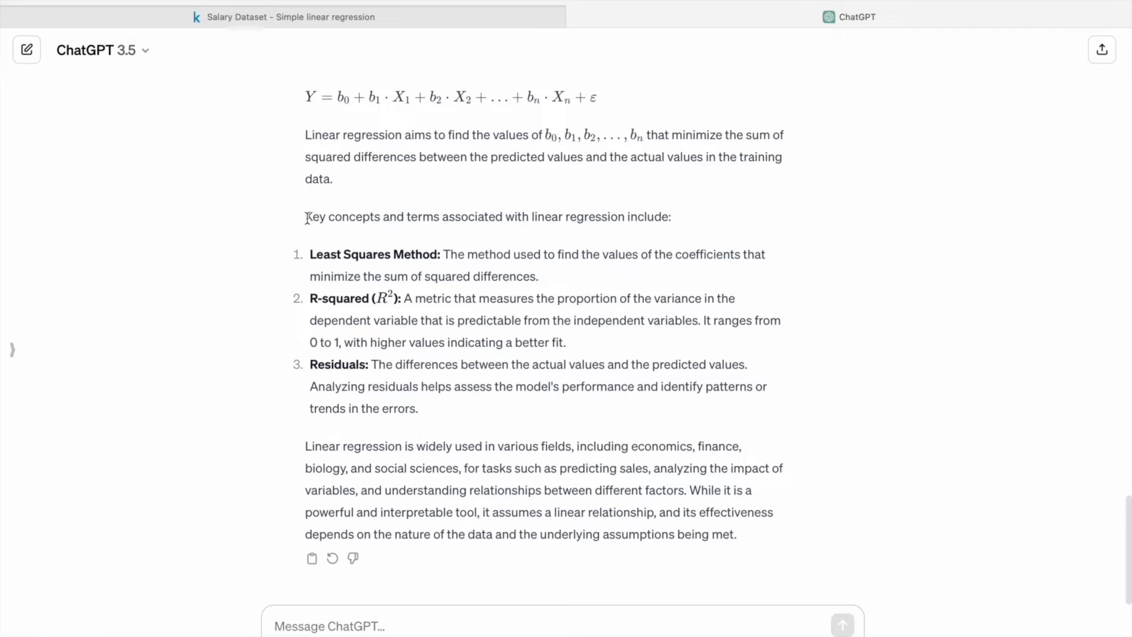
left_click_drag(306, 217, 669, 218)
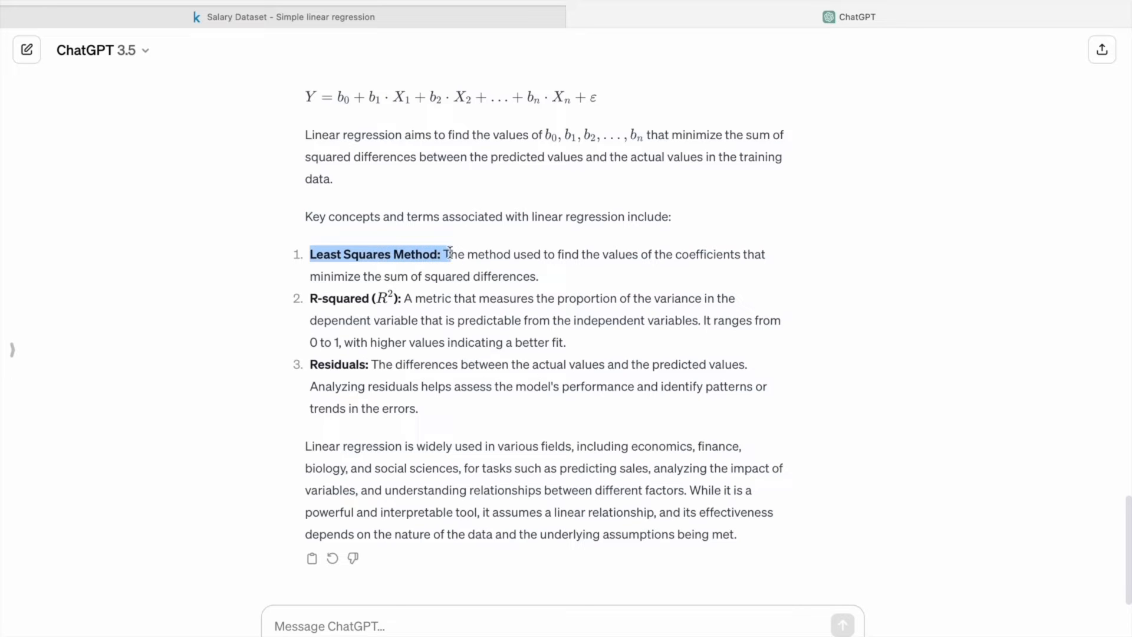
left_click(690, 269)
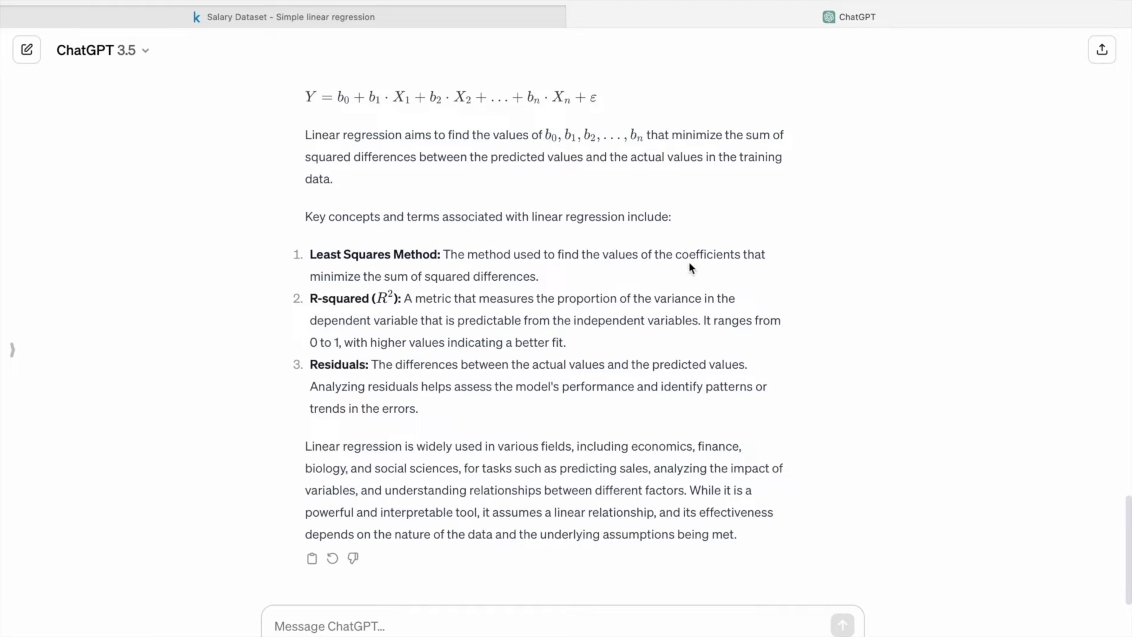
mouse_move(330, 282)
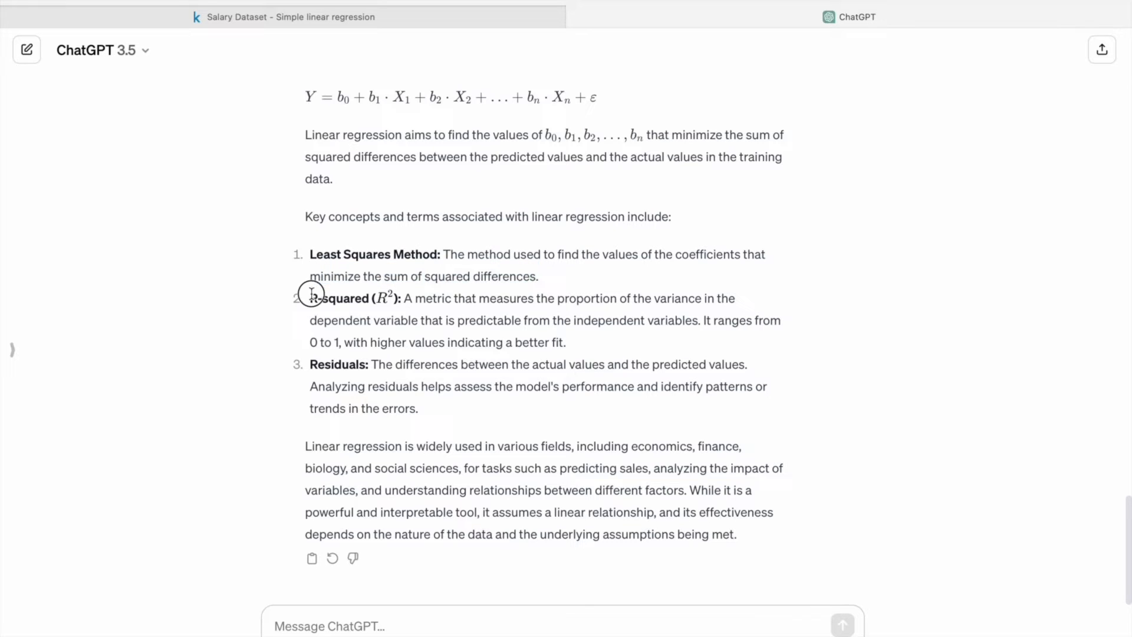
left_click_drag(309, 299, 405, 299)
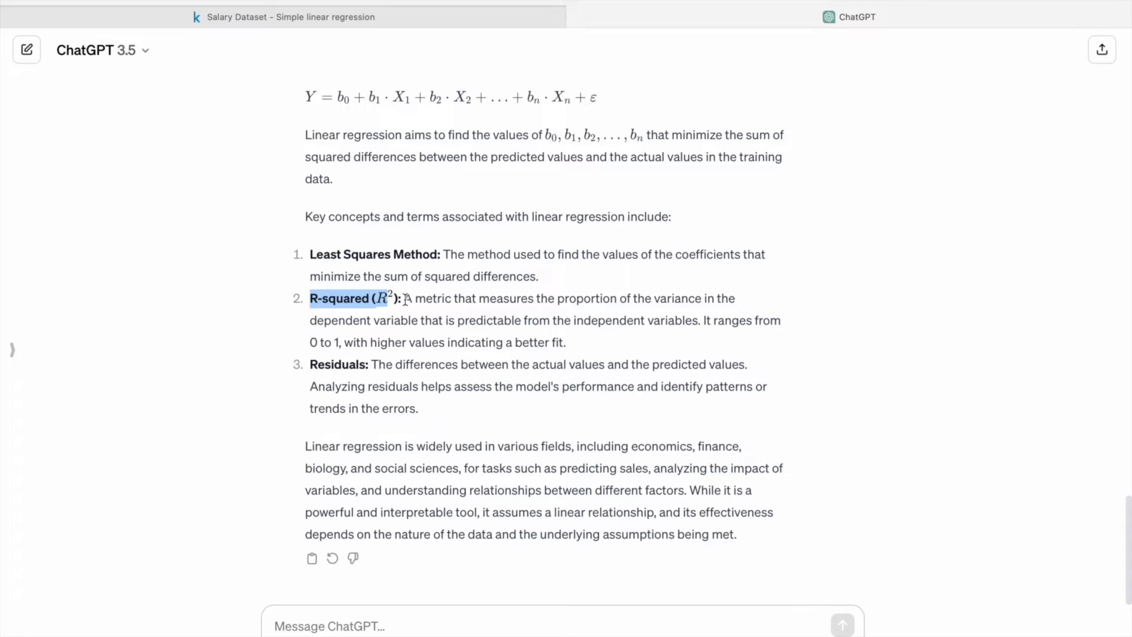
left_click_drag(405, 298, 649, 298)
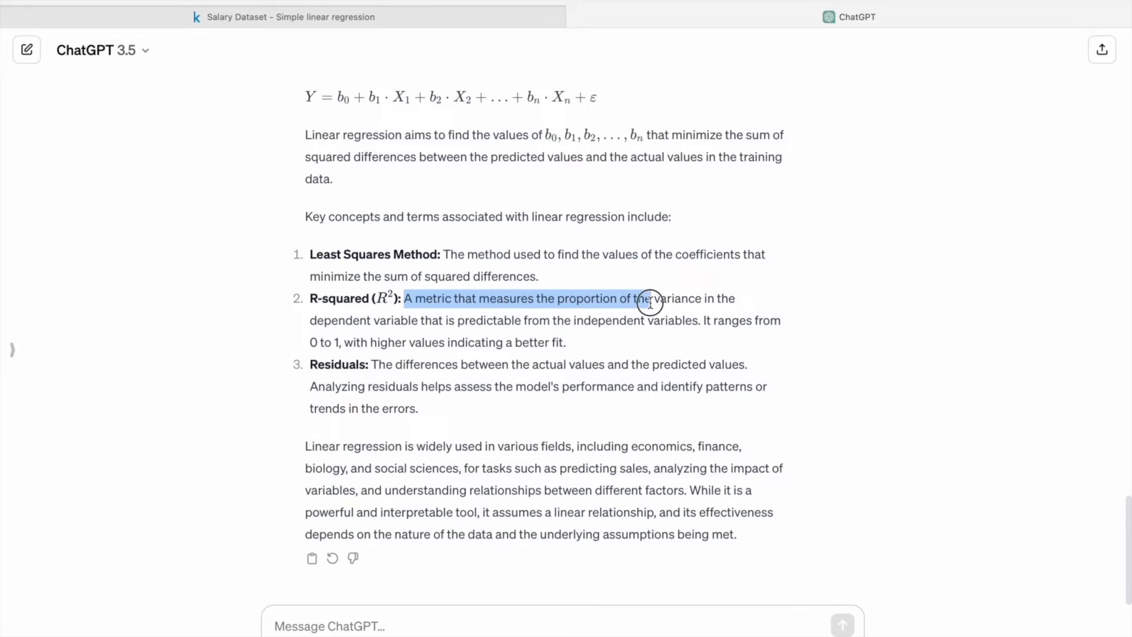
left_click_drag(650, 298, 722, 299)
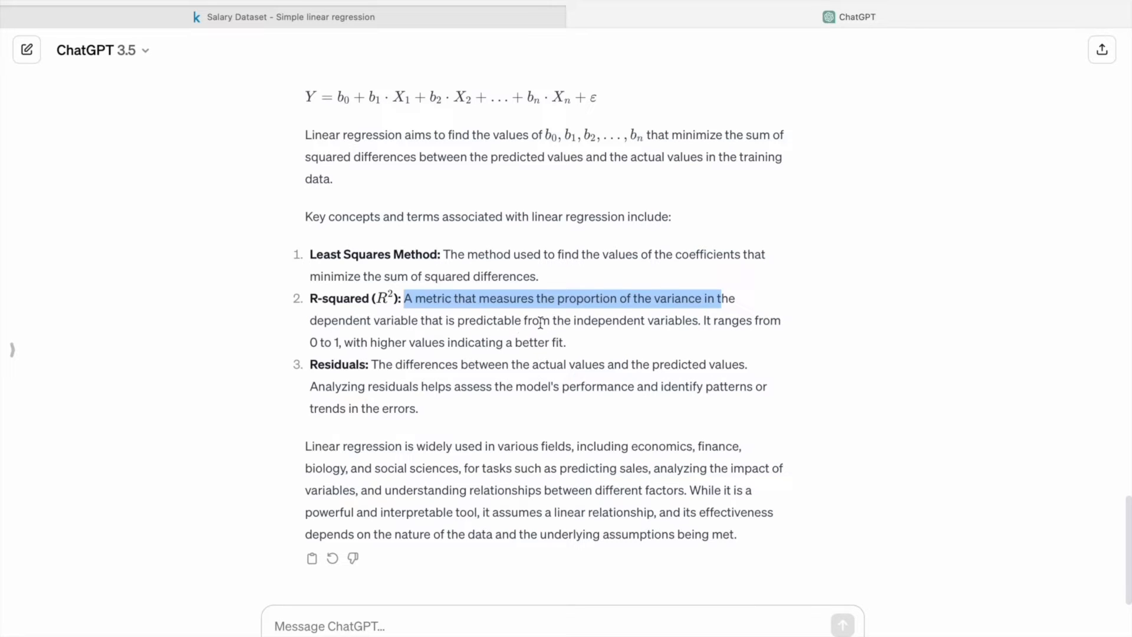
left_click_drag(404, 299, 701, 319)
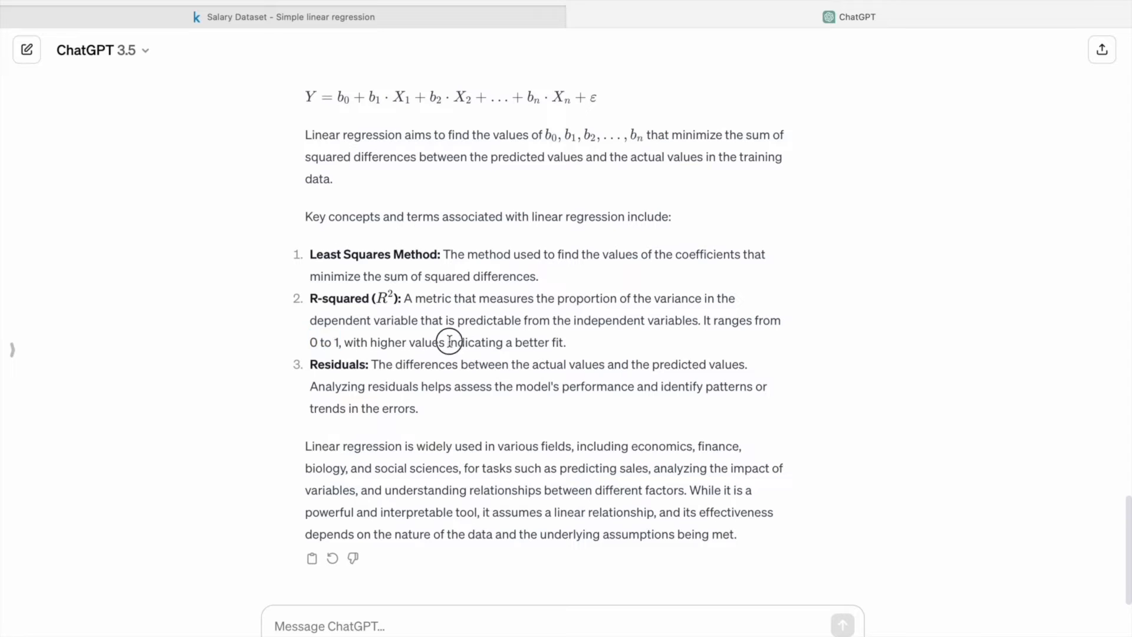
left_click_drag(448, 342, 571, 342)
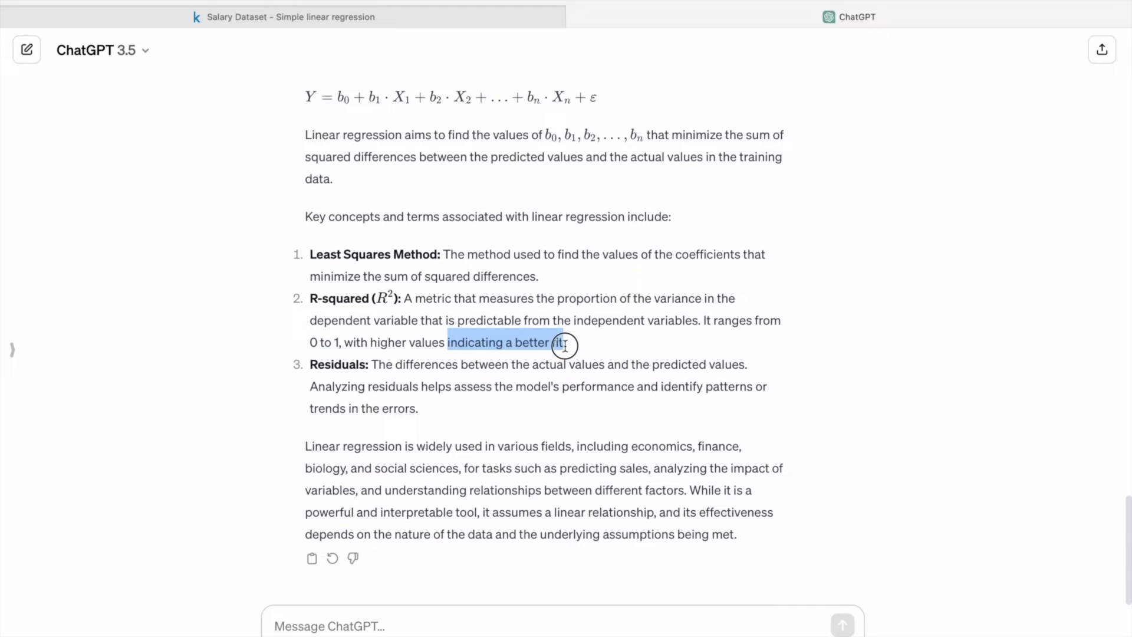
left_click(347, 342)
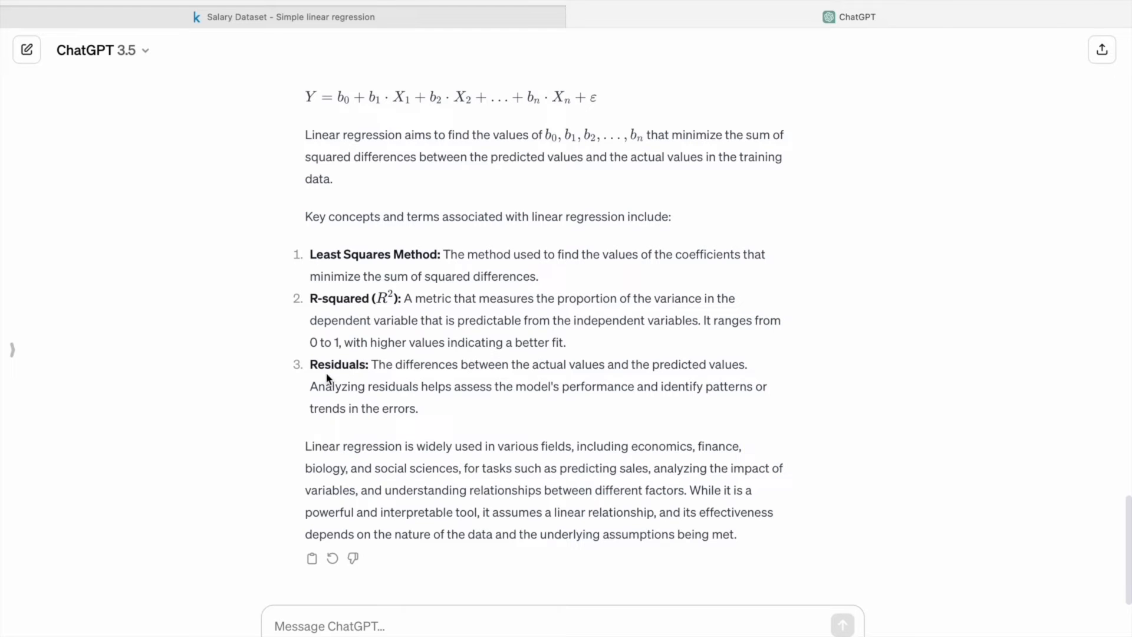
double_click(380, 364)
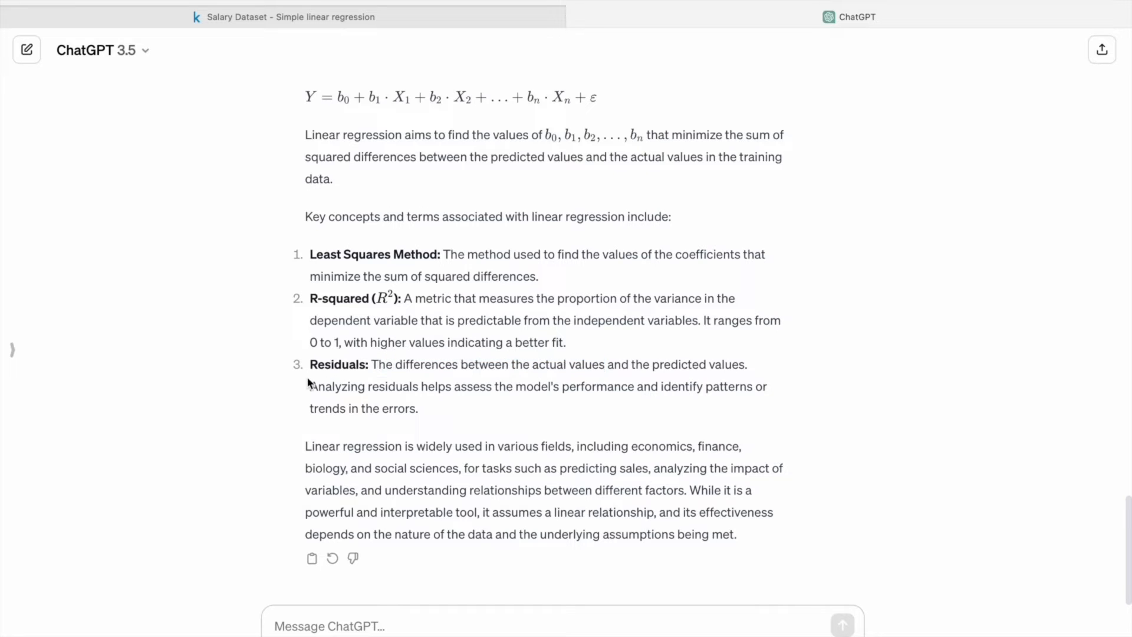
left_click_drag(310, 387, 433, 387)
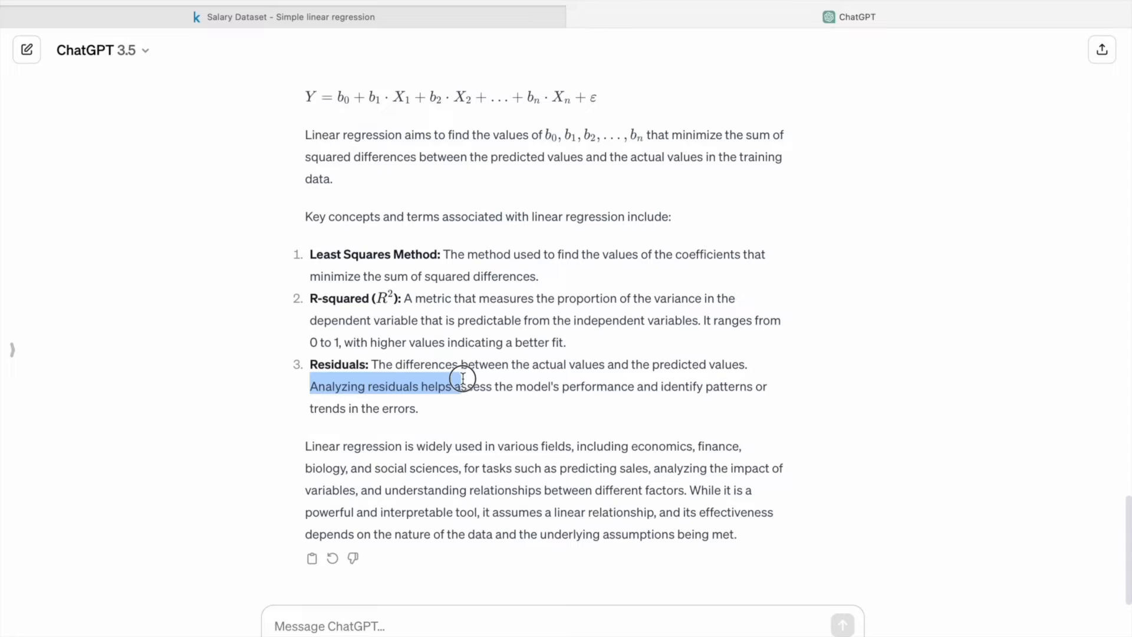
left_click_drag(462, 378, 674, 386)
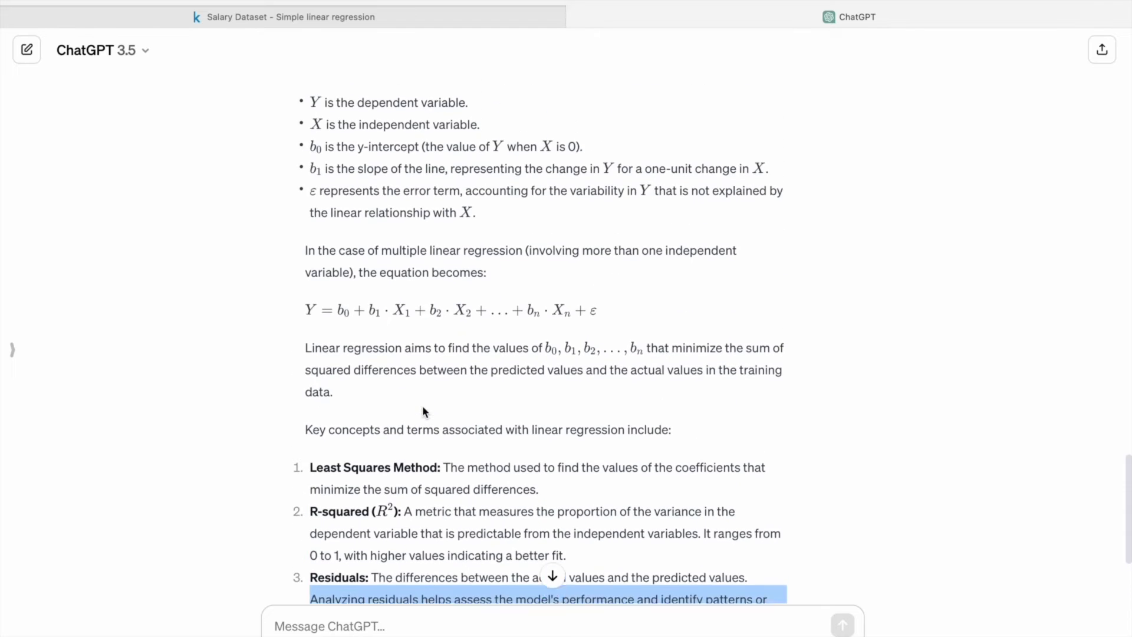
scroll("up", 3)
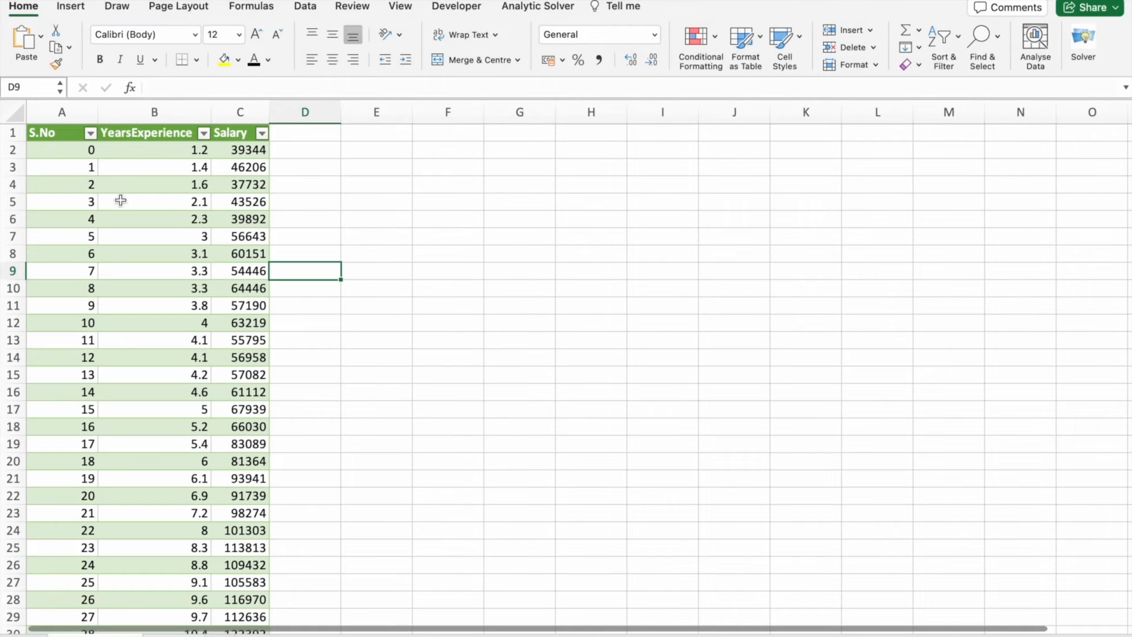
mouse_move(221, 152)
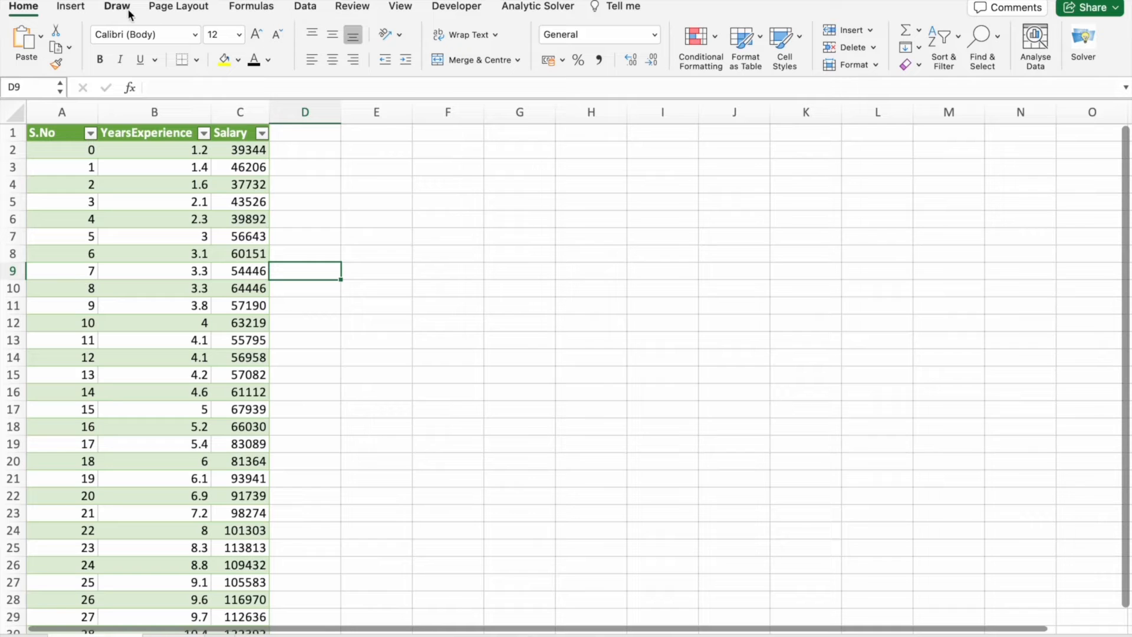
Step: Open the Data Analysis tools from Excel's Data ribbon above the salary table
left_click(305, 6)
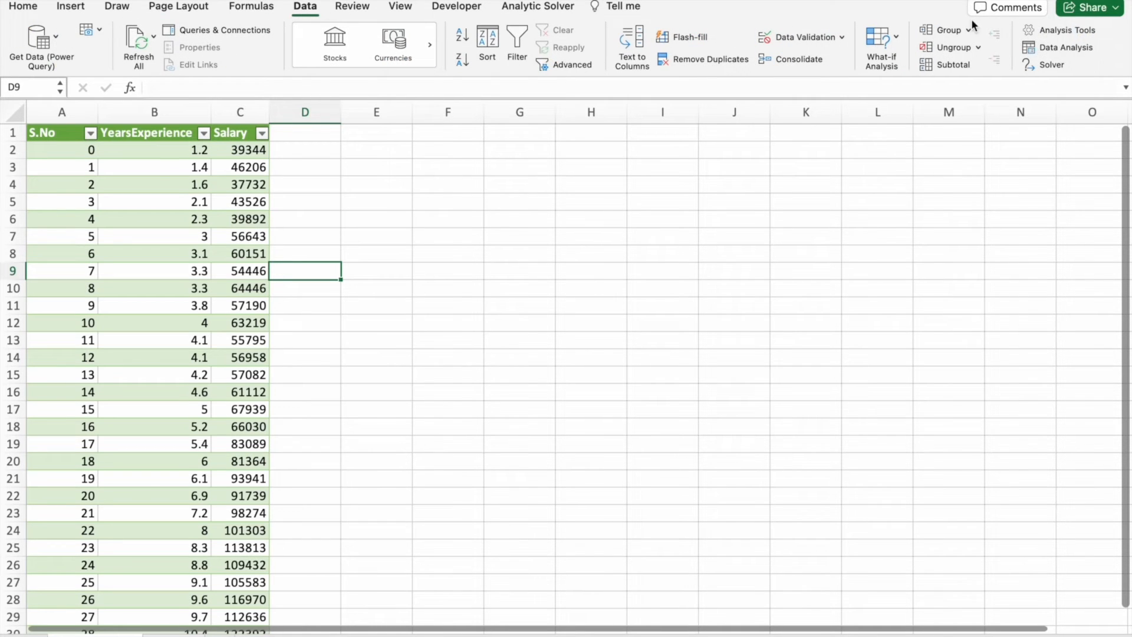
mouse_move(1058, 47)
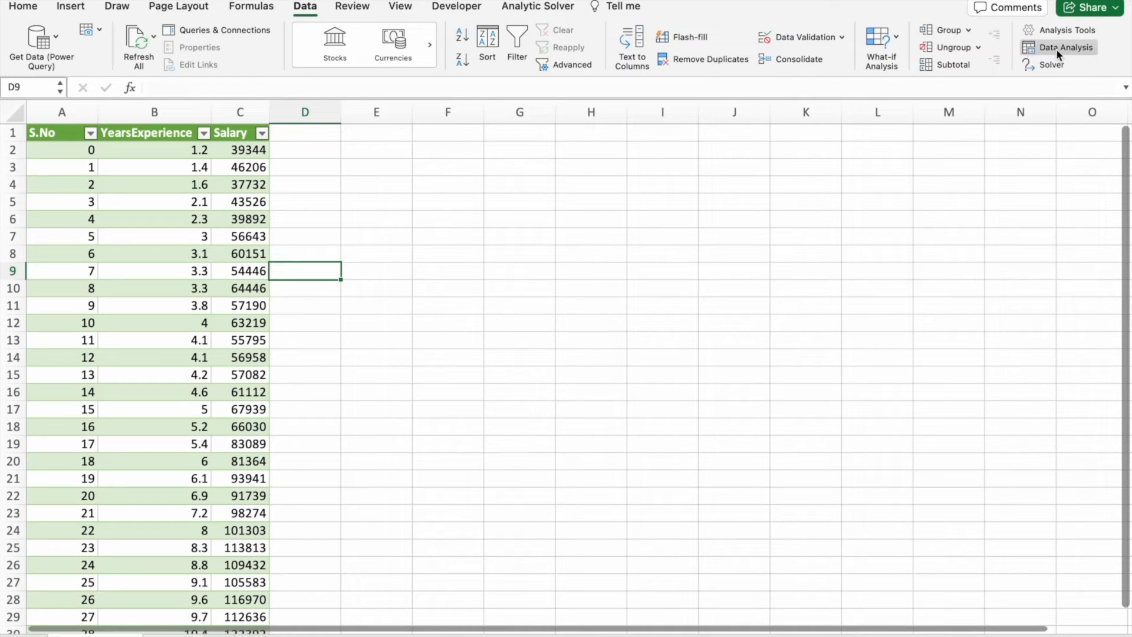
mouse_move(1066, 47)
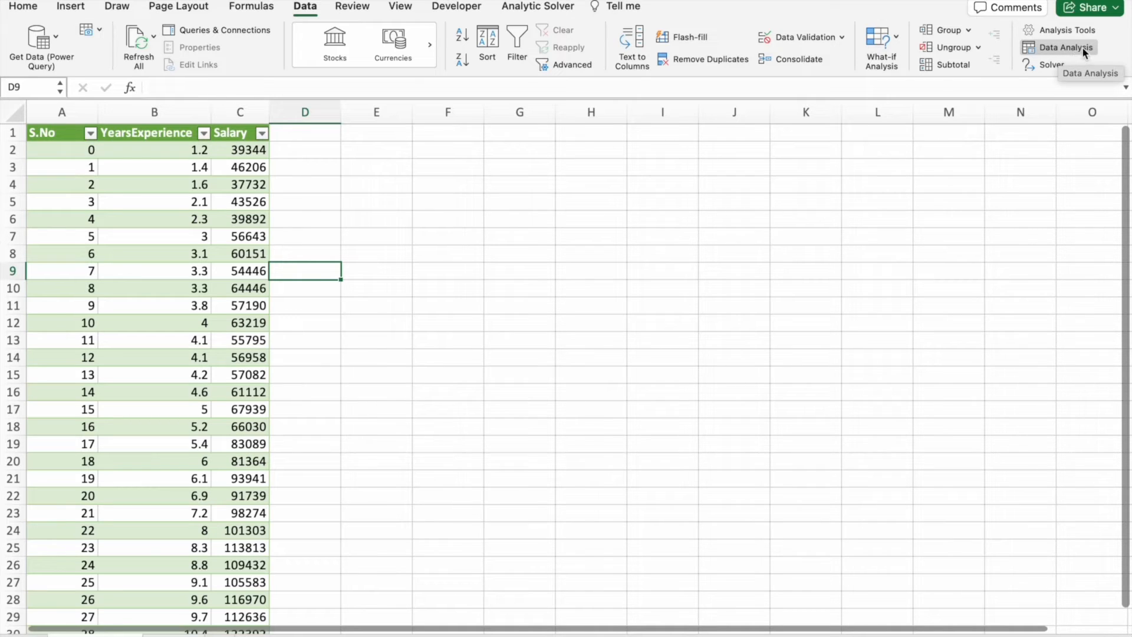
mouse_move(1075, 51)
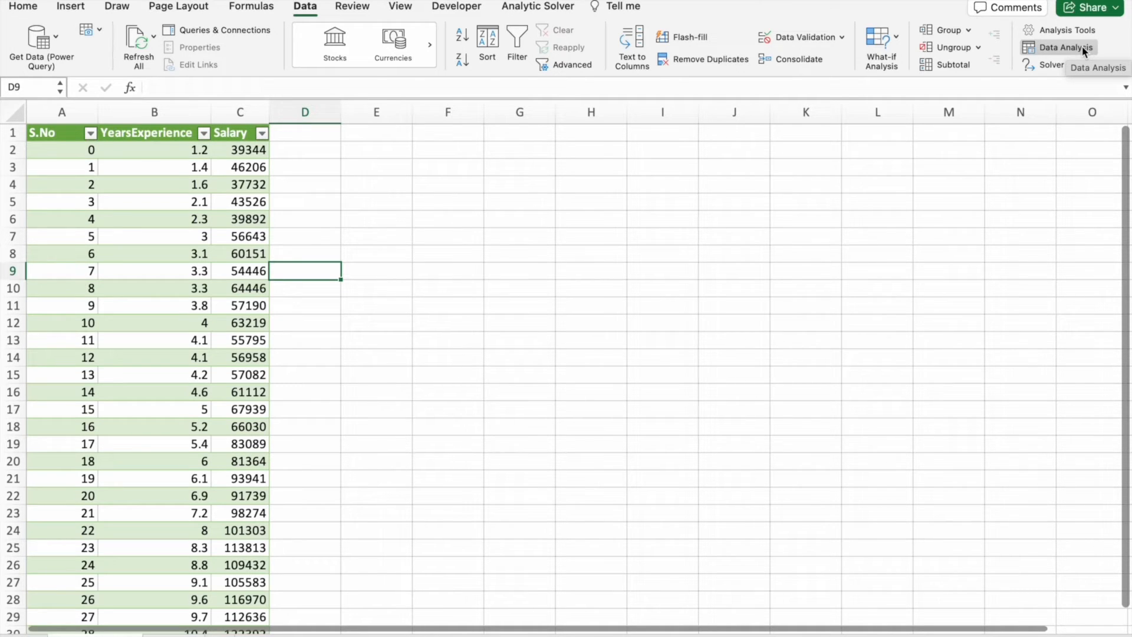
left_click(1063, 47)
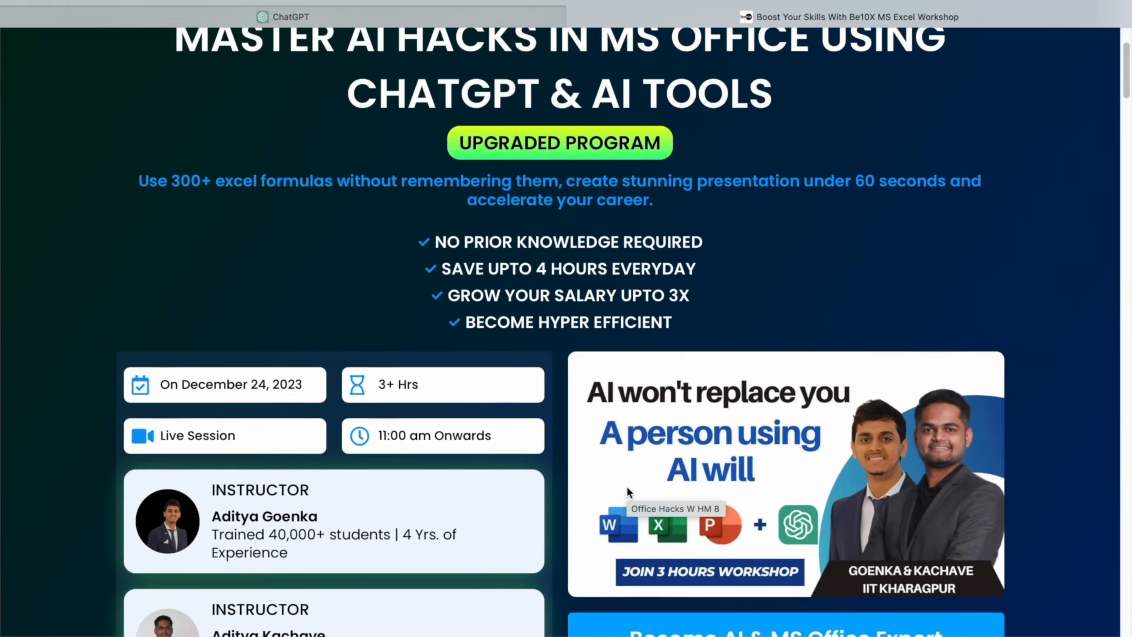
scroll("down", 3)
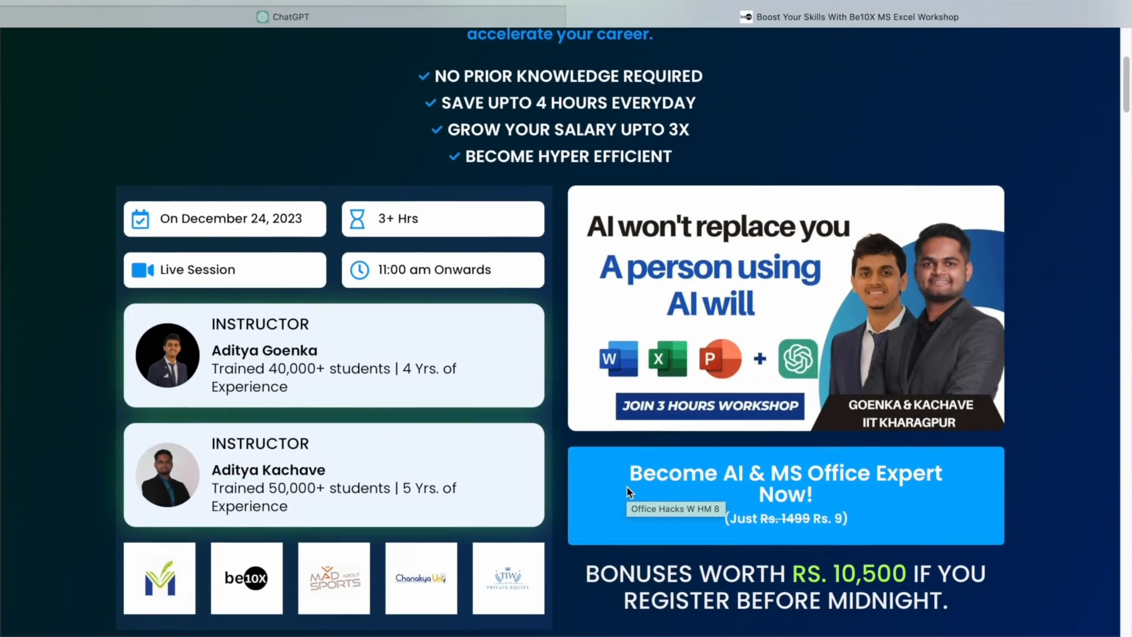
scroll("down", 3)
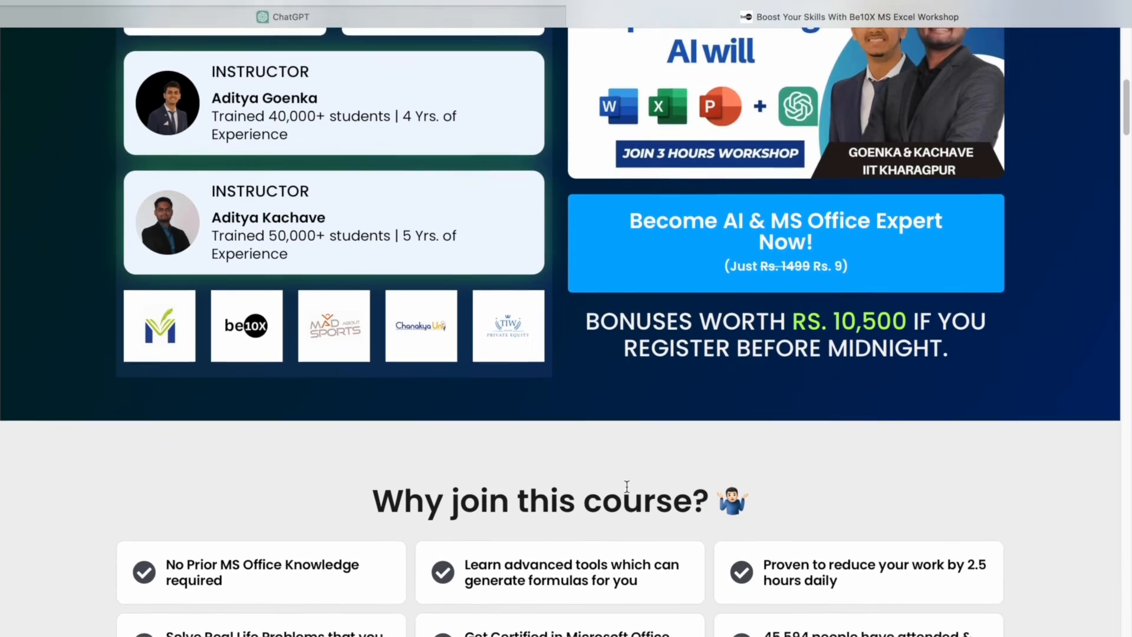
scroll("down", 3)
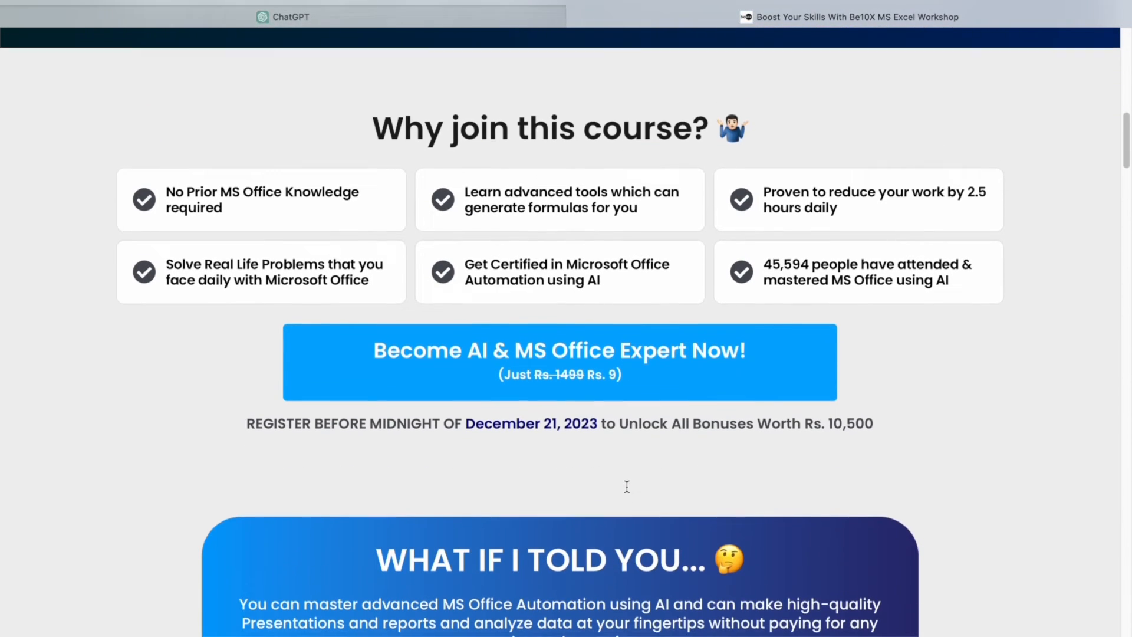
scroll("down", 3)
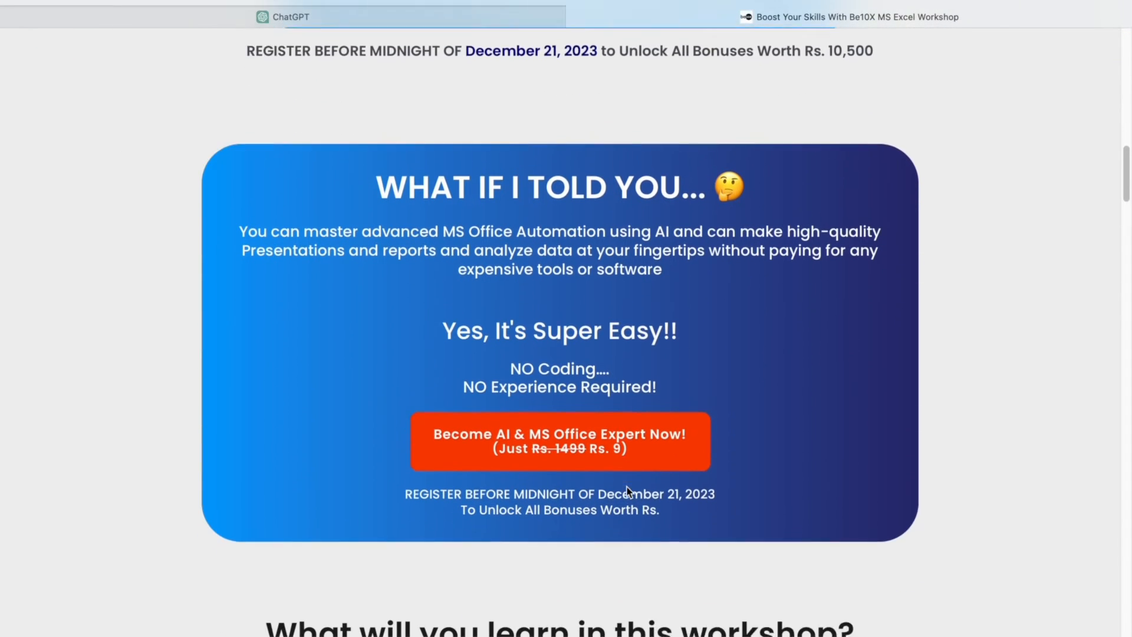
scroll("down", 3)
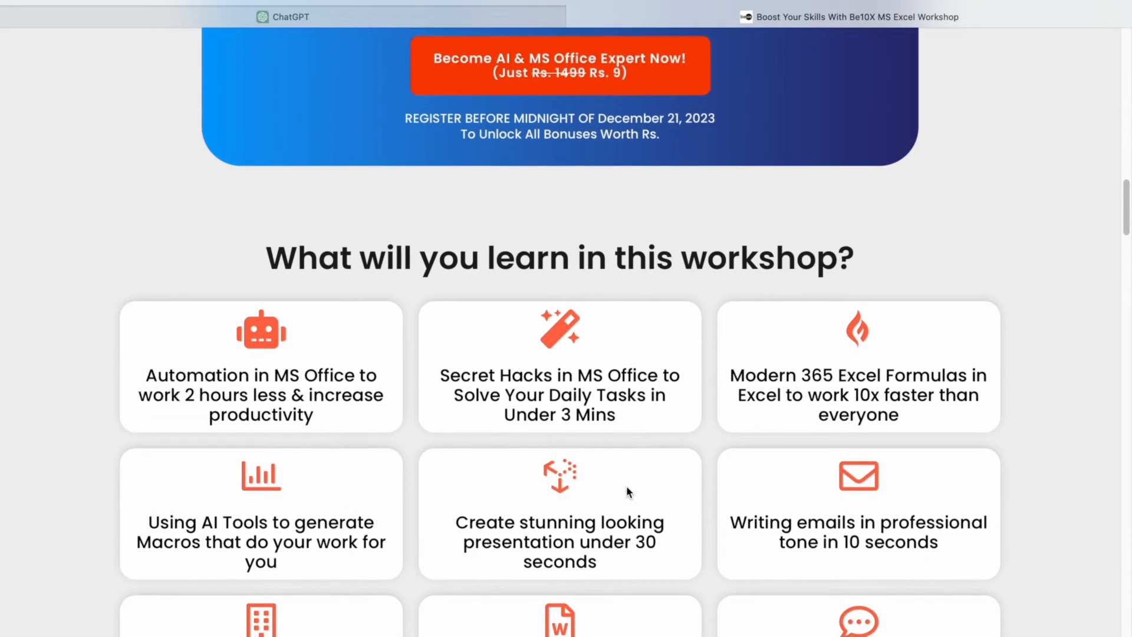
scroll("down", 3)
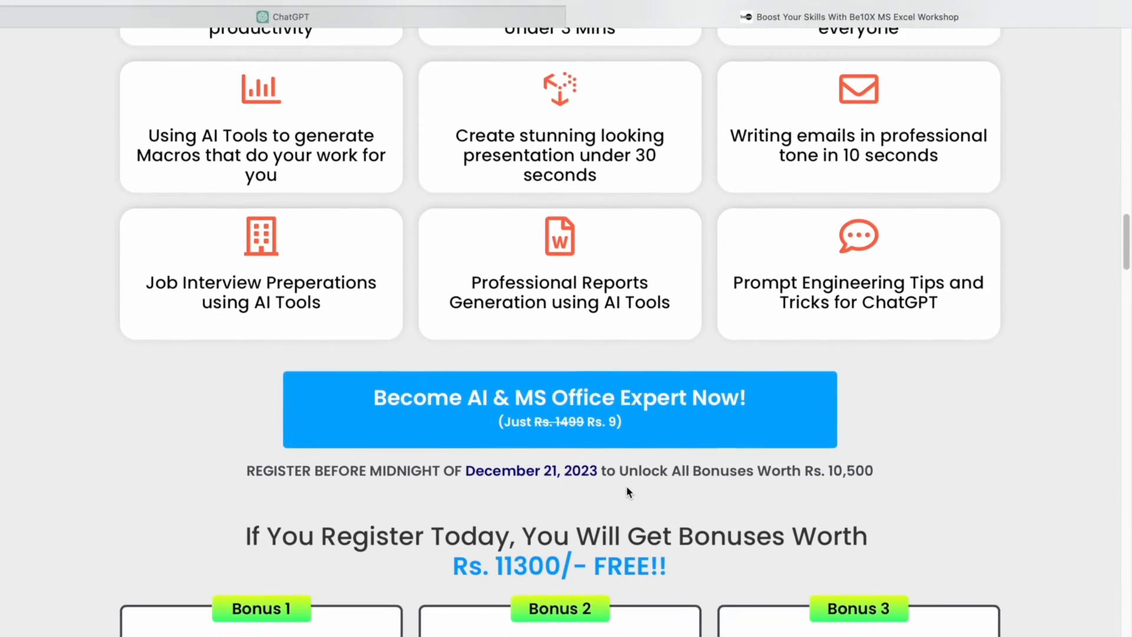
scroll("down", 3)
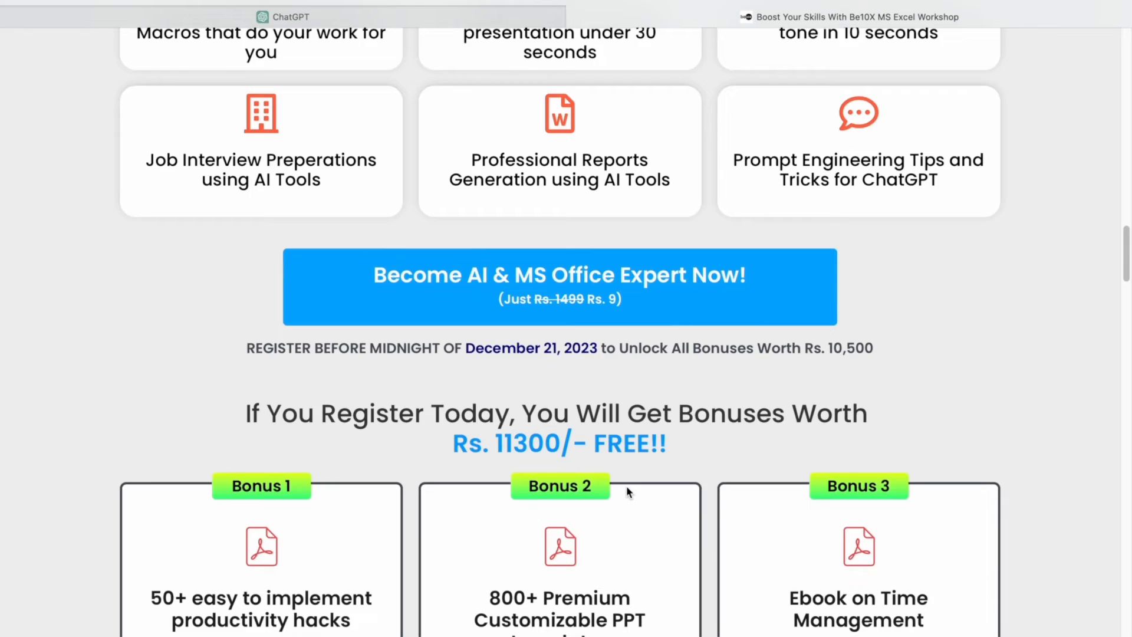
scroll("down", 3)
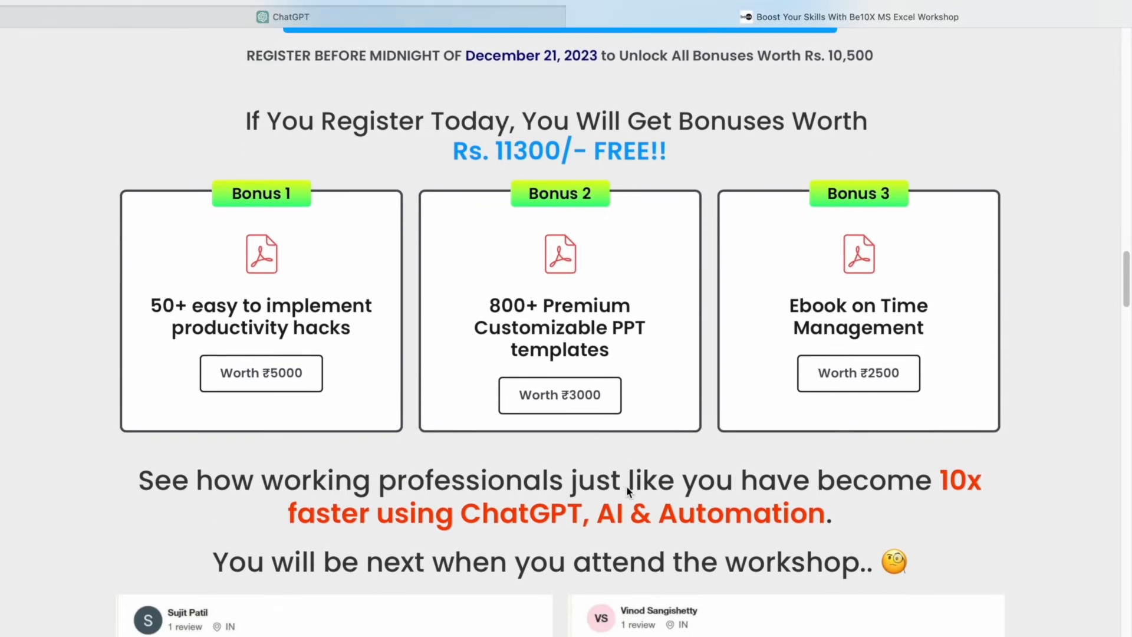
scroll("down", 3)
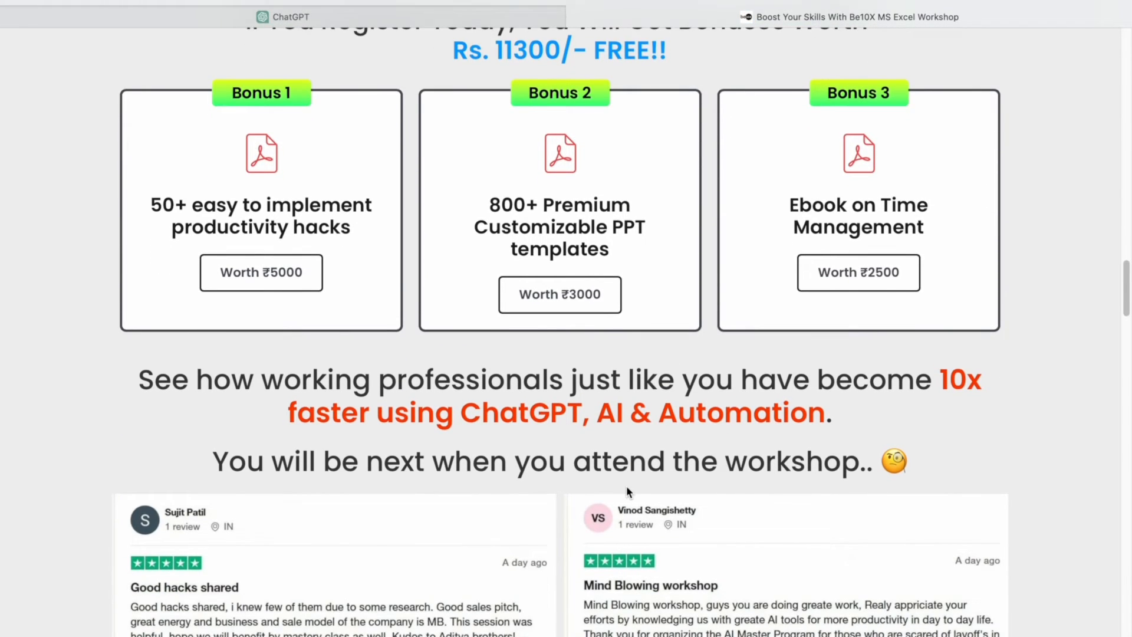
scroll("down", 3)
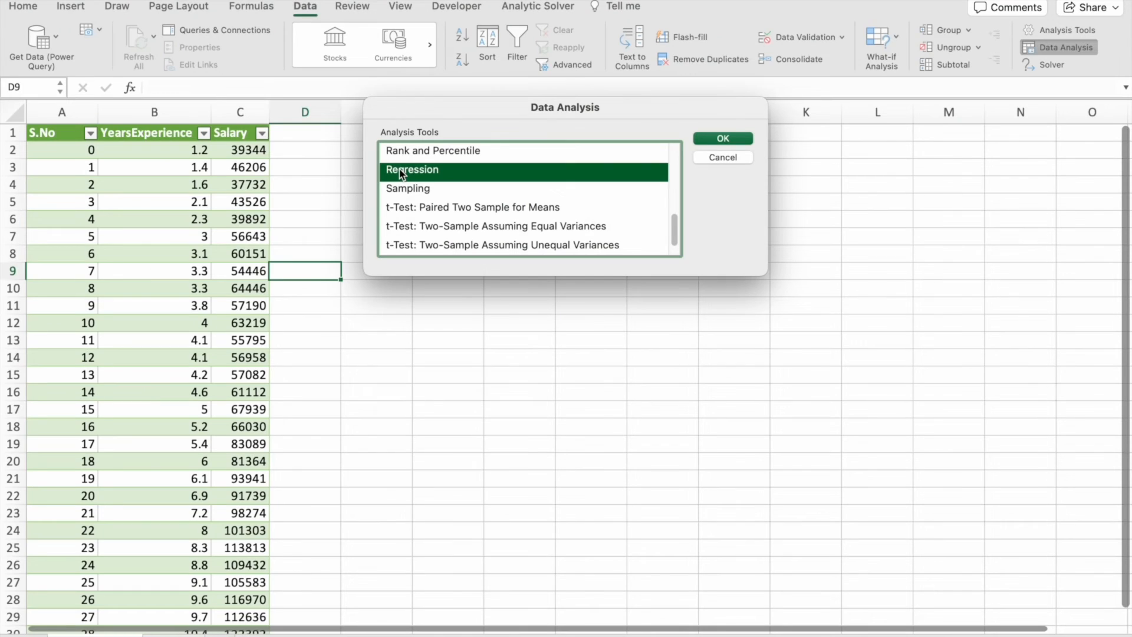
mouse_move(416, 180)
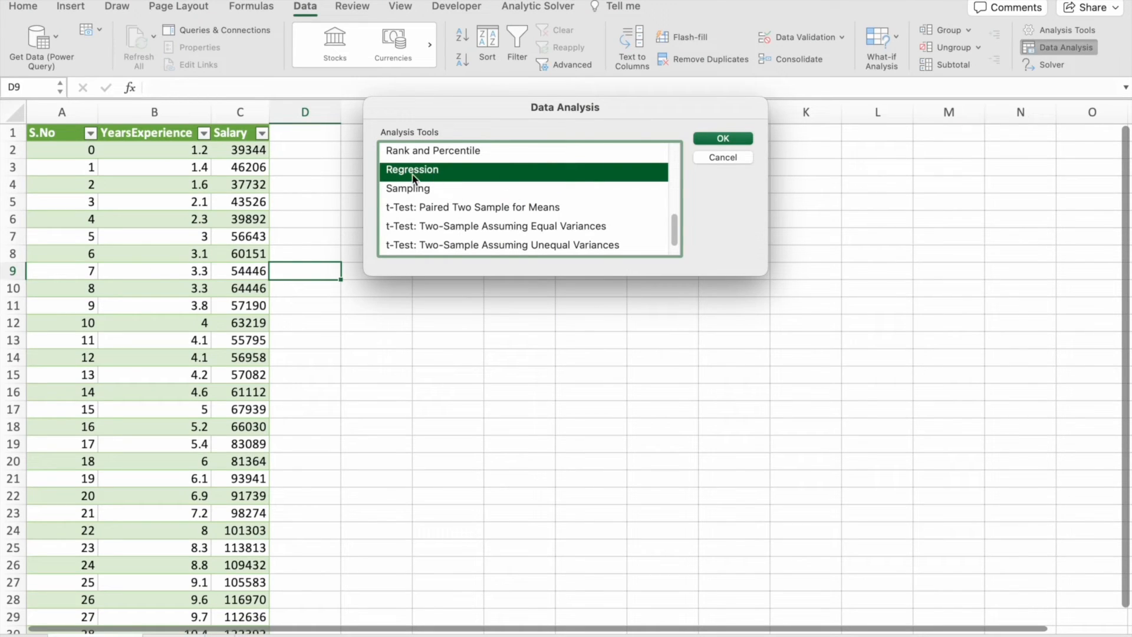
mouse_move(751, 152)
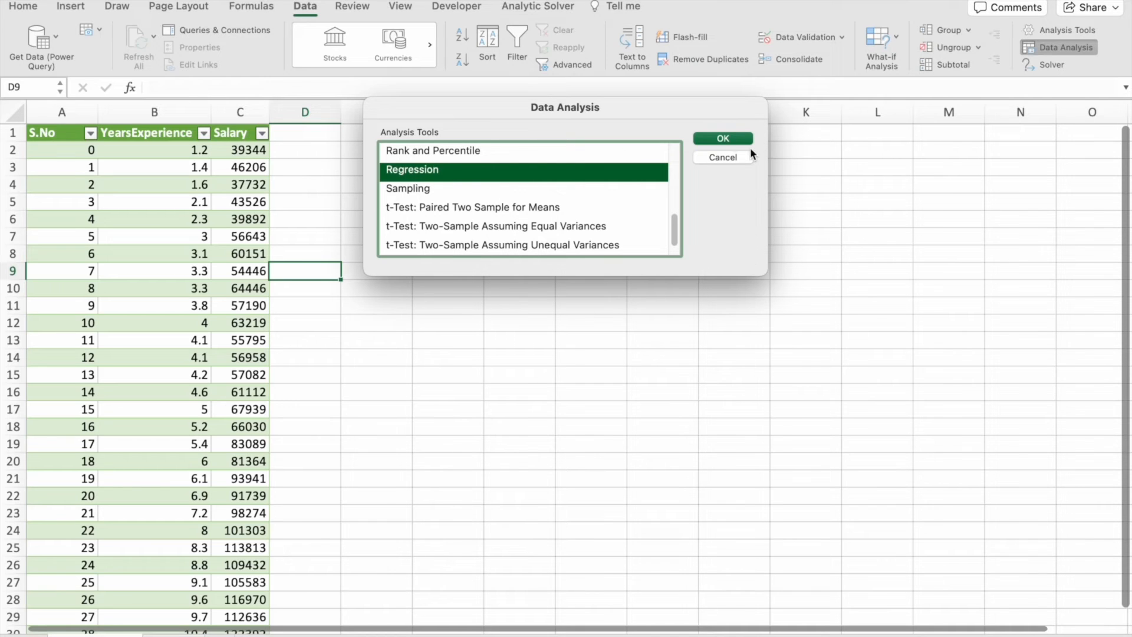
Step: Choose Regression in the Data Analysis dialog and confirm
left_click(722, 138)
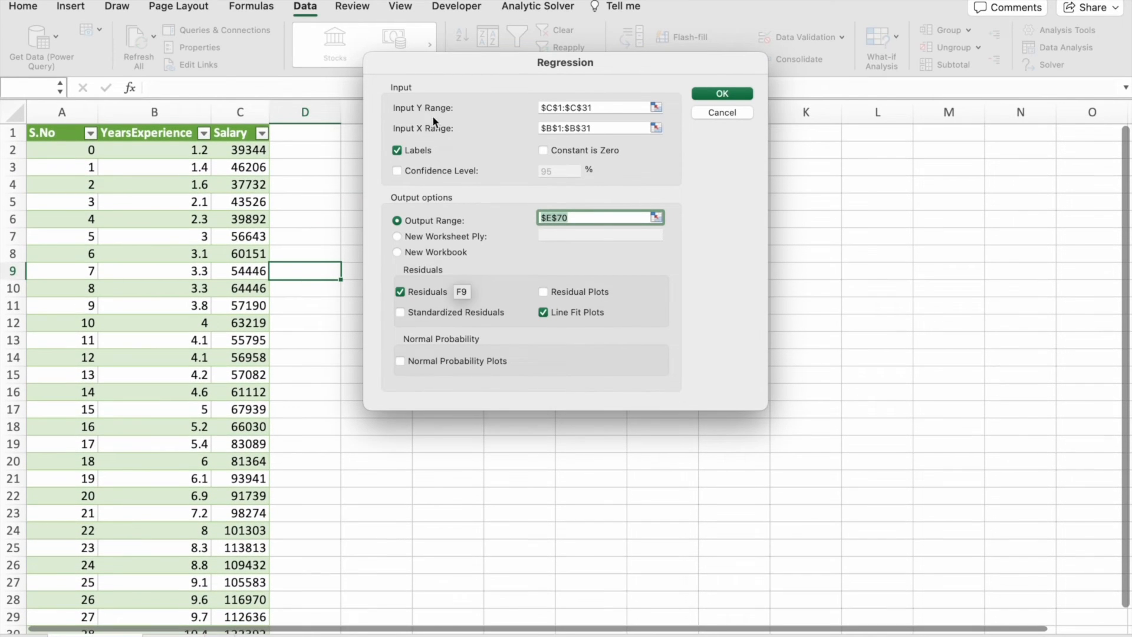
Step: Set Input Y Range $C$1:$C$31 (Salary), X Range $B$1:$B$31 (YearsExperience) and Output Range $F$5
left_click(656, 107)
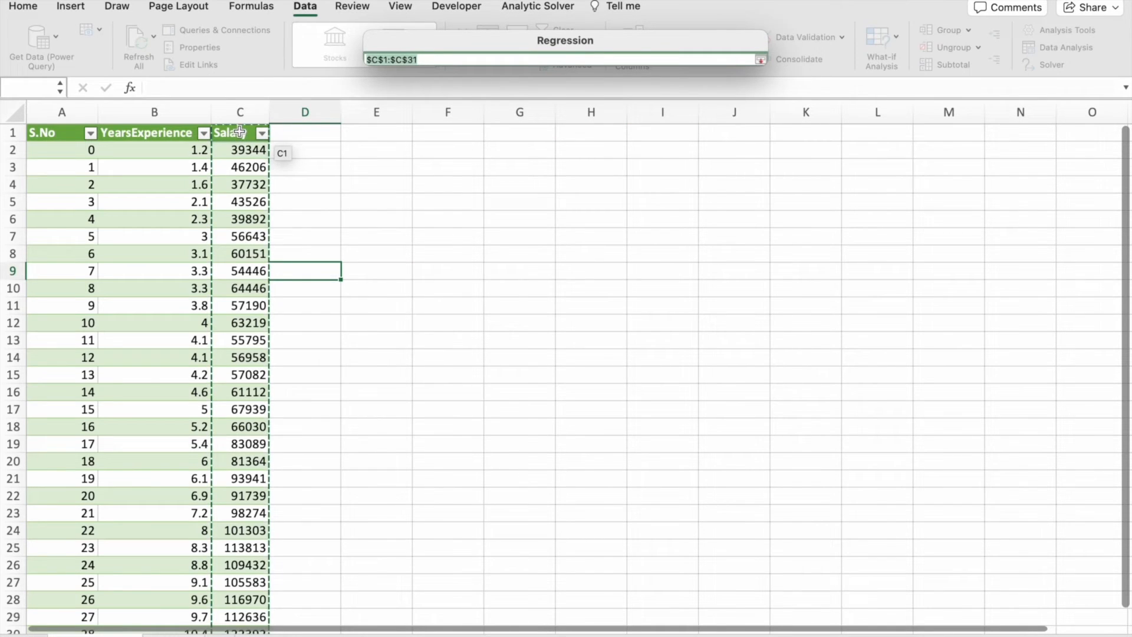
scroll("down", 3)
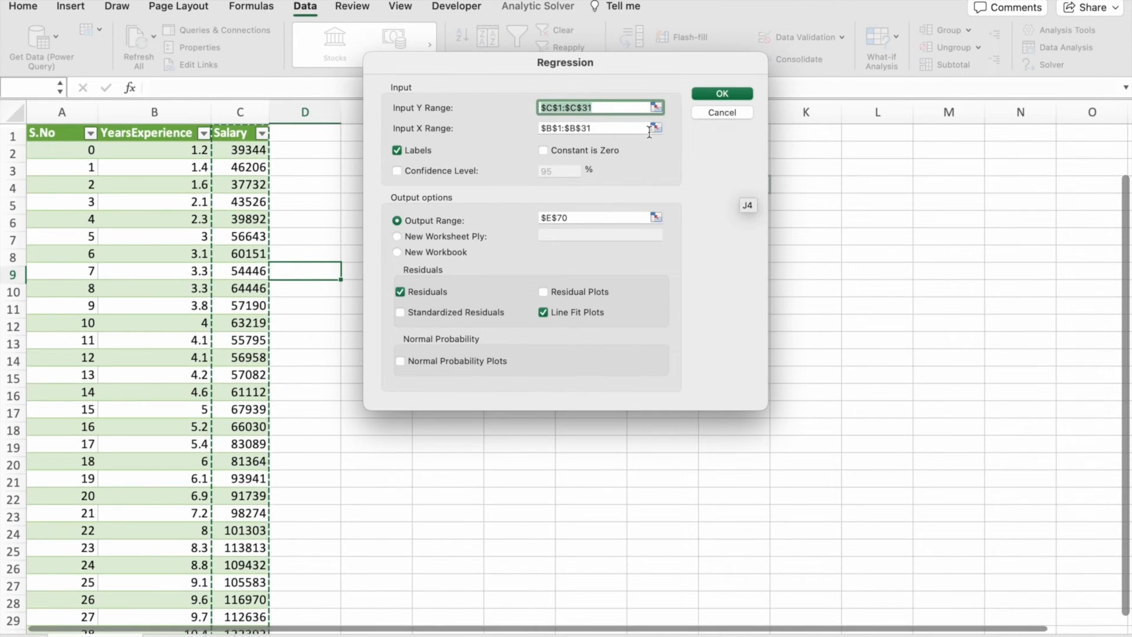
left_click(653, 128)
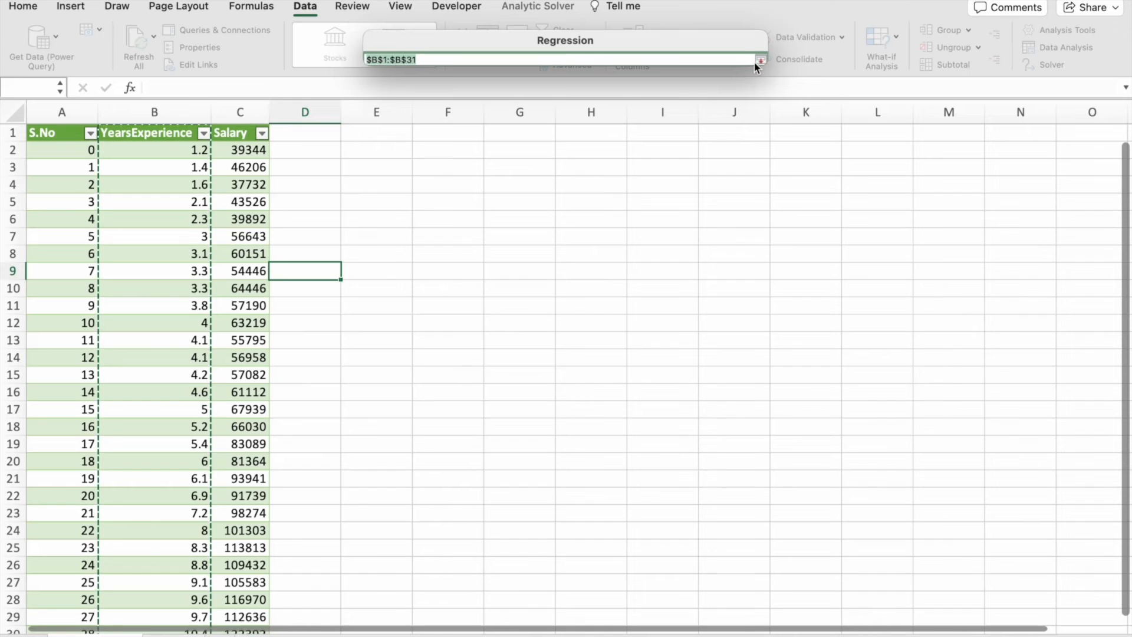
left_click(760, 59)
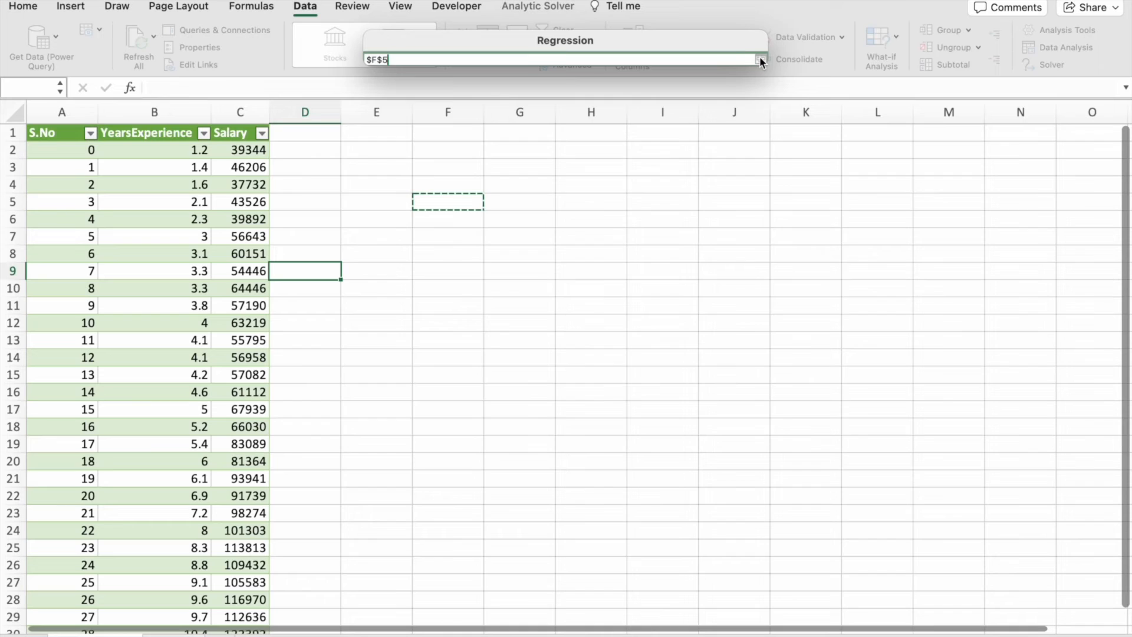
left_click(758, 59)
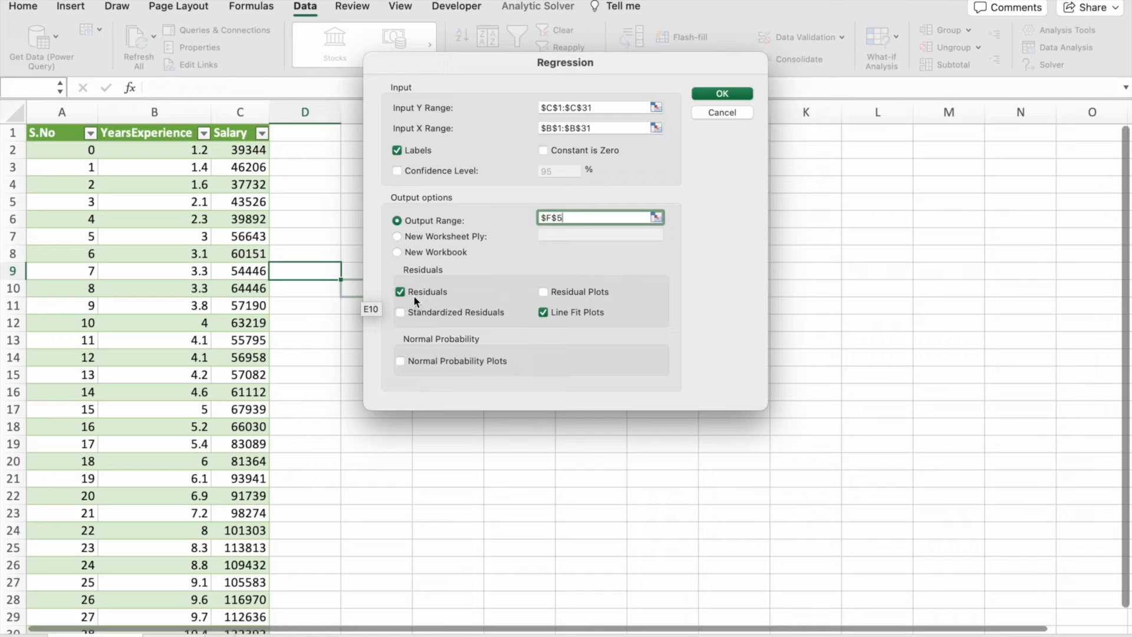
mouse_move(556, 320)
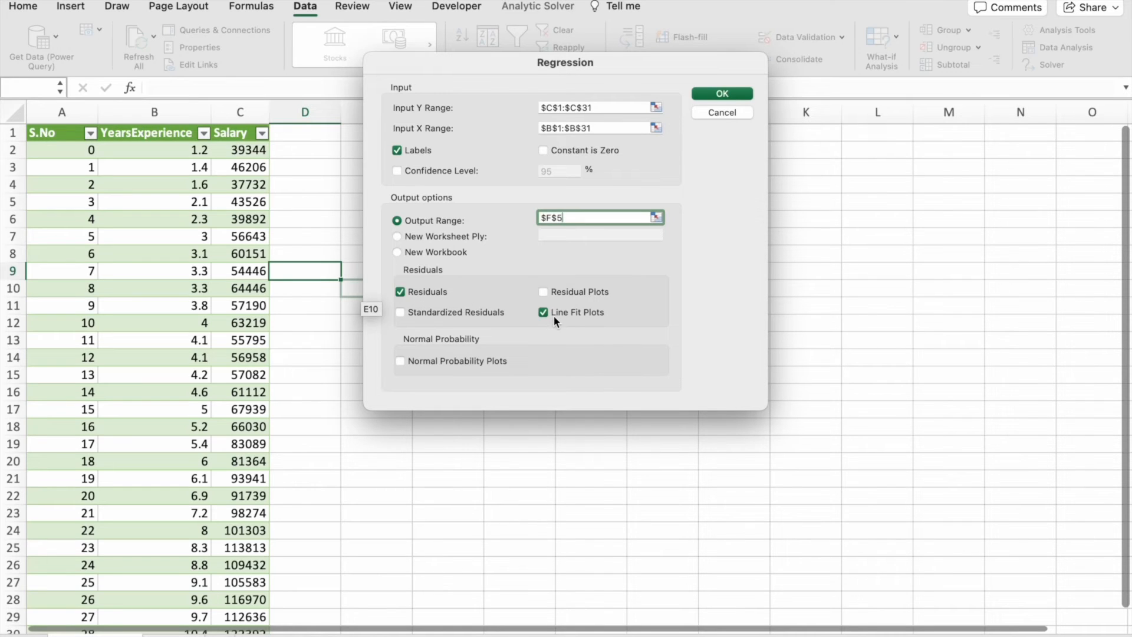
mouse_move(720, 115)
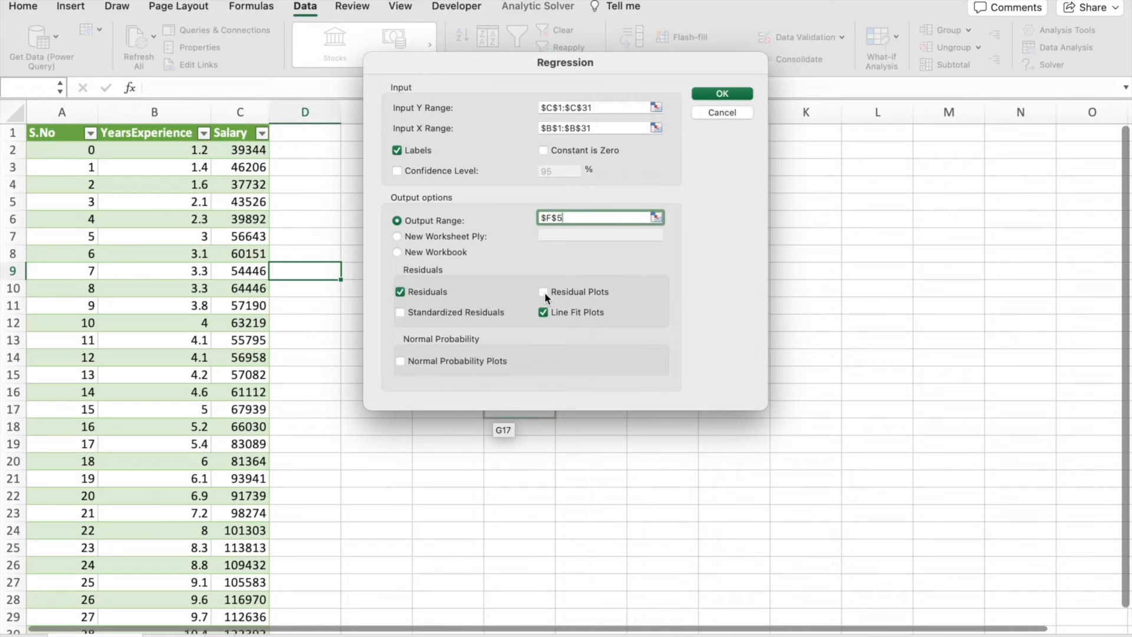
Step: Include residuals, residual plots and line fit plots and run the regression
left_click(543, 291)
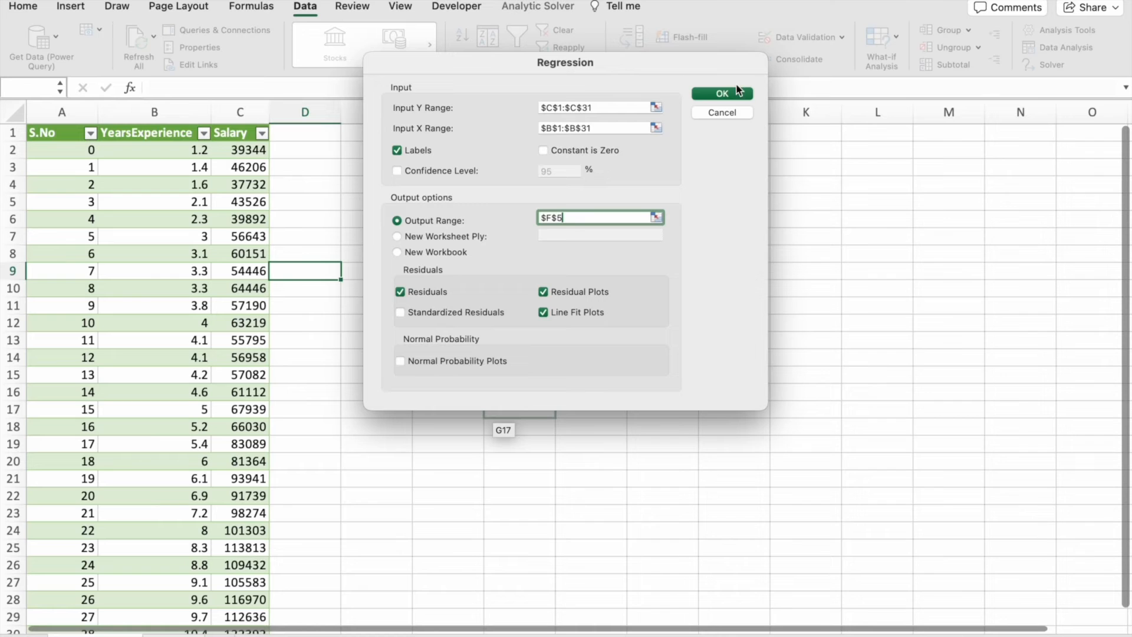
left_click(722, 94)
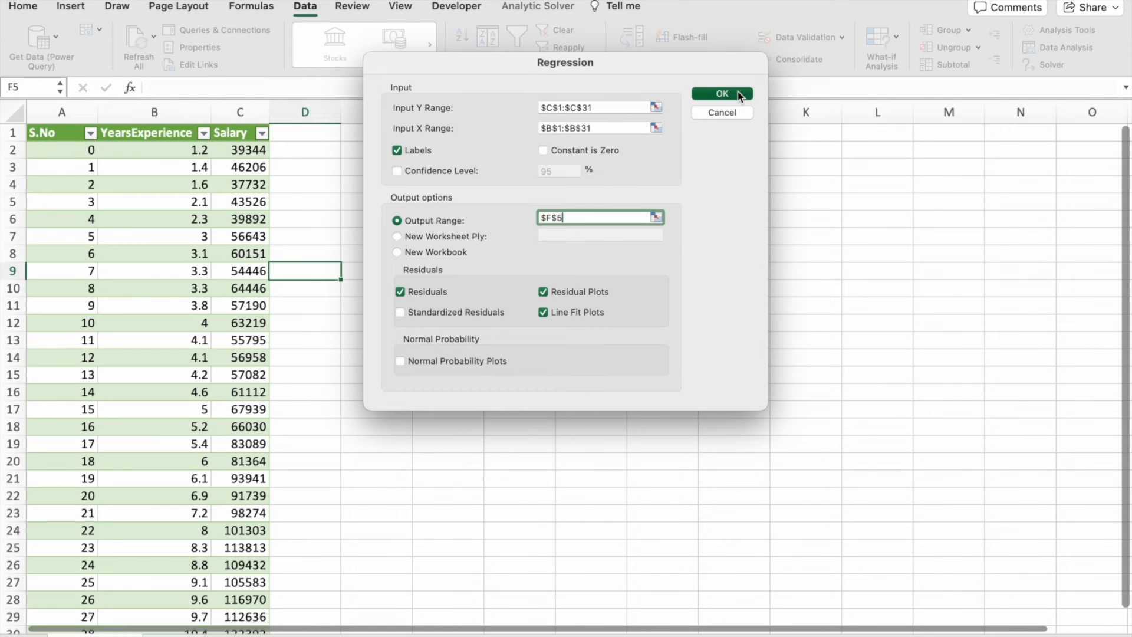
left_click(722, 94)
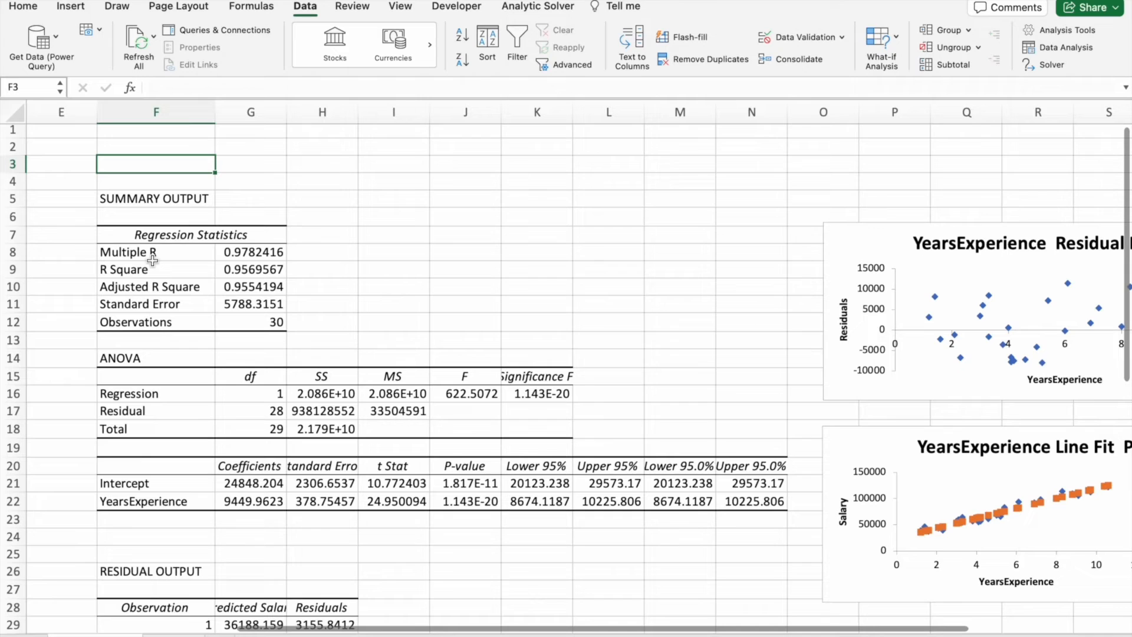
Step: Review Multiple R, R Square 0.9569567, Adjusted R Square, Standard Error and 30 Observations
left_click(156, 233)
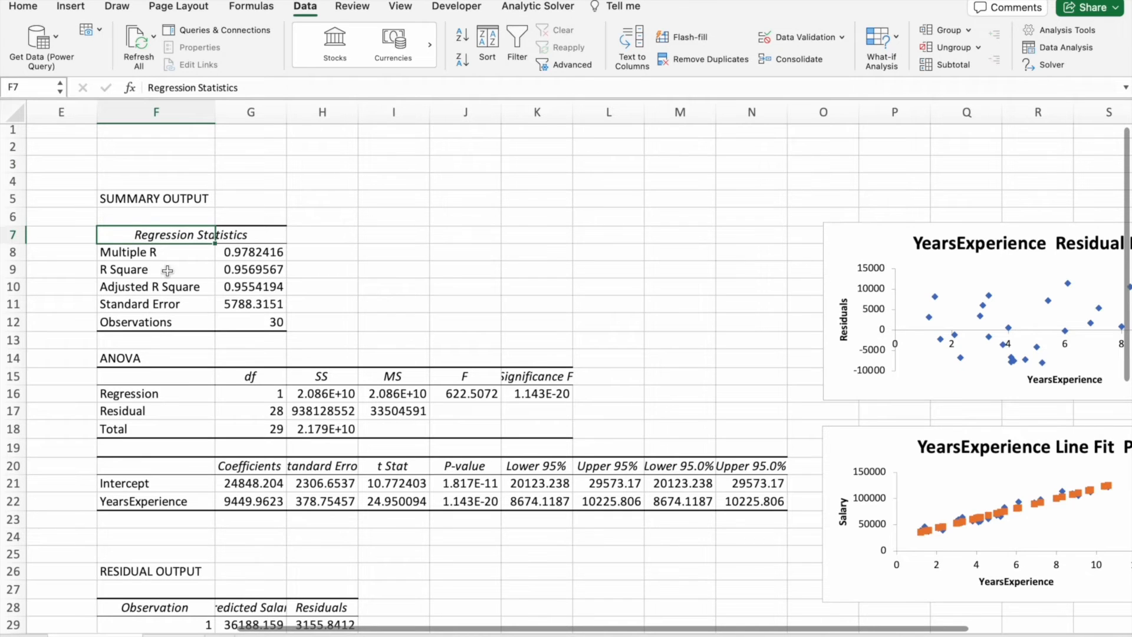
left_click(156, 252)
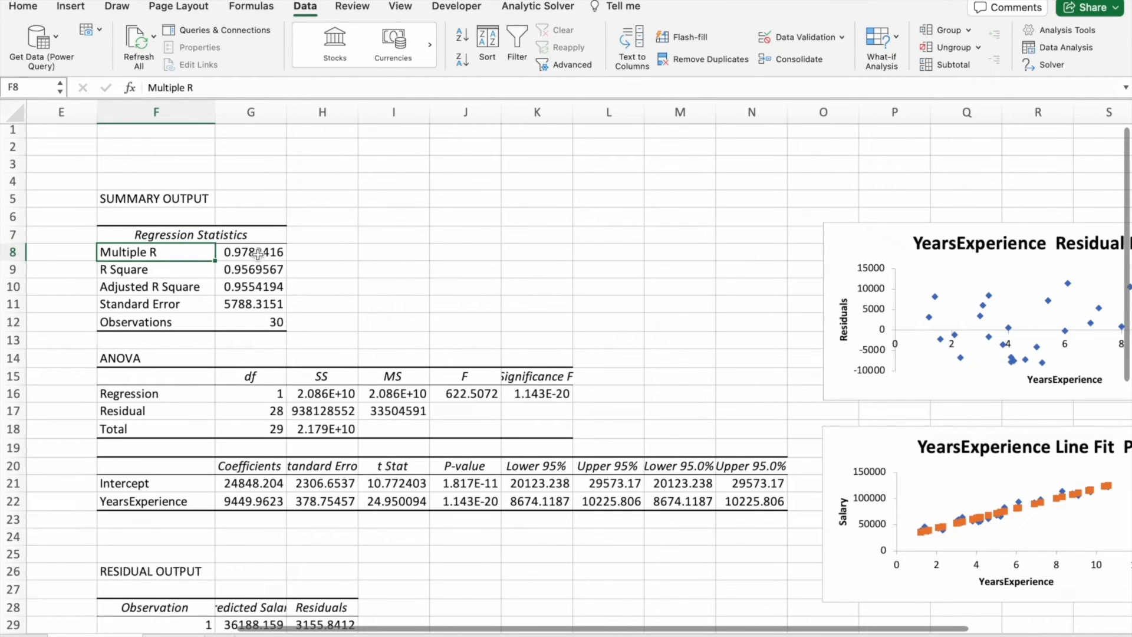
left_click(155, 269)
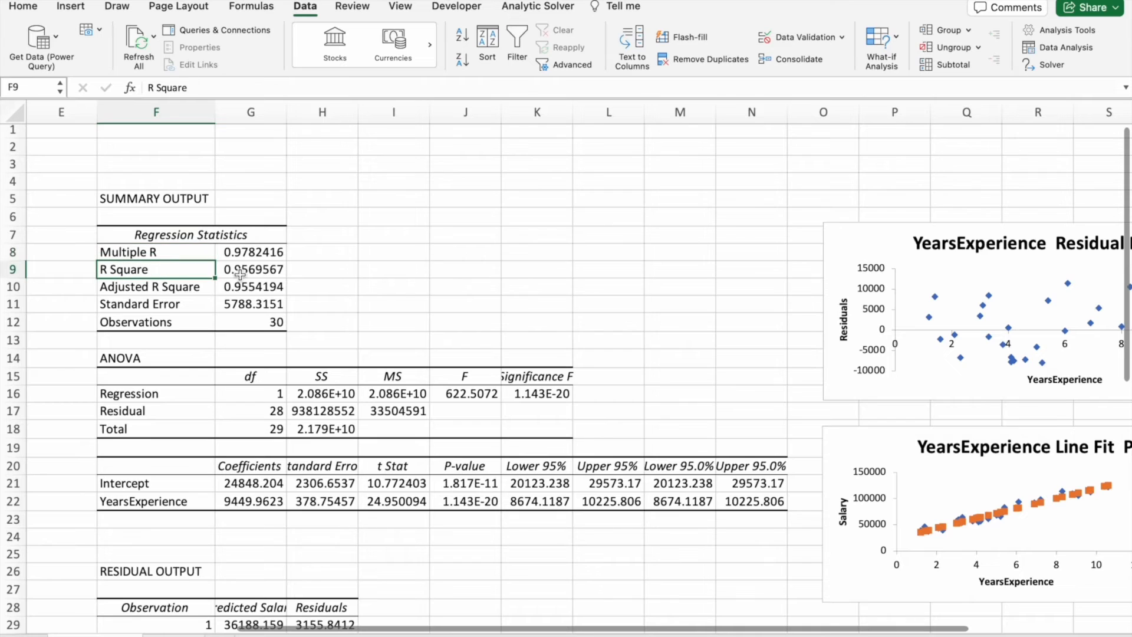
left_click(155, 286)
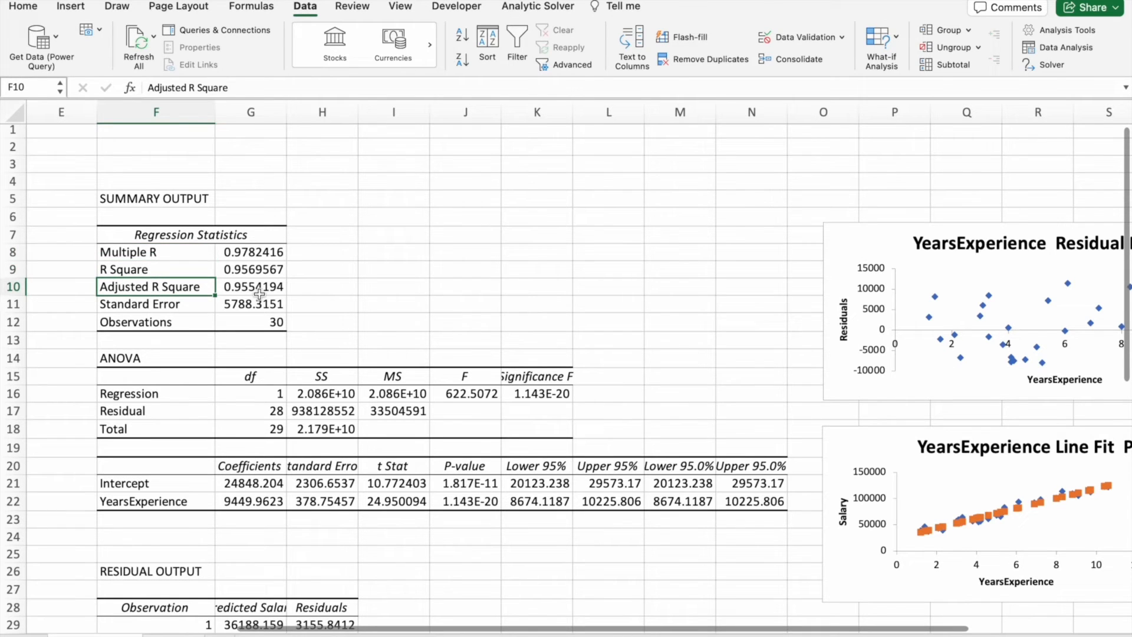
left_click(251, 269)
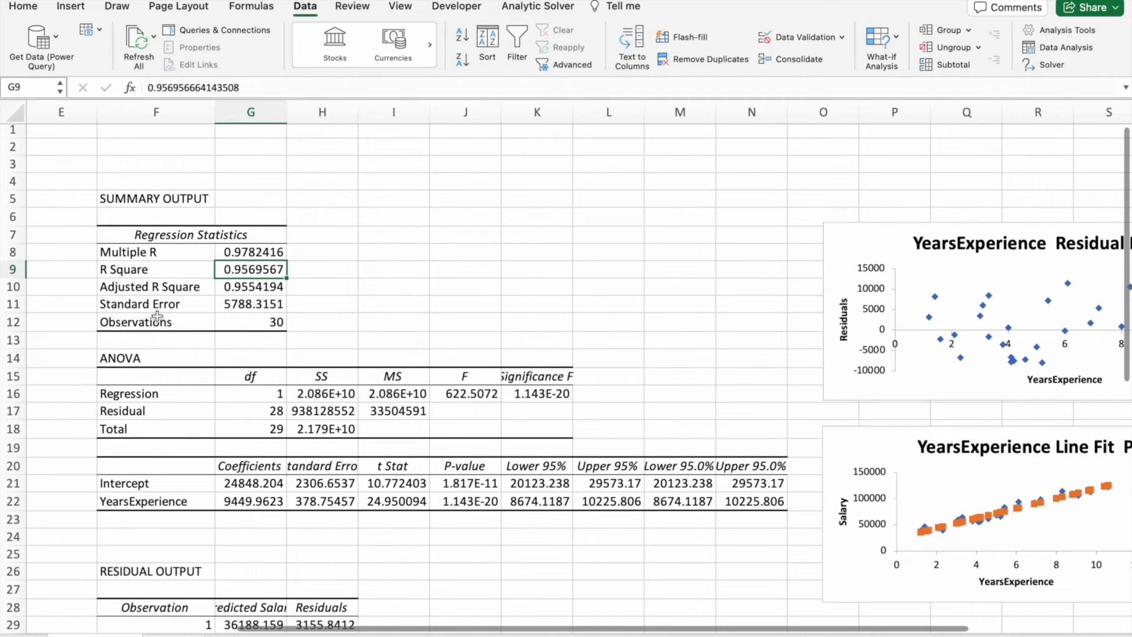
left_click(156, 303)
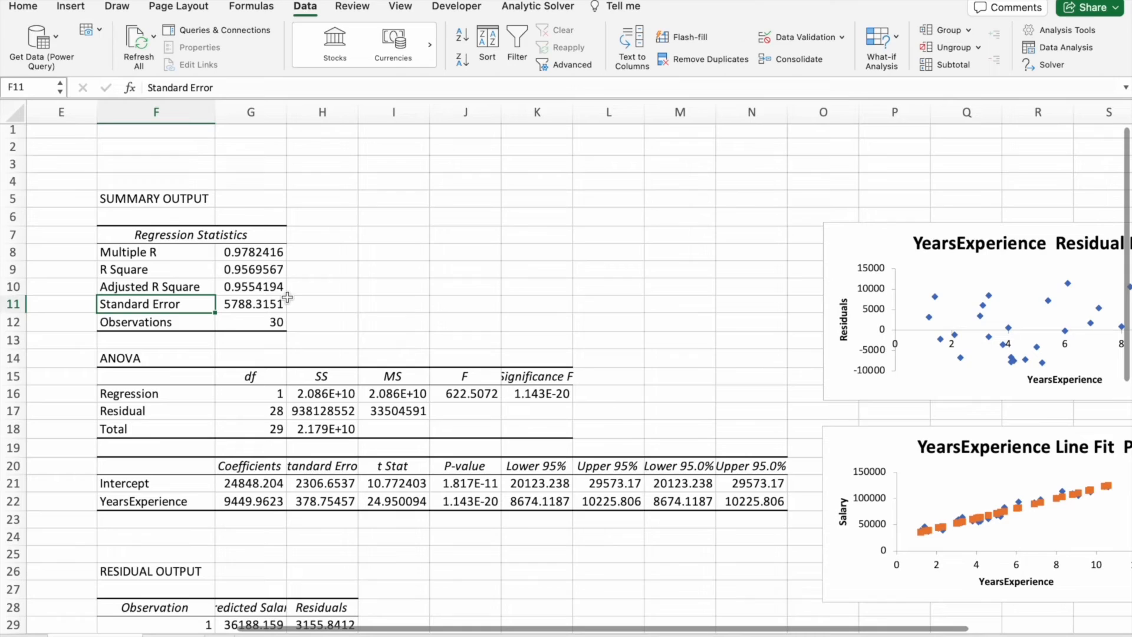
left_click(156, 322)
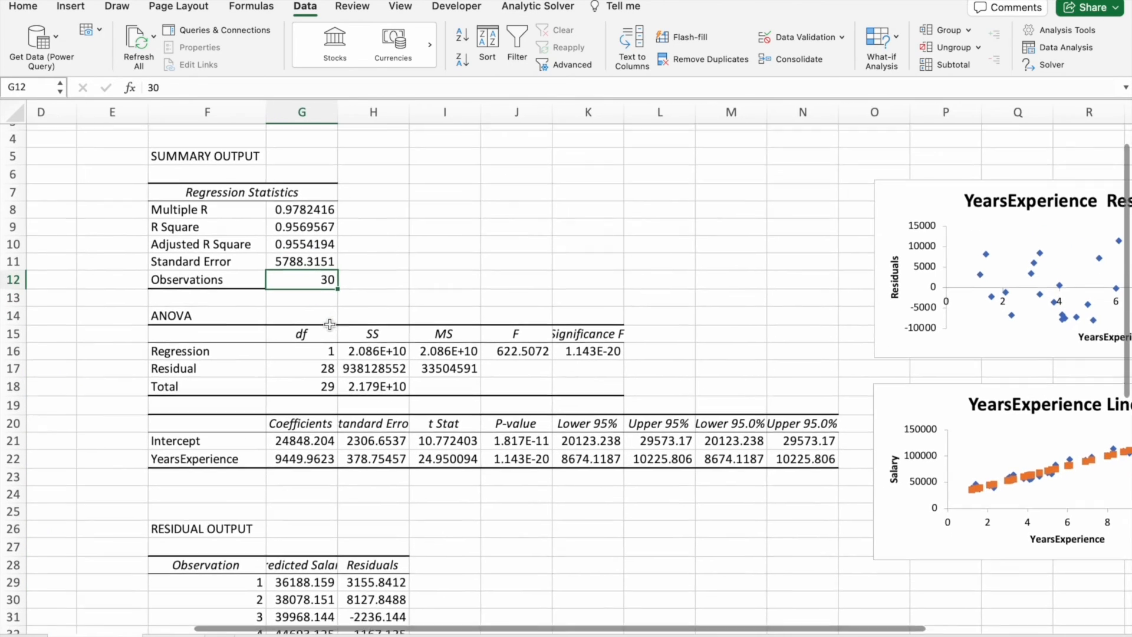
scroll("down", 3)
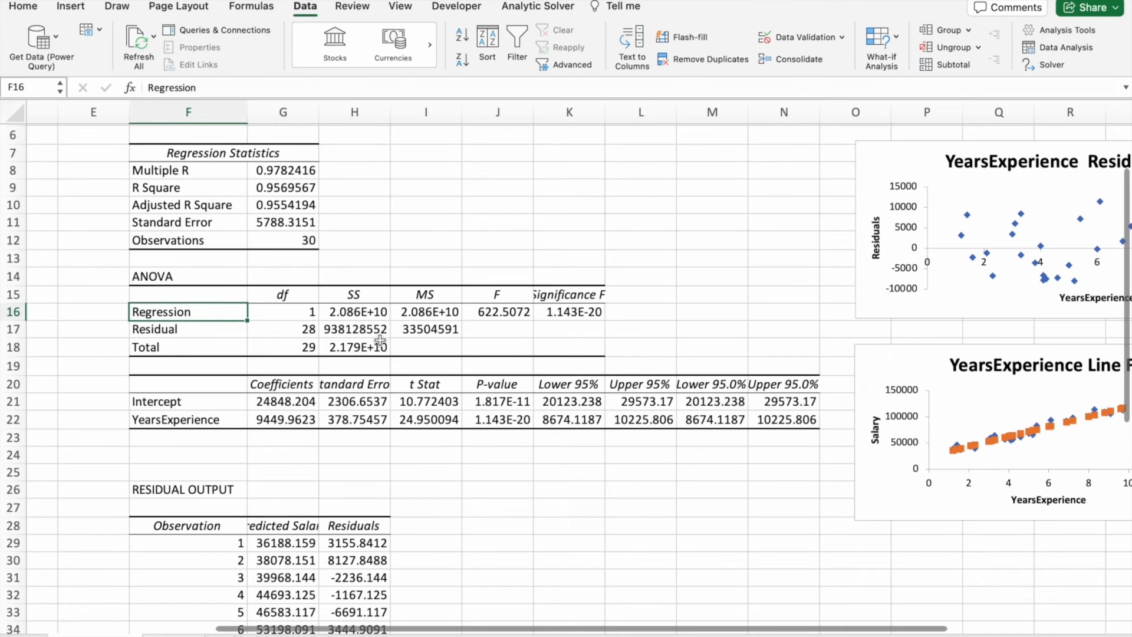
scroll("down", 3)
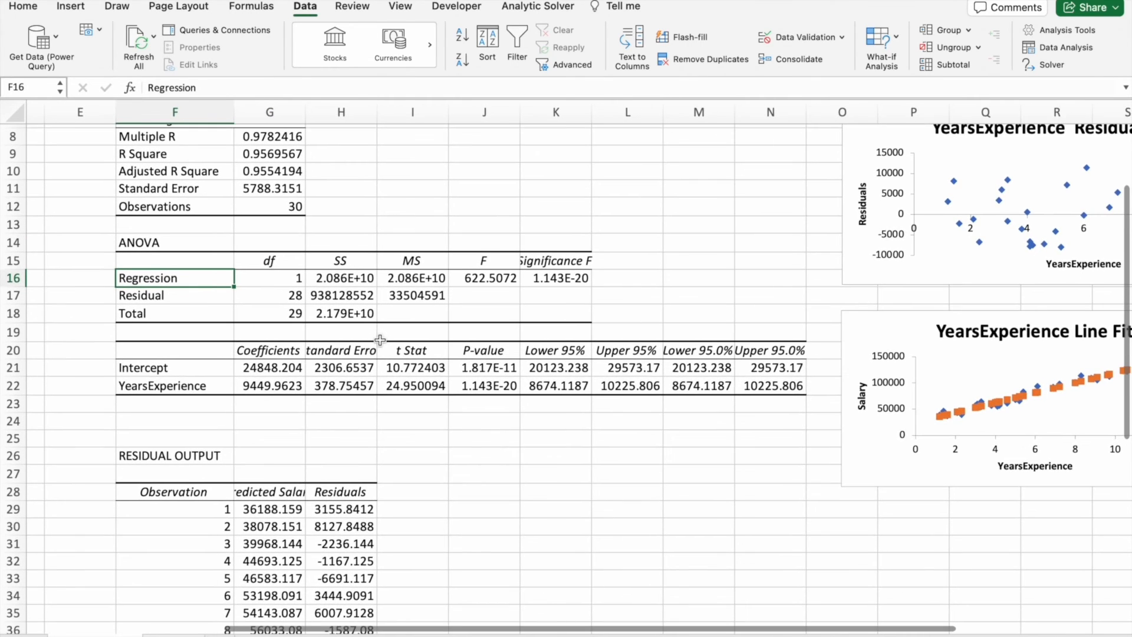
scroll("down", 3)
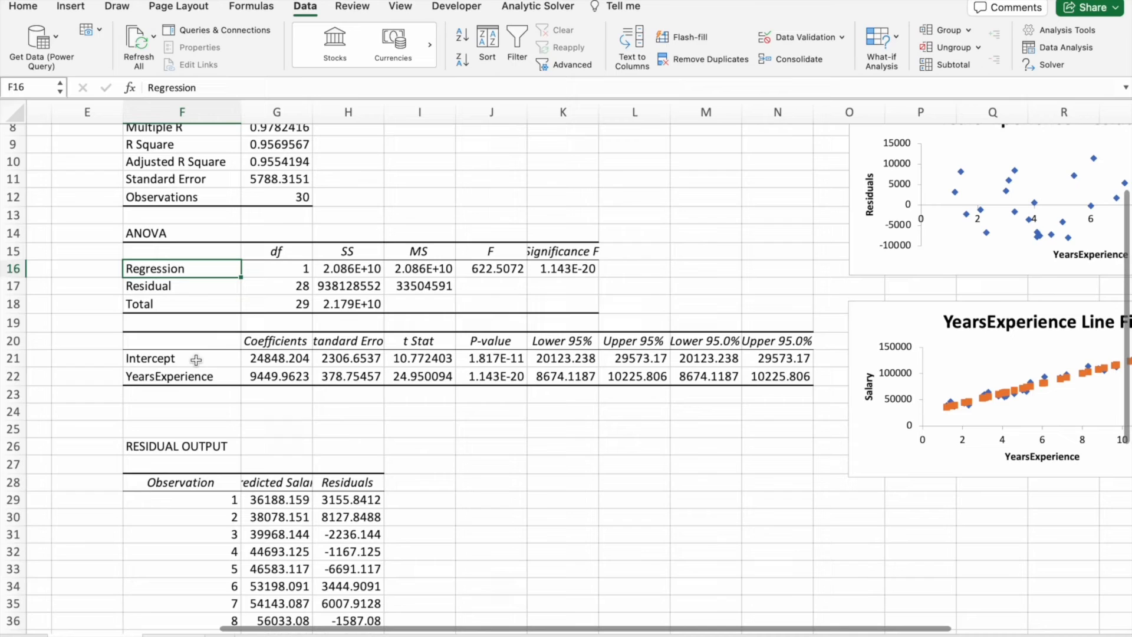
mouse_move(316, 352)
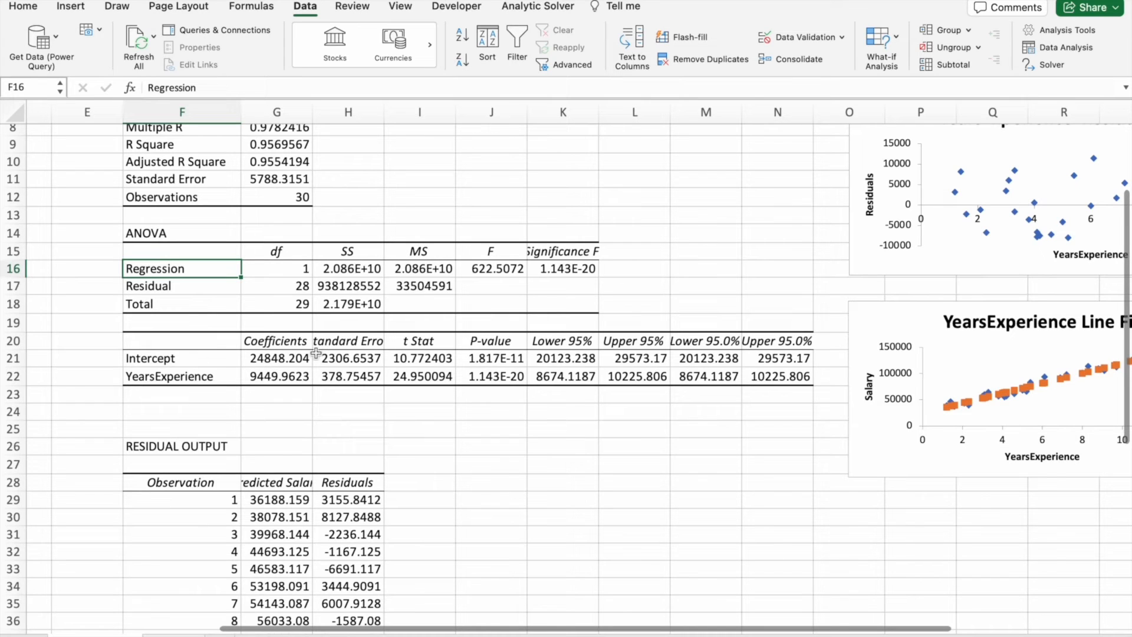
left_click(276, 357)
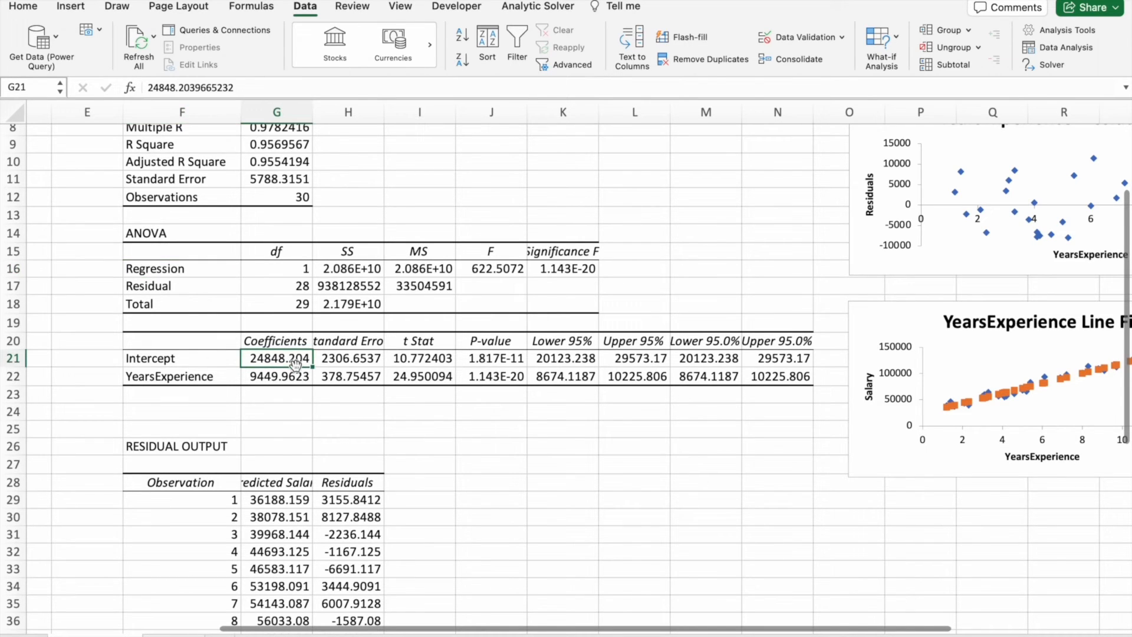
left_click(348, 359)
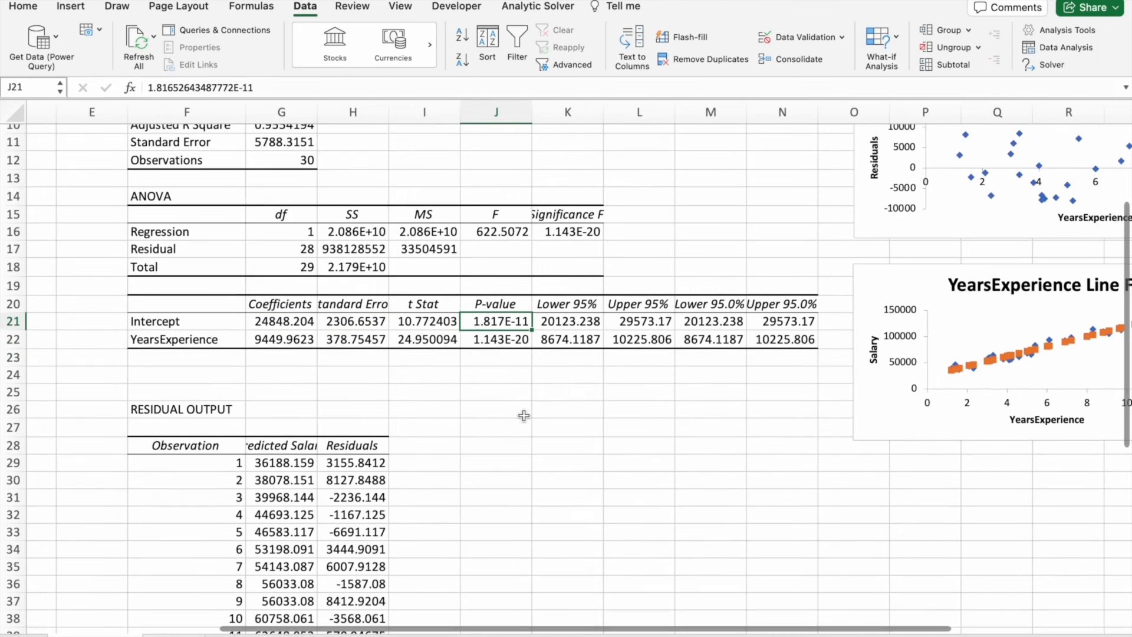
scroll("down", 3)
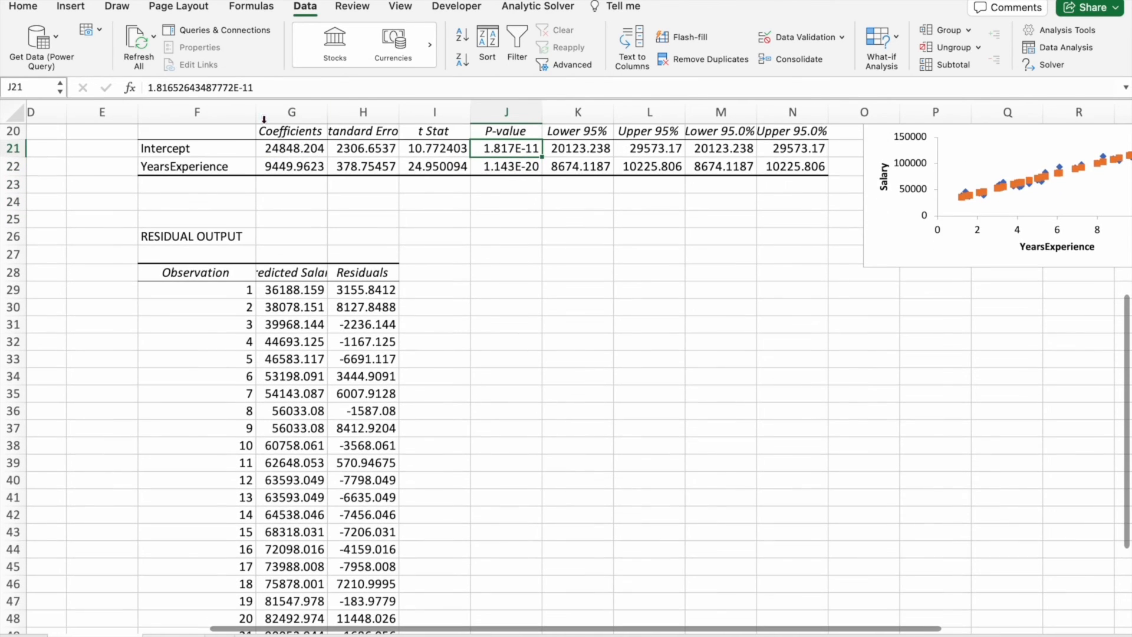
Step: Widen the Predicted Salary column to full precision, then view ChatGPT's explanation of residuals
left_click_drag(257, 112, 239, 112)
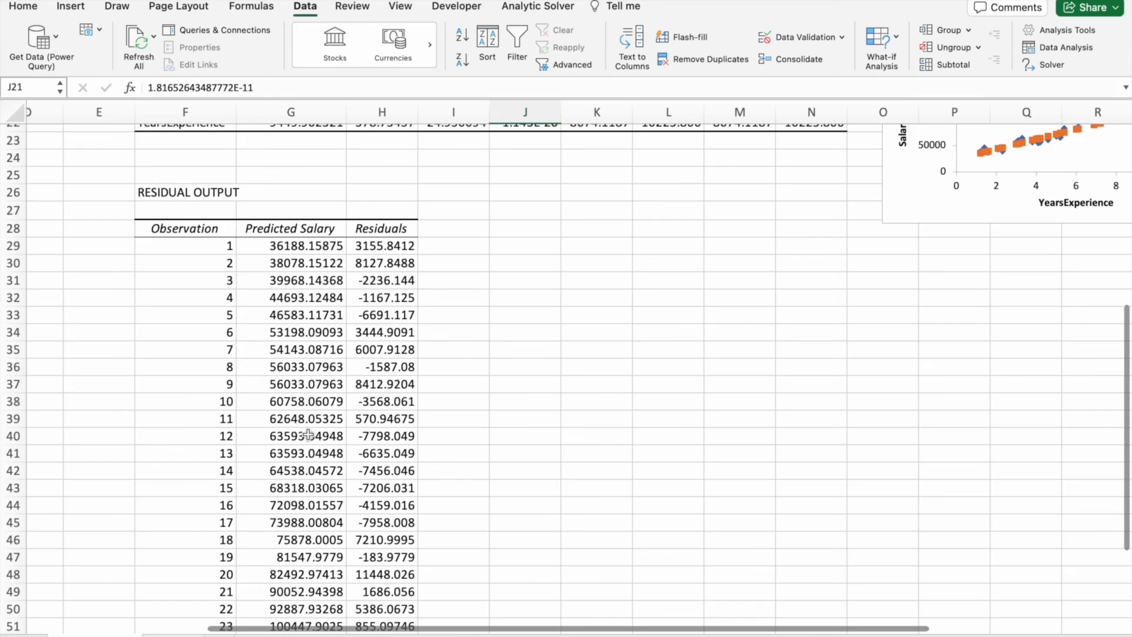
scroll("down", 3)
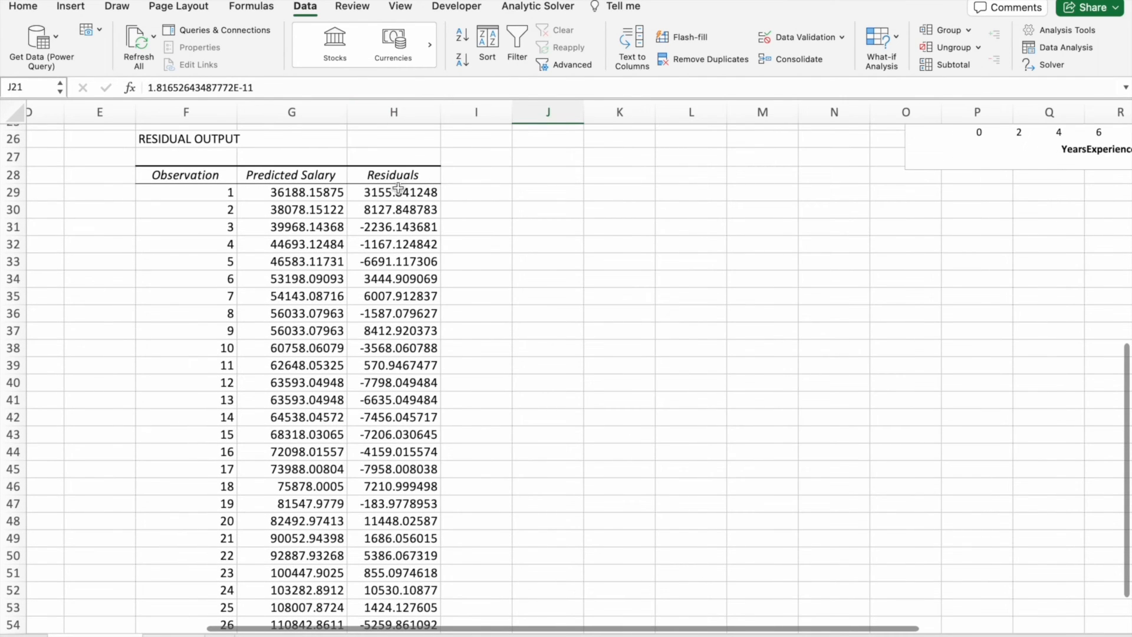
scroll("down", 3)
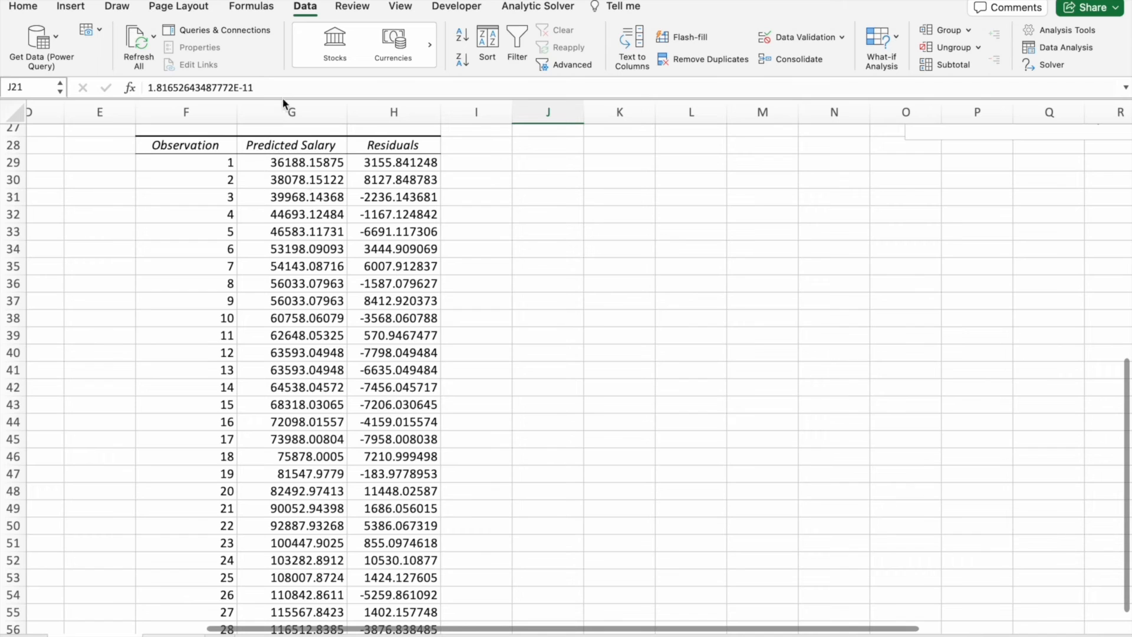
left_click(291, 162)
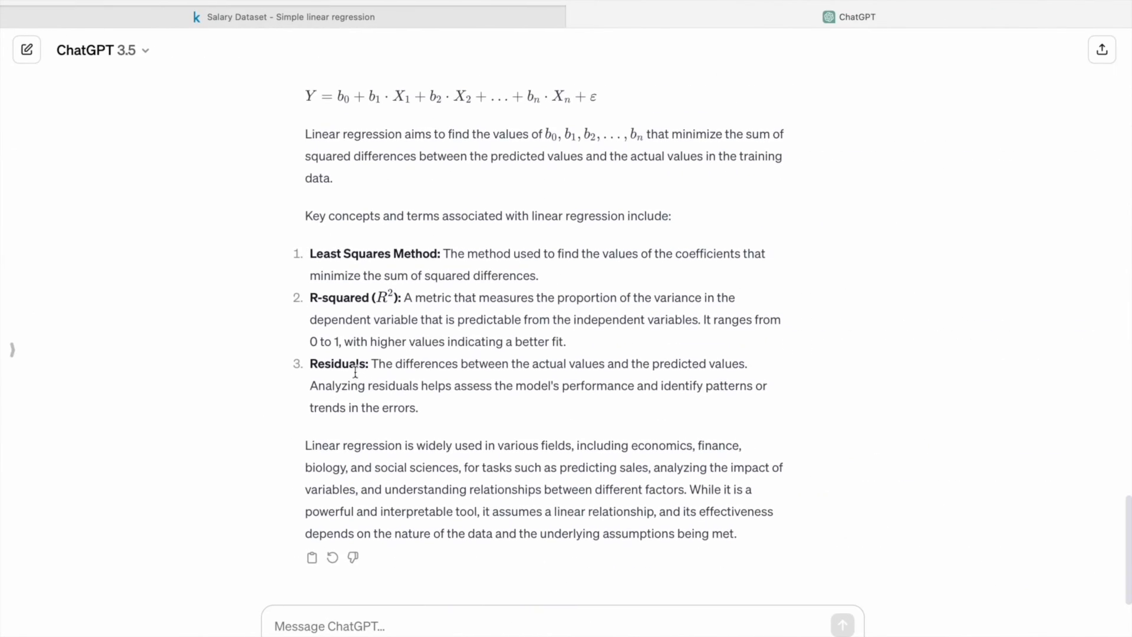
left_click_drag(371, 365, 567, 364)
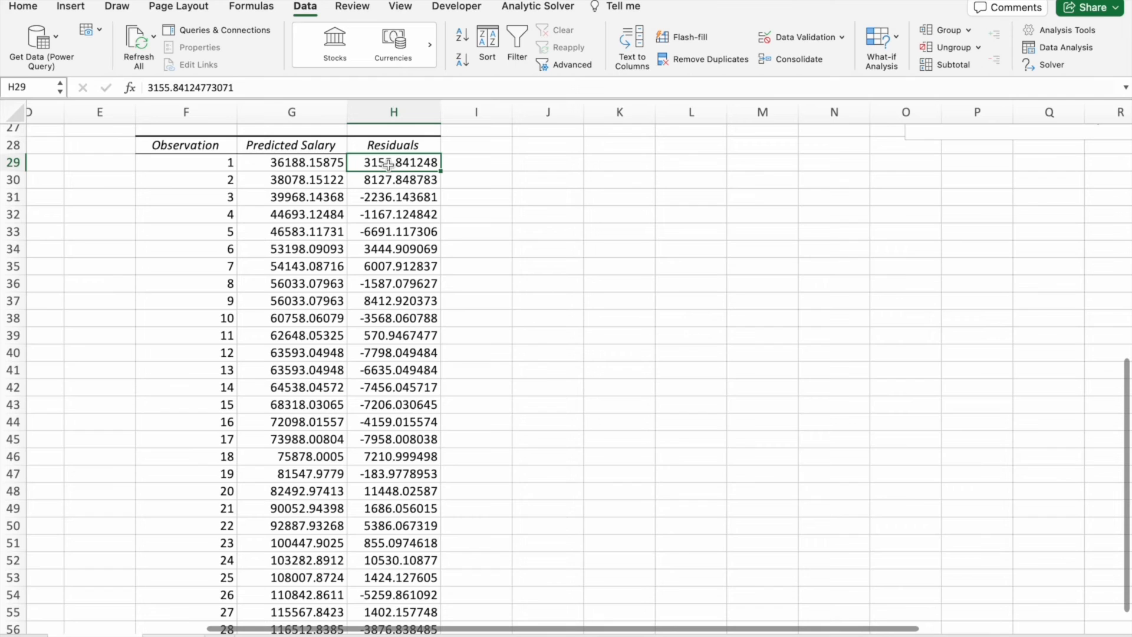
left_click(292, 161)
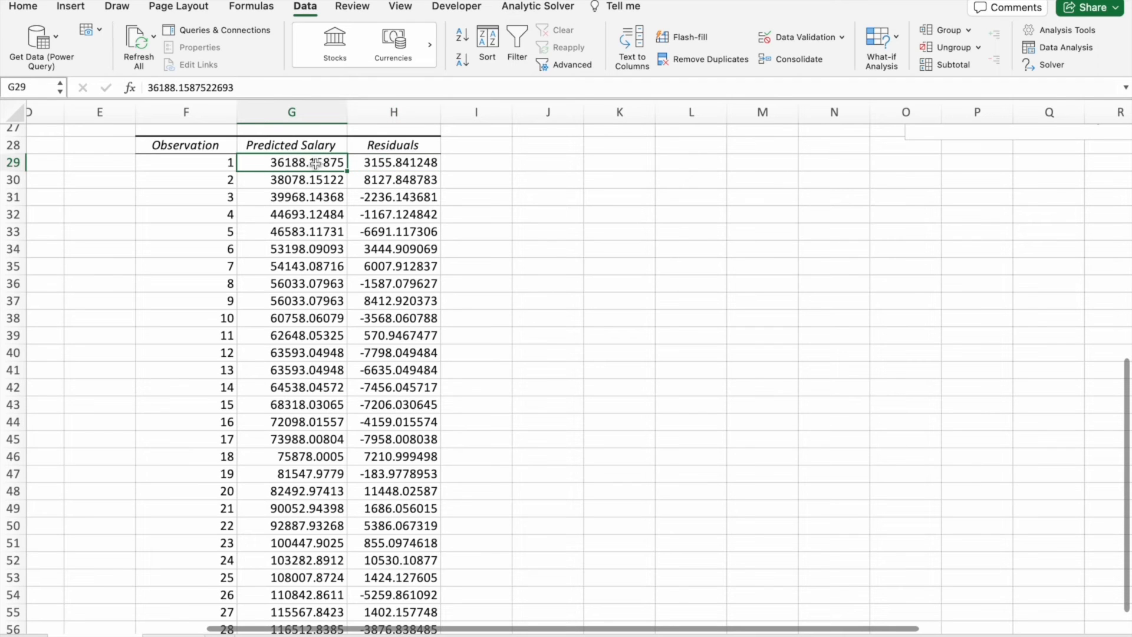
scroll("up", 3)
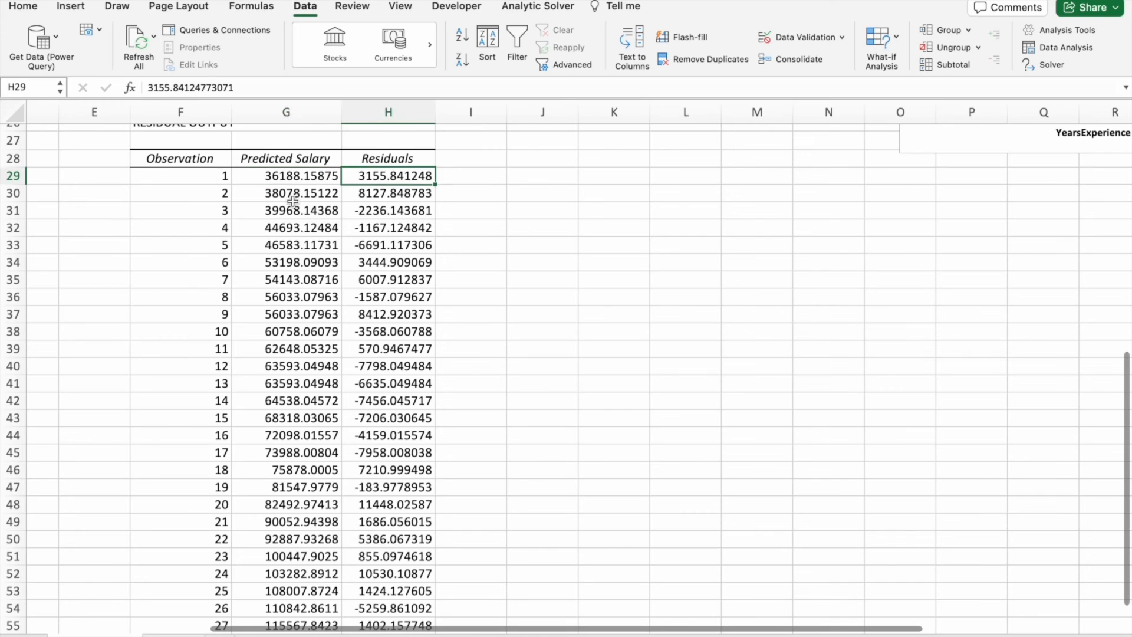
left_click(285, 192)
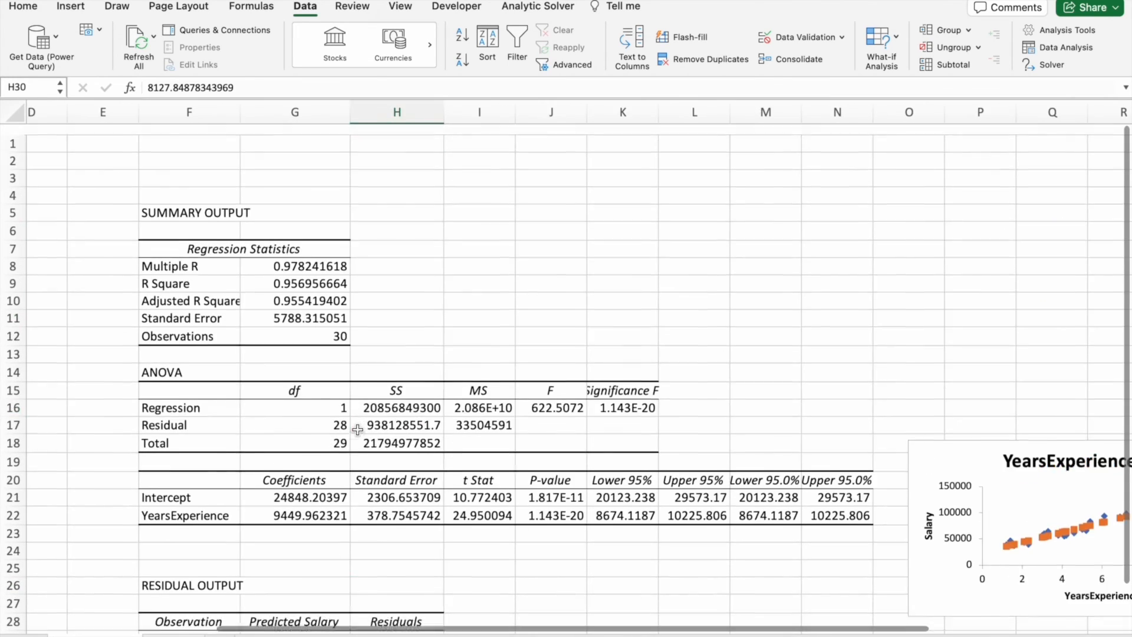
scroll("right", 3)
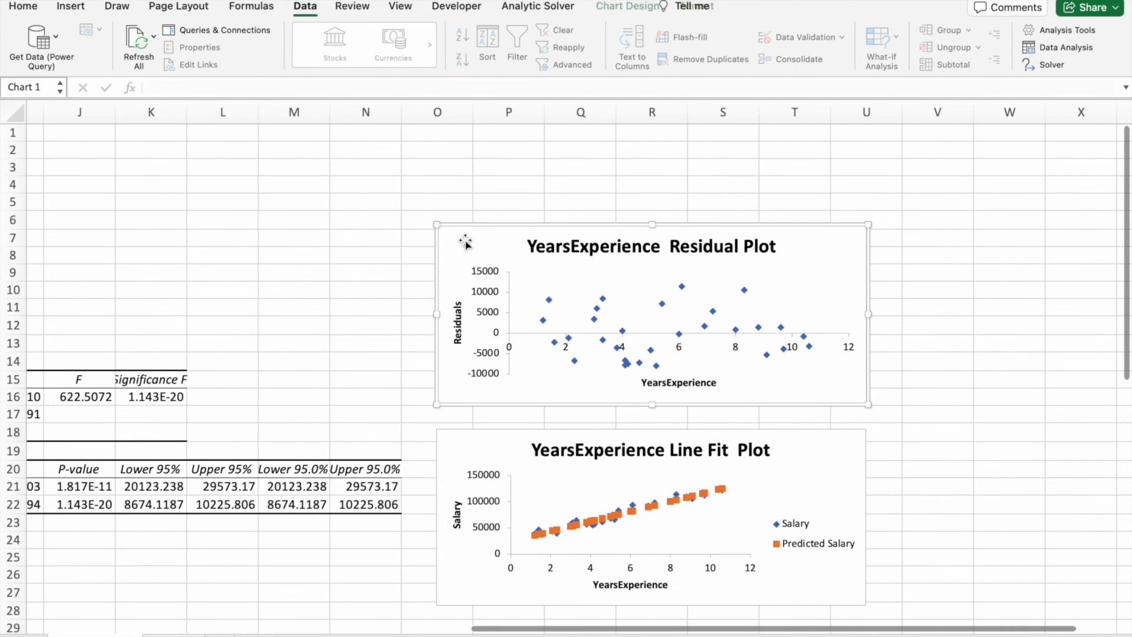
Step: Resize the Residual Plot to about 6.6 inches, shrink it, then settle around 4.6 inches wide
left_click_drag(871, 225, 959, 170)
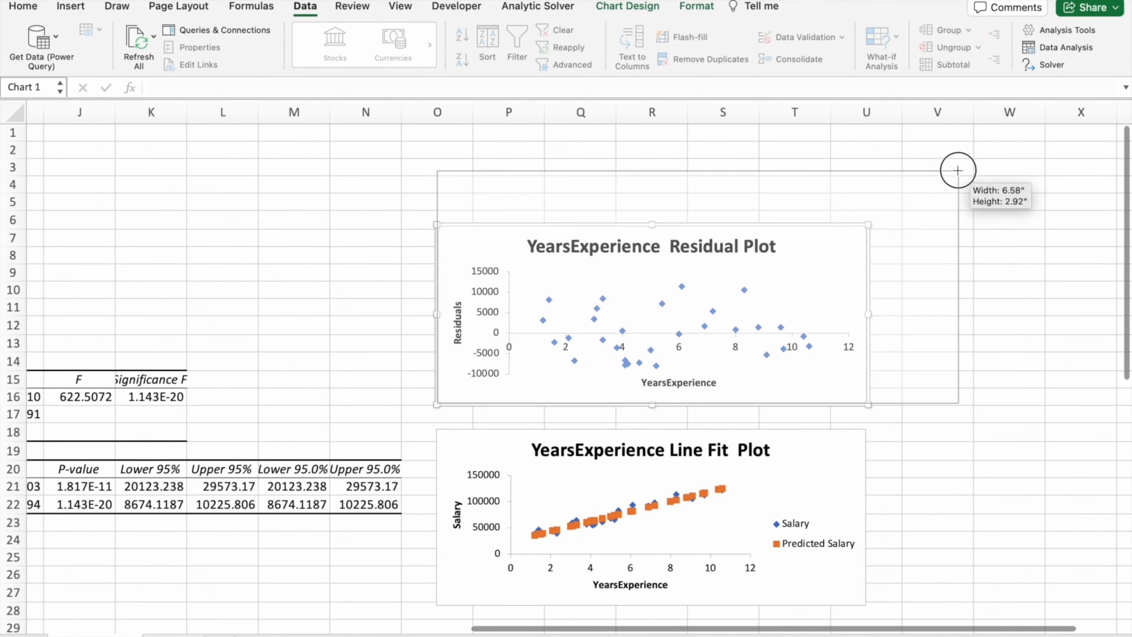
left_click_drag(957, 171, 960, 174)
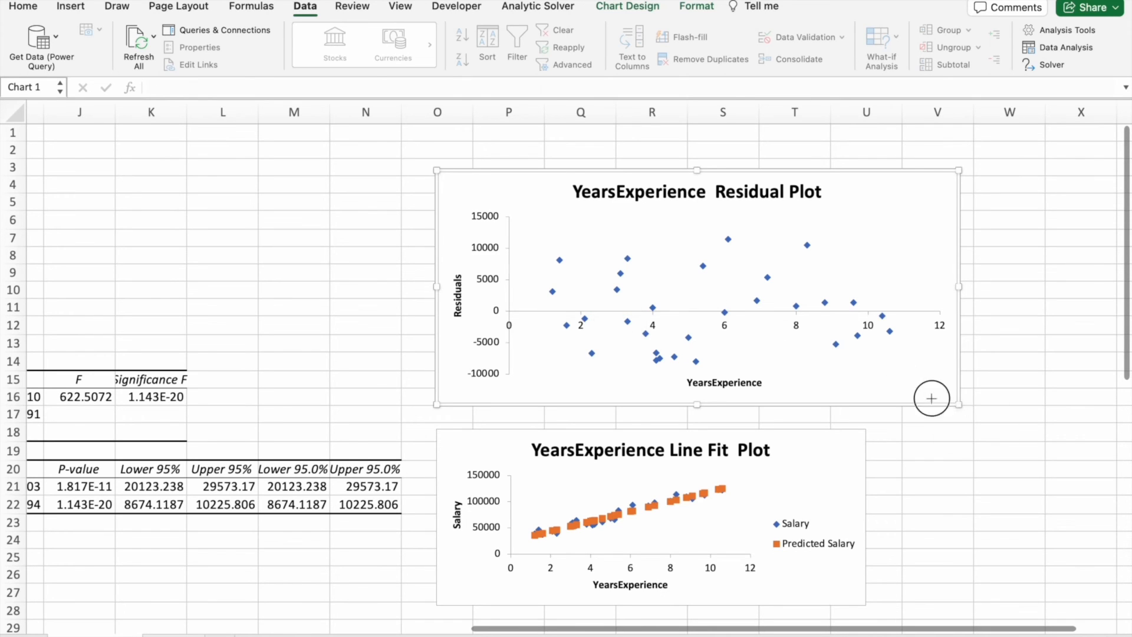
left_click_drag(961, 404, 704, 289)
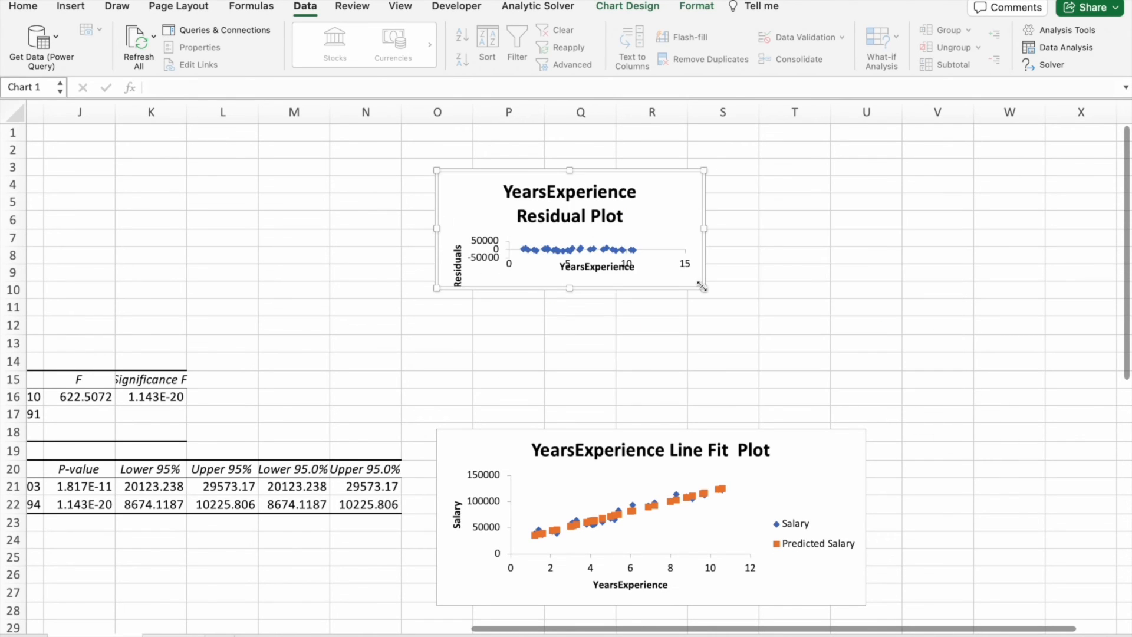
left_click_drag(701, 287, 807, 334)
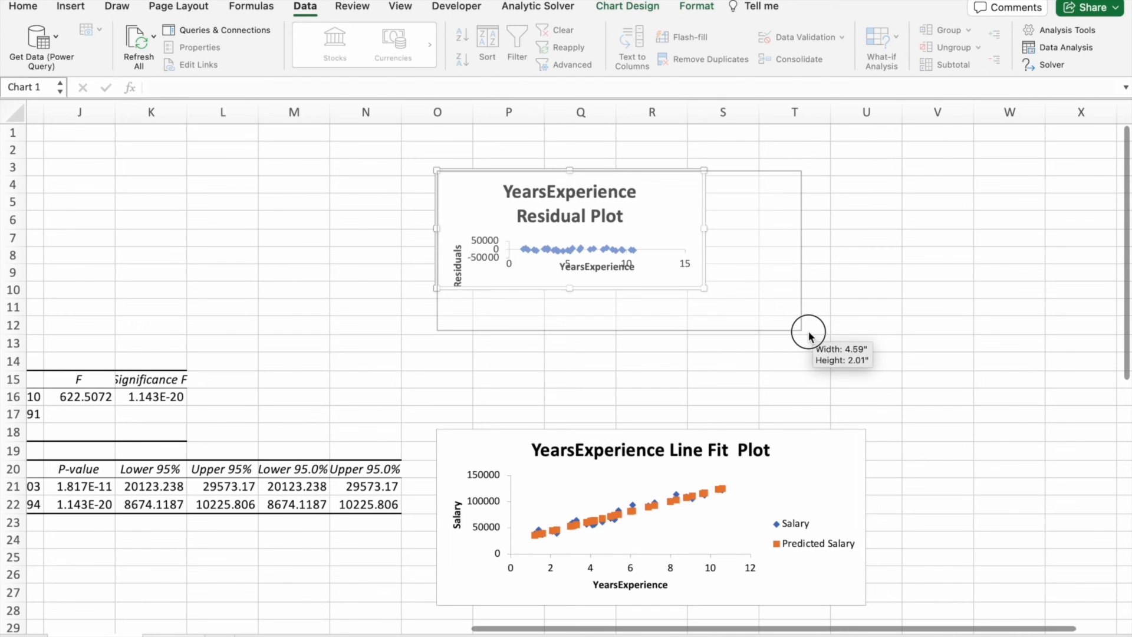
scroll("down", 3)
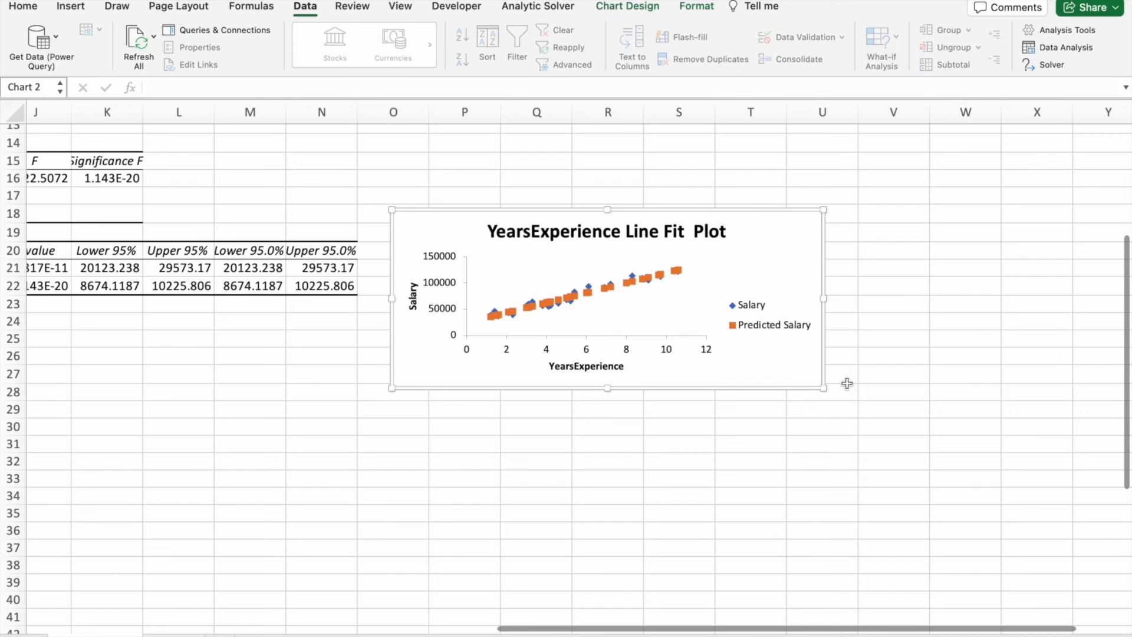
Step: Enlarge the Line Fit Plot to about 7.9 inches wide, then return to the ChatGPT regression explanation
left_click_drag(824, 389, 1018, 531)
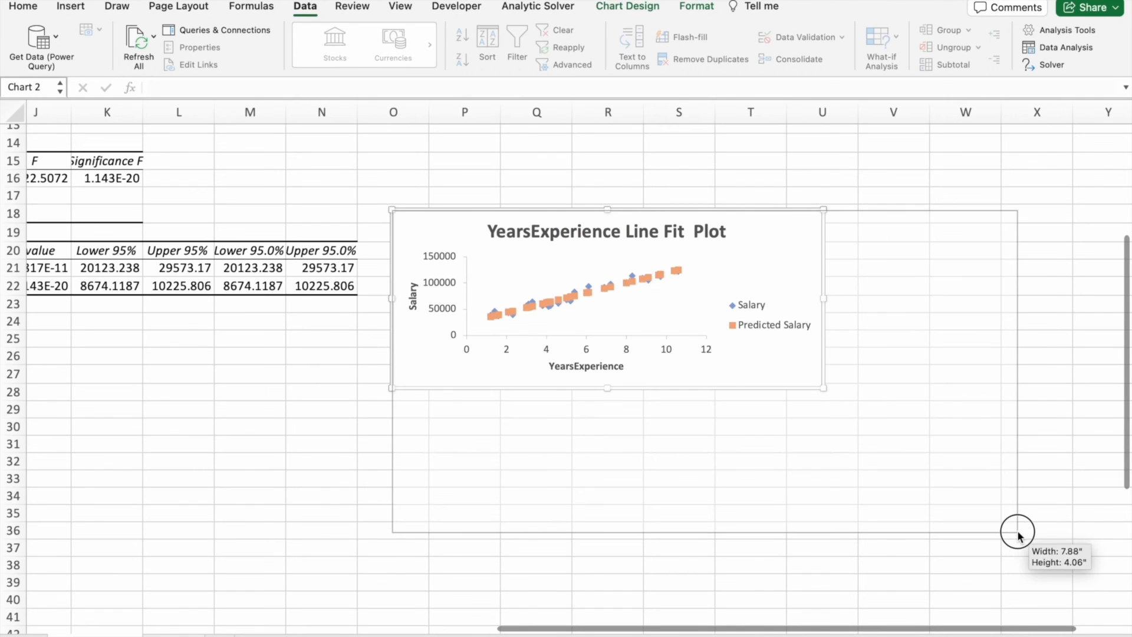
left_click_drag(1018, 531, 1018, 531)
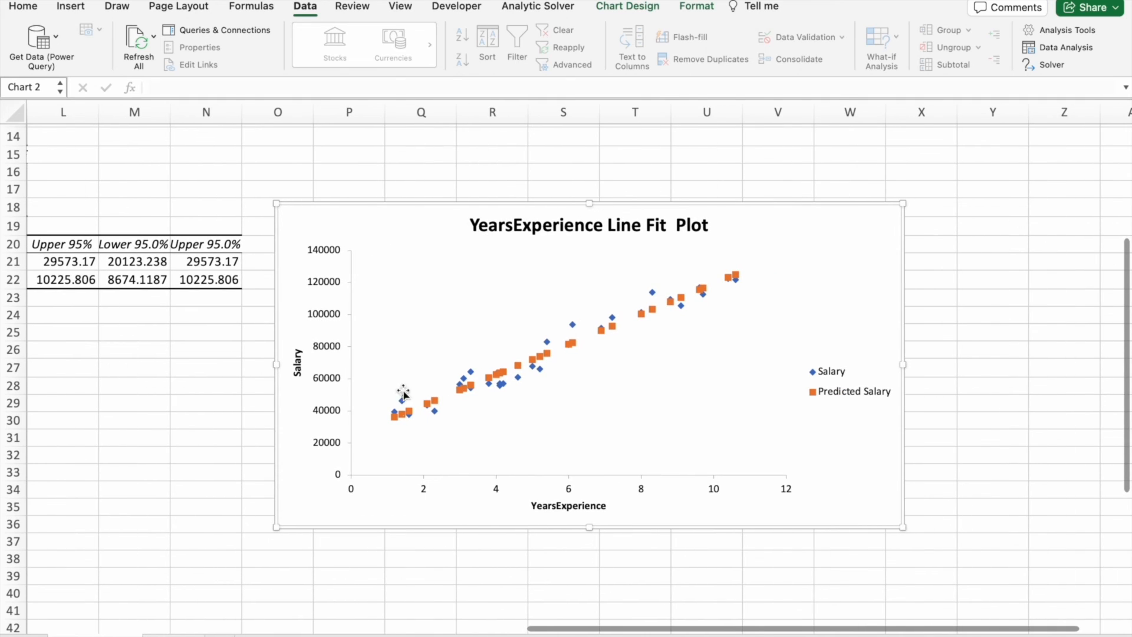
mouse_move(395, 418)
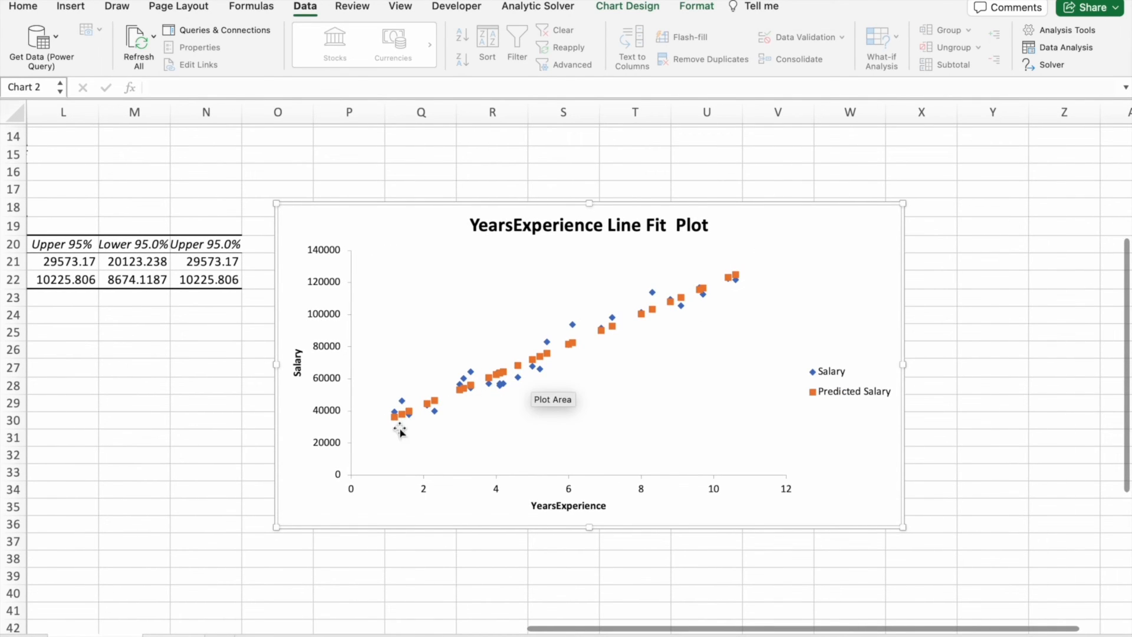
mouse_move(408, 481)
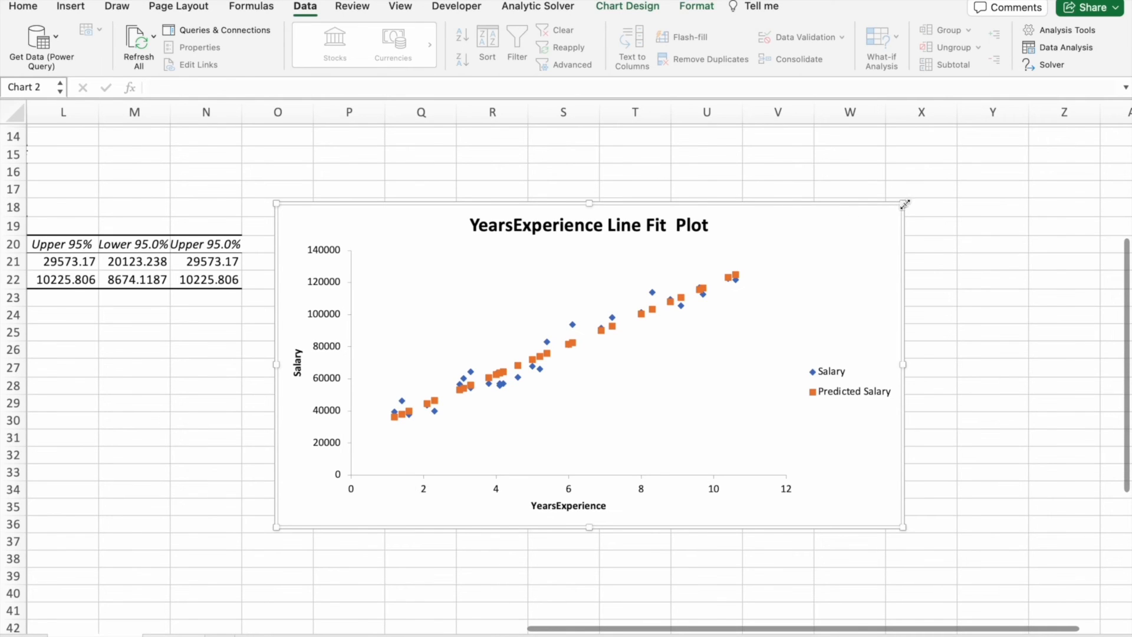
left_click_drag(905, 203, 979, 154)
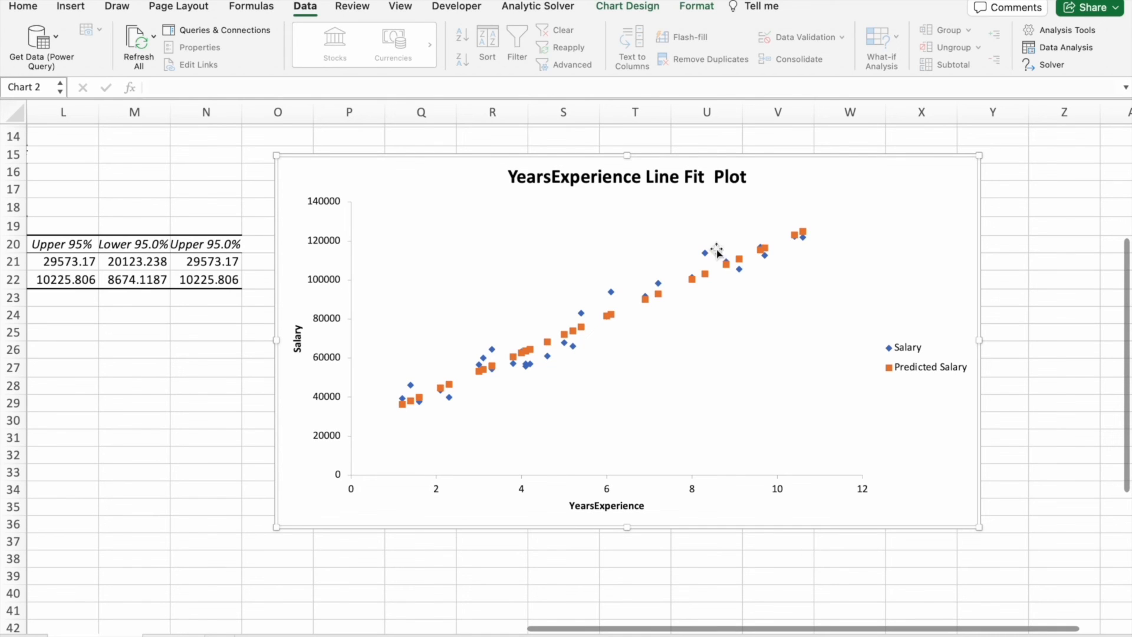
mouse_move(312, 213)
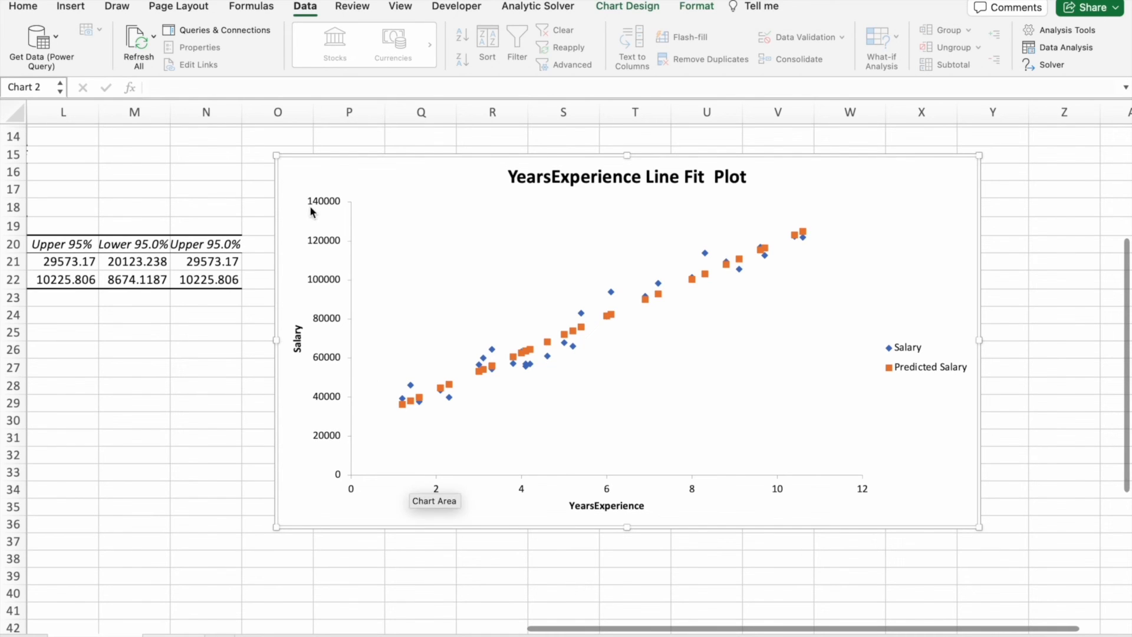
mouse_move(793, 493)
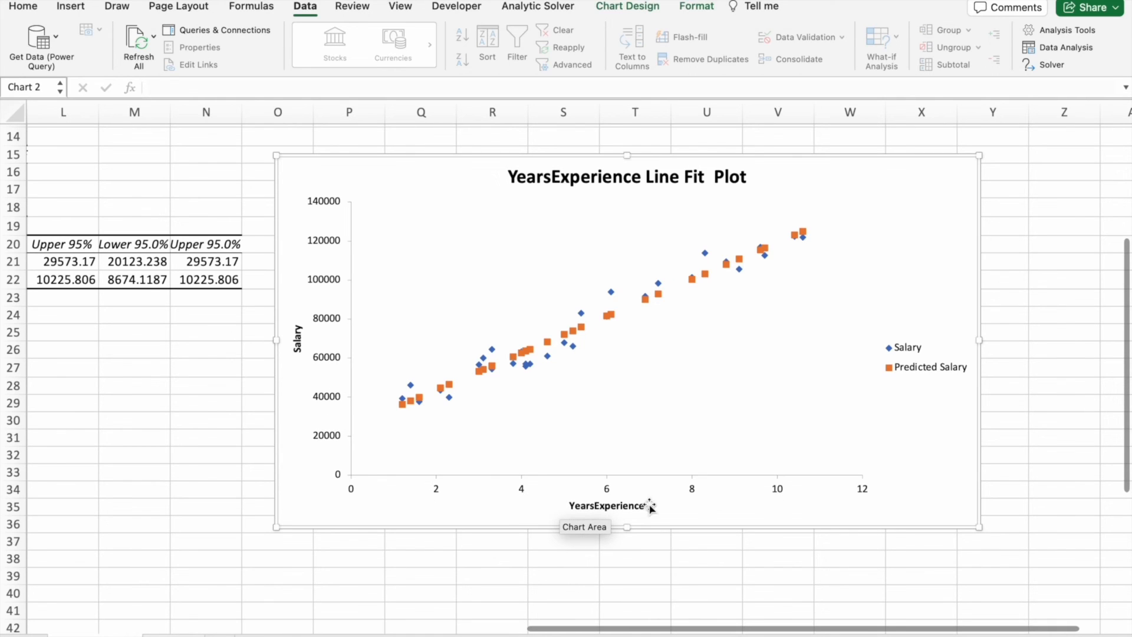
mouse_move(405, 401)
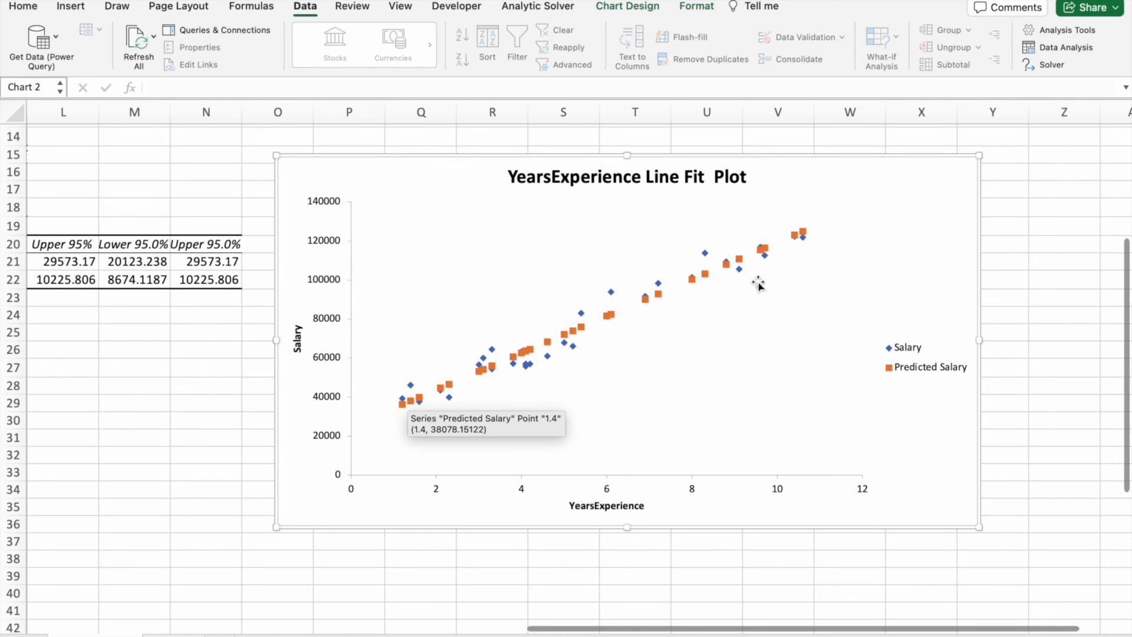
mouse_move(409, 394)
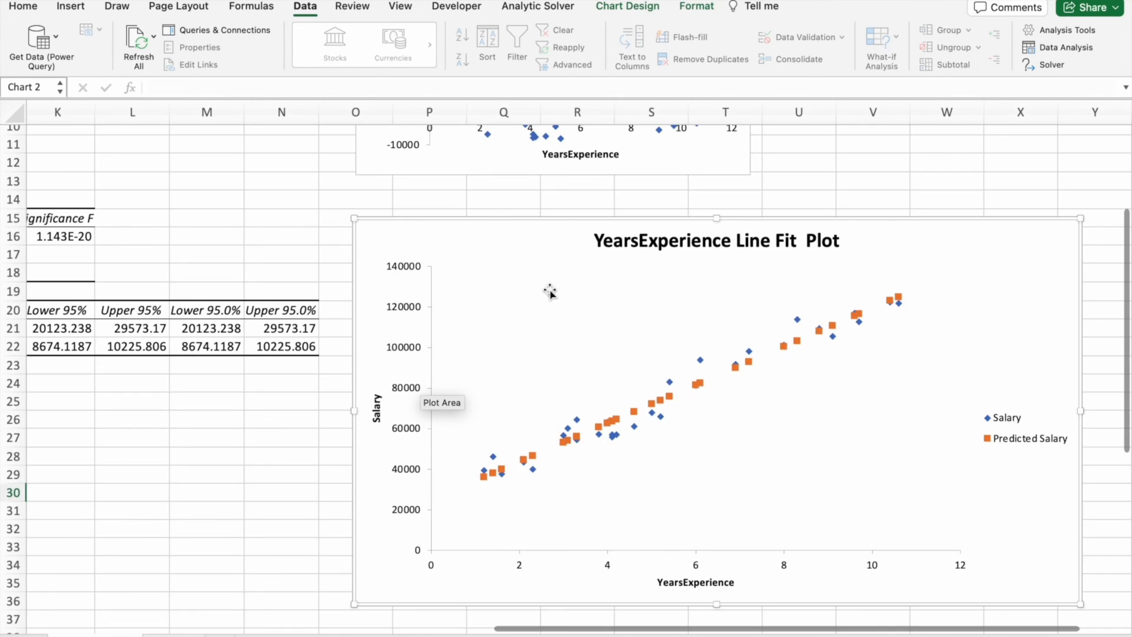
left_click(848, 16)
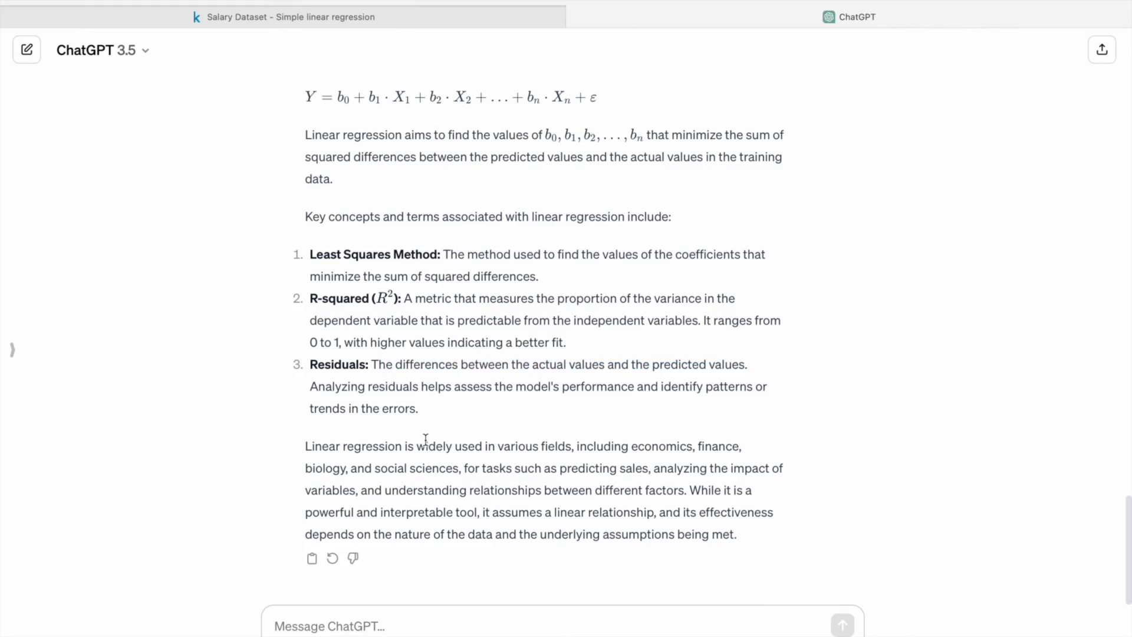
scroll("down", 3)
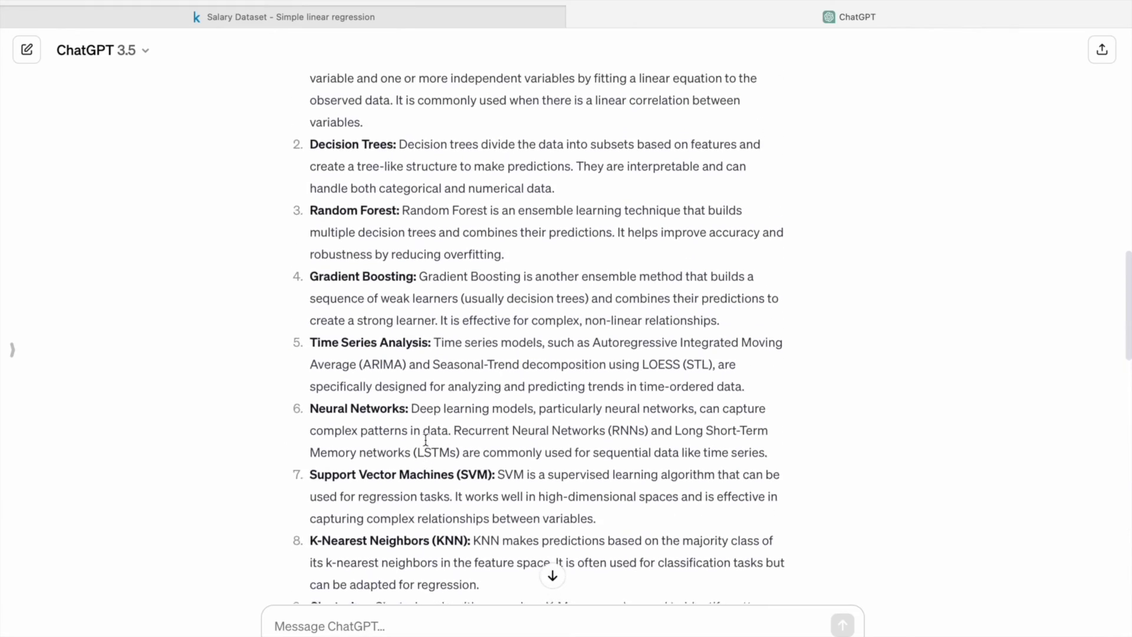